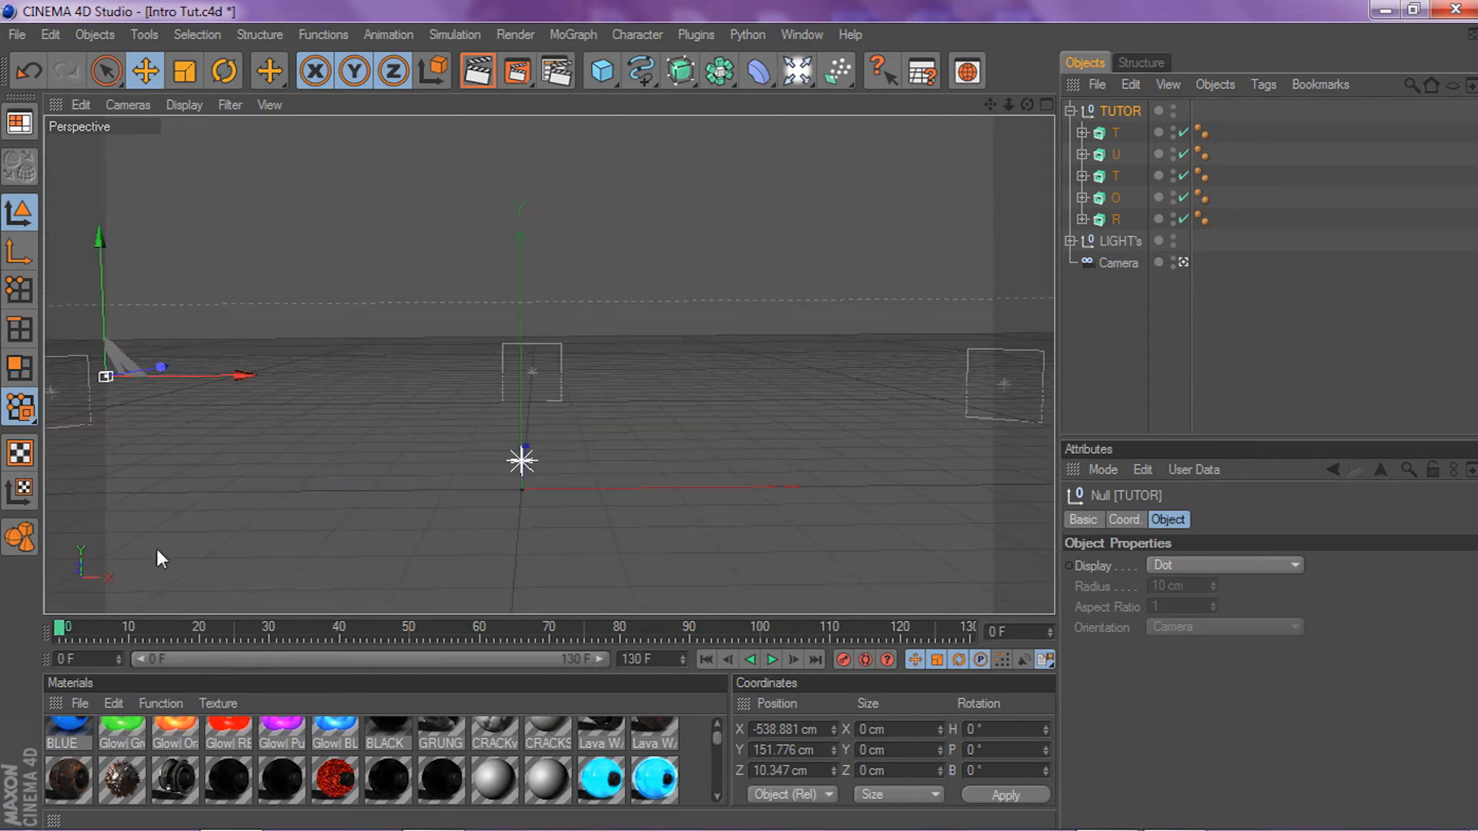
mouse_move(370, 285)
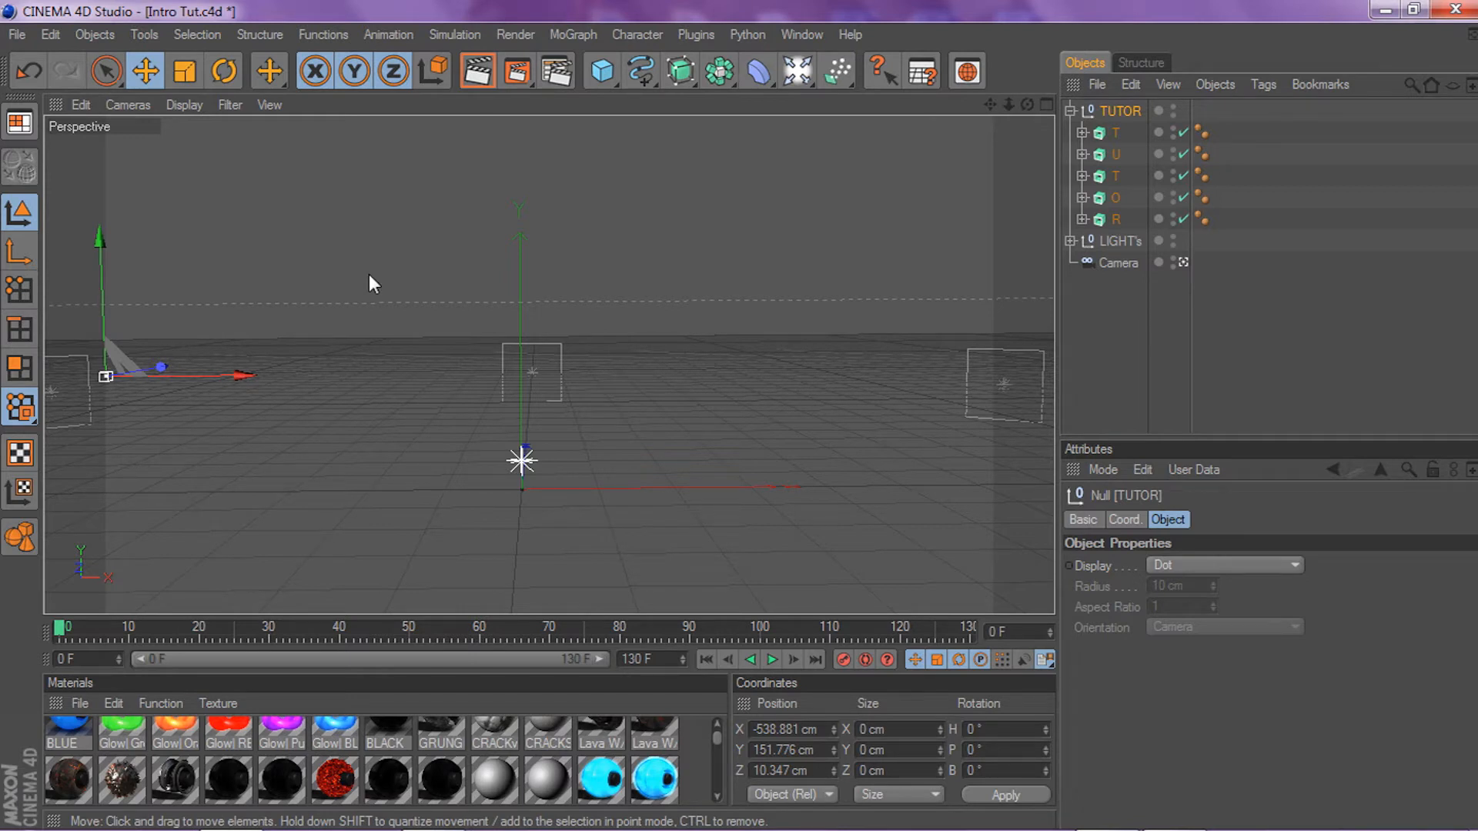
mouse_move(339, 272)
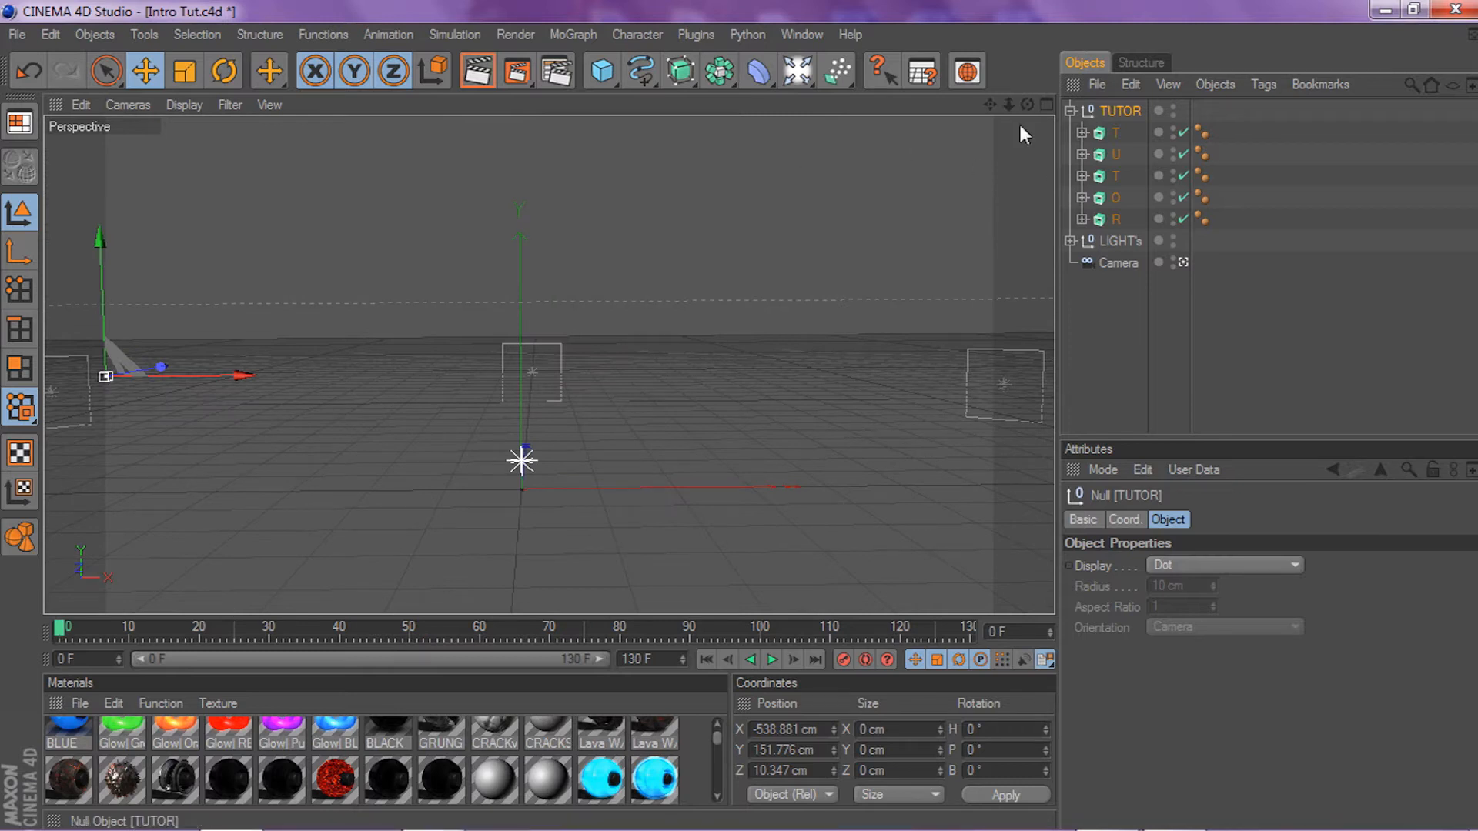
Play the intro animation to about frame 68, where extruded TUTOR letter blocks appear
left_click(772, 660)
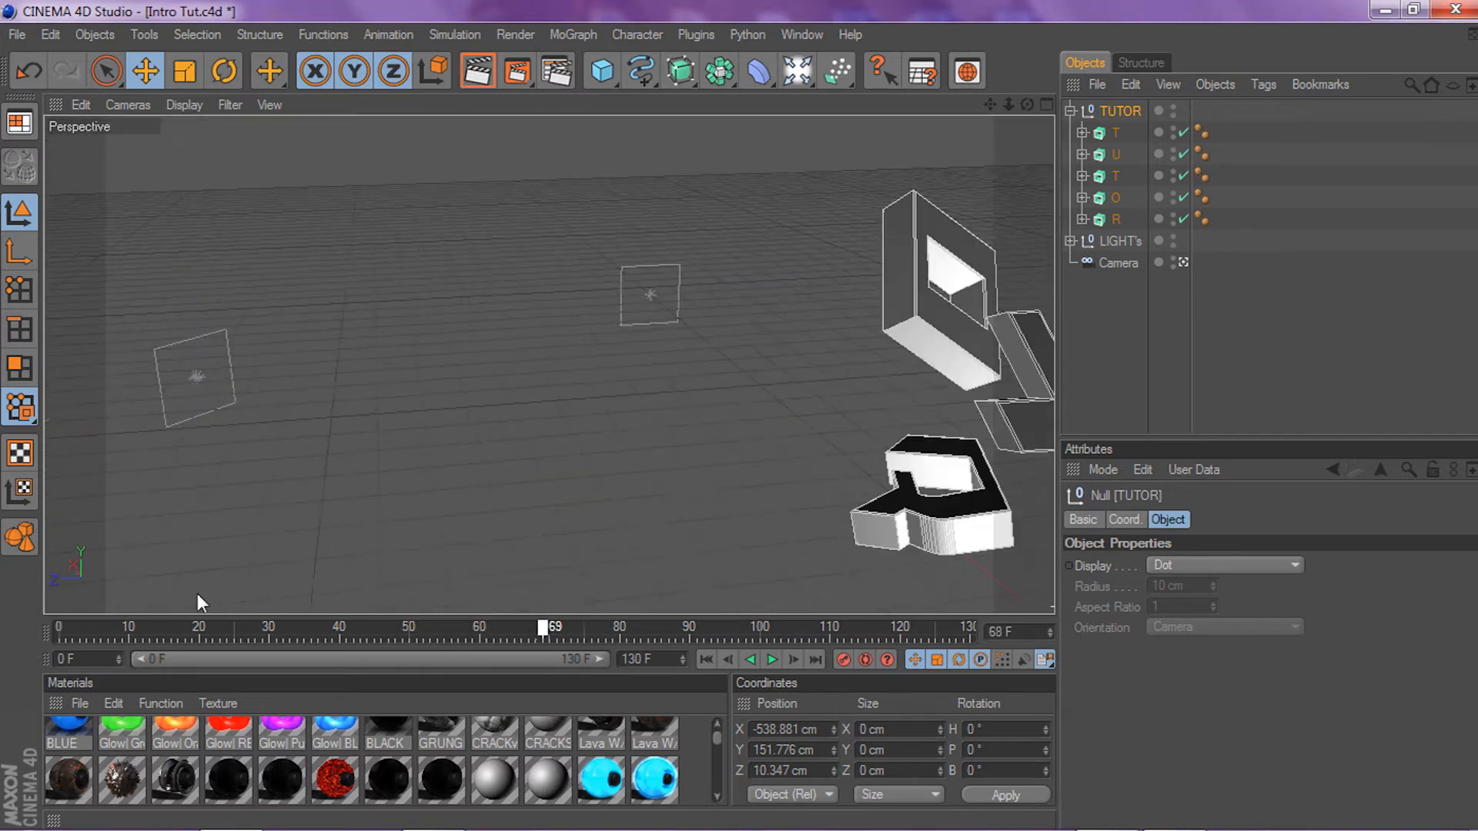
Resume playback to frame 101, where the letters line up as TUTOR
left_click(771, 659)
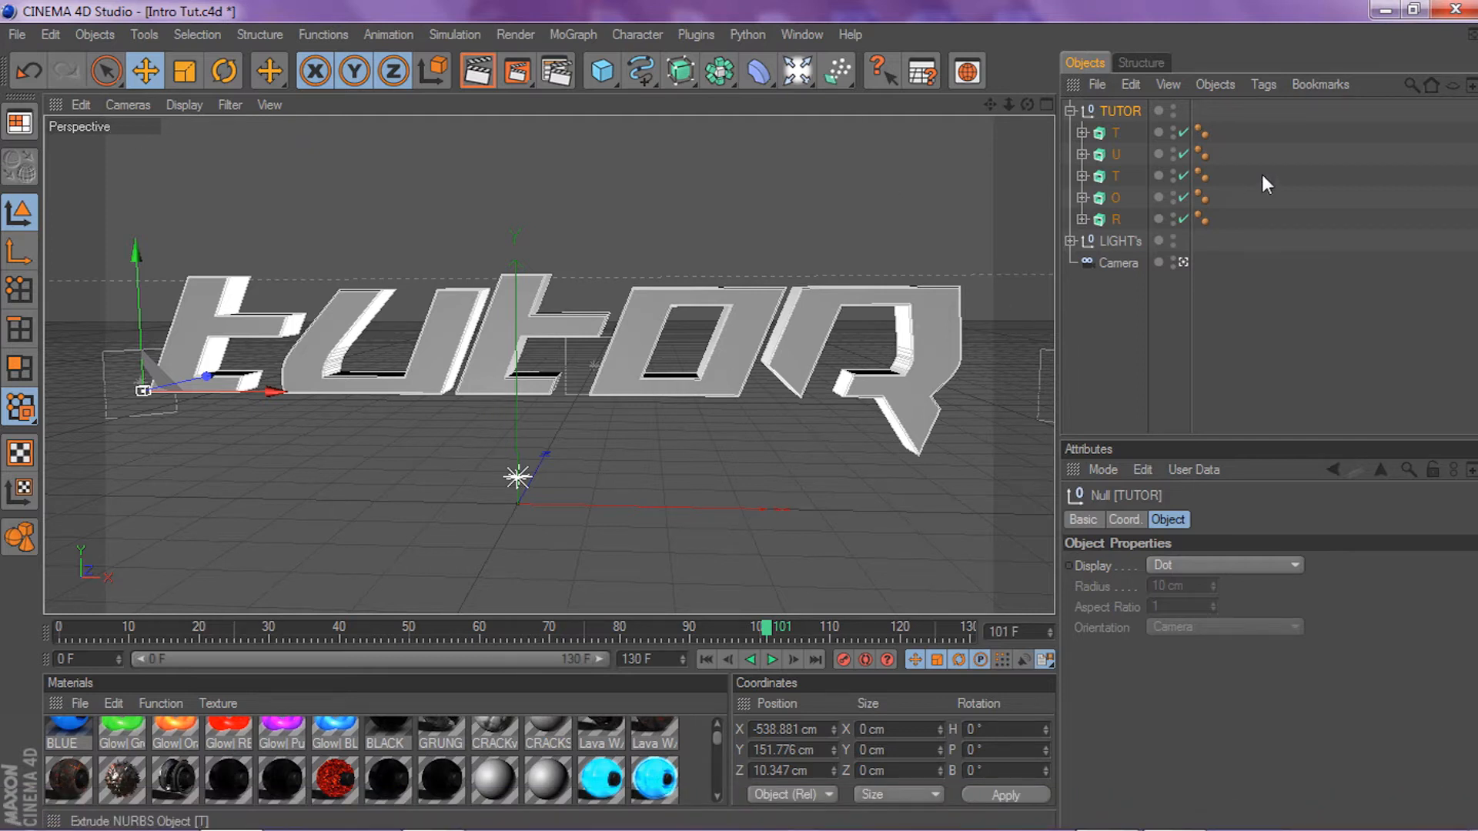
mouse_move(601, 70)
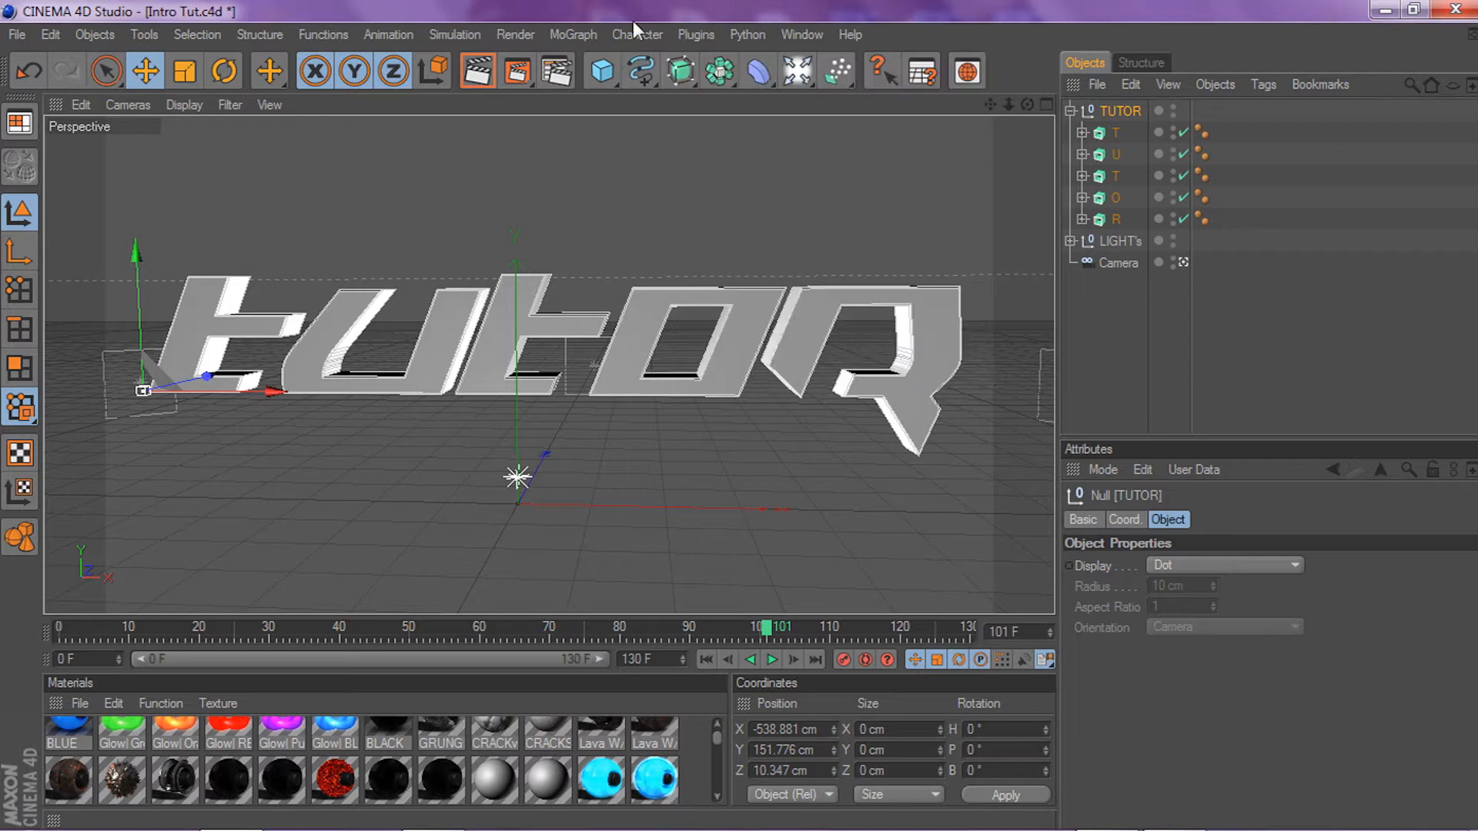
left_click(640, 71)
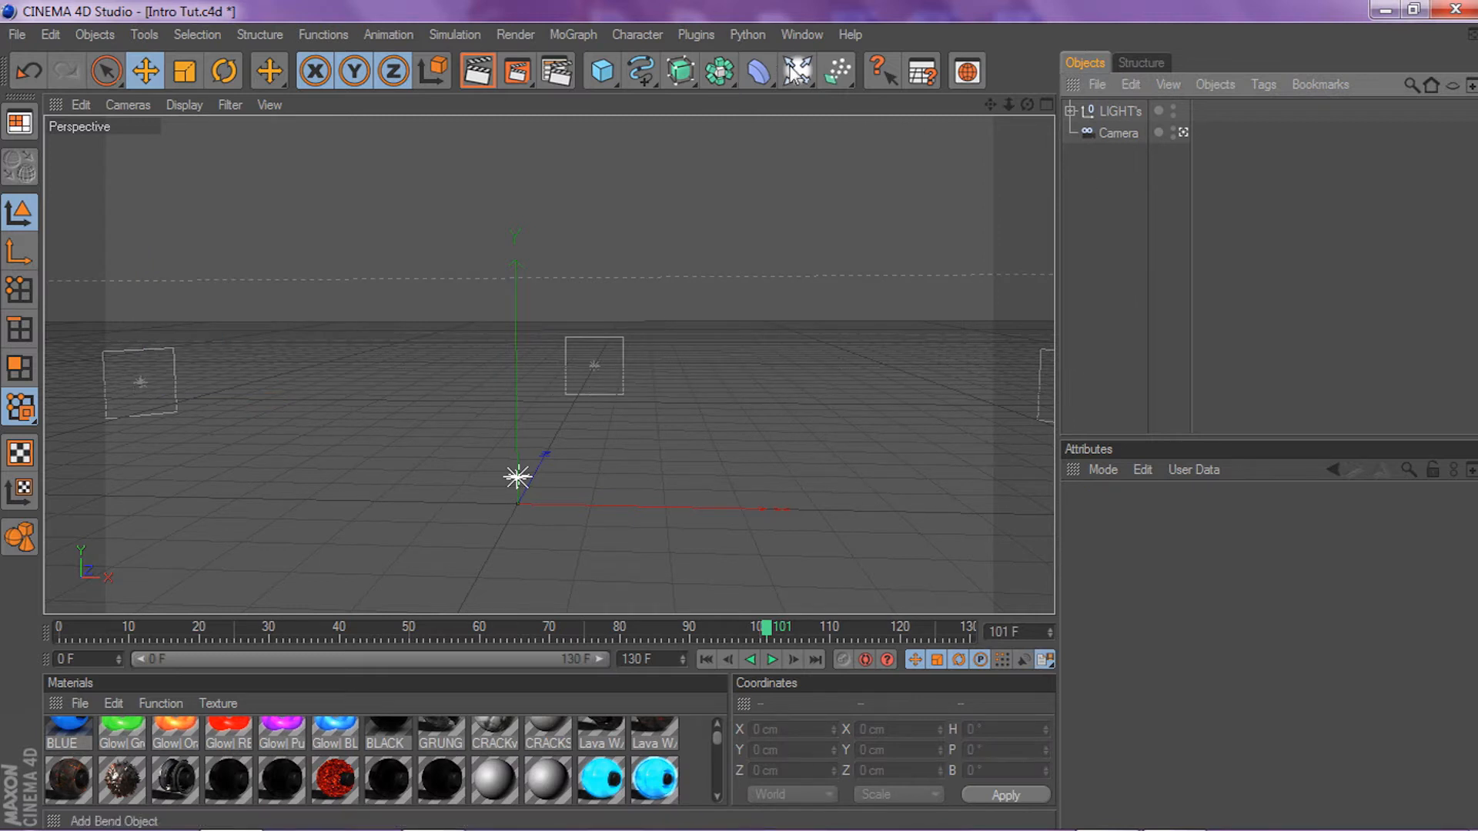
Replace the old letters and camera with a new Camera and view through it
left_click(1122, 110)
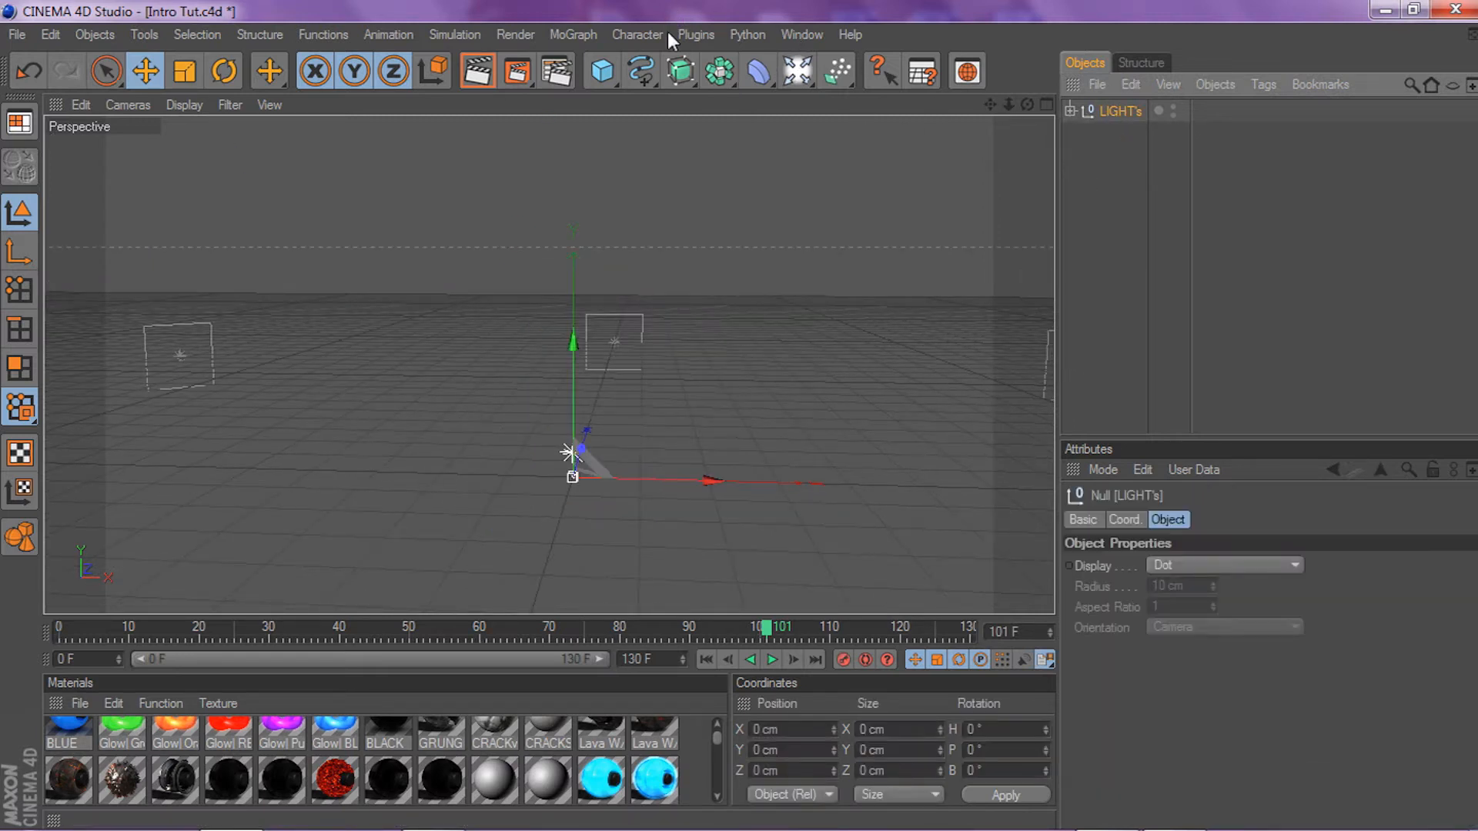
left_click(797, 71)
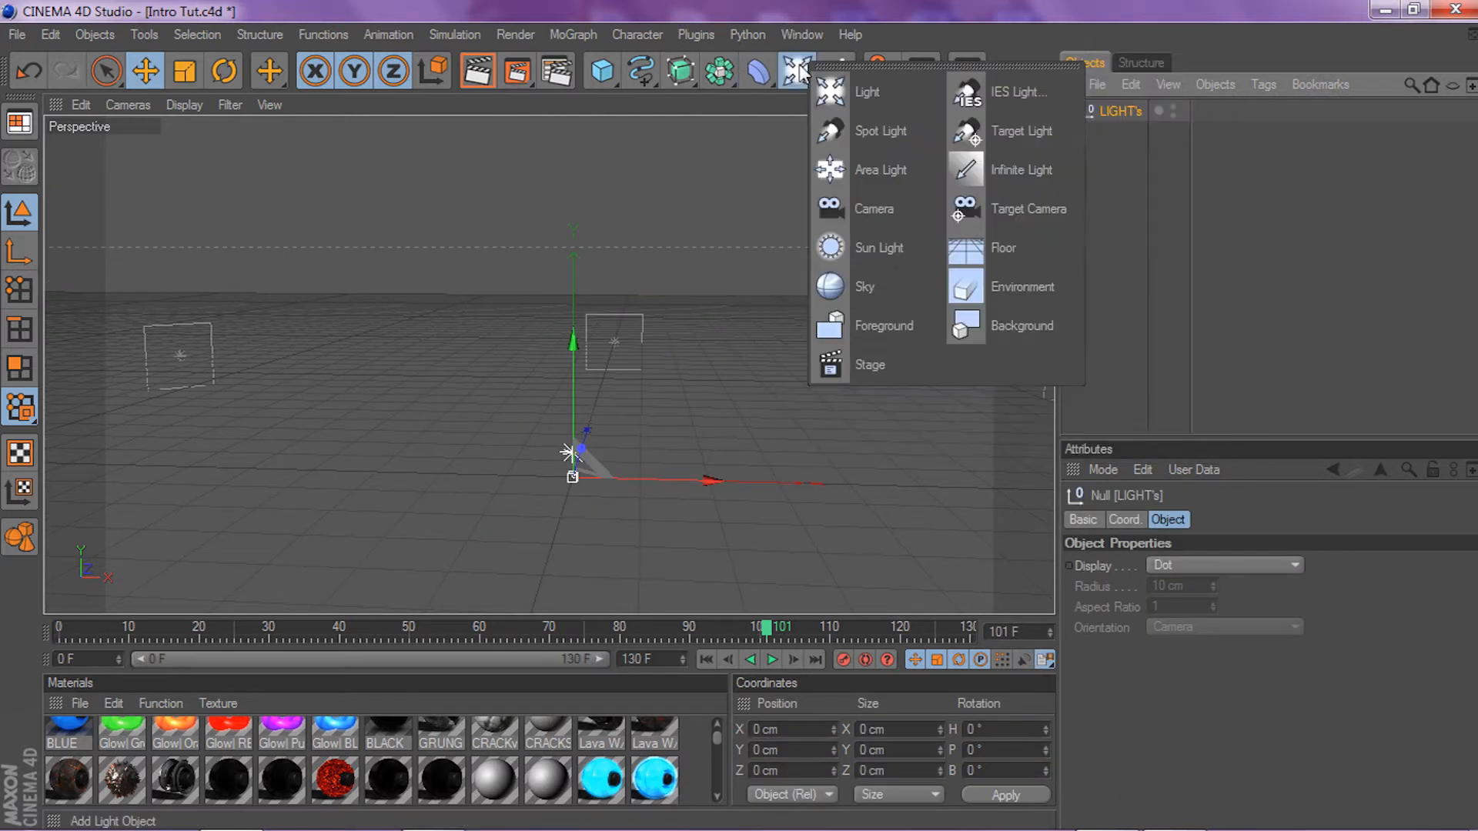
left_click(874, 209)
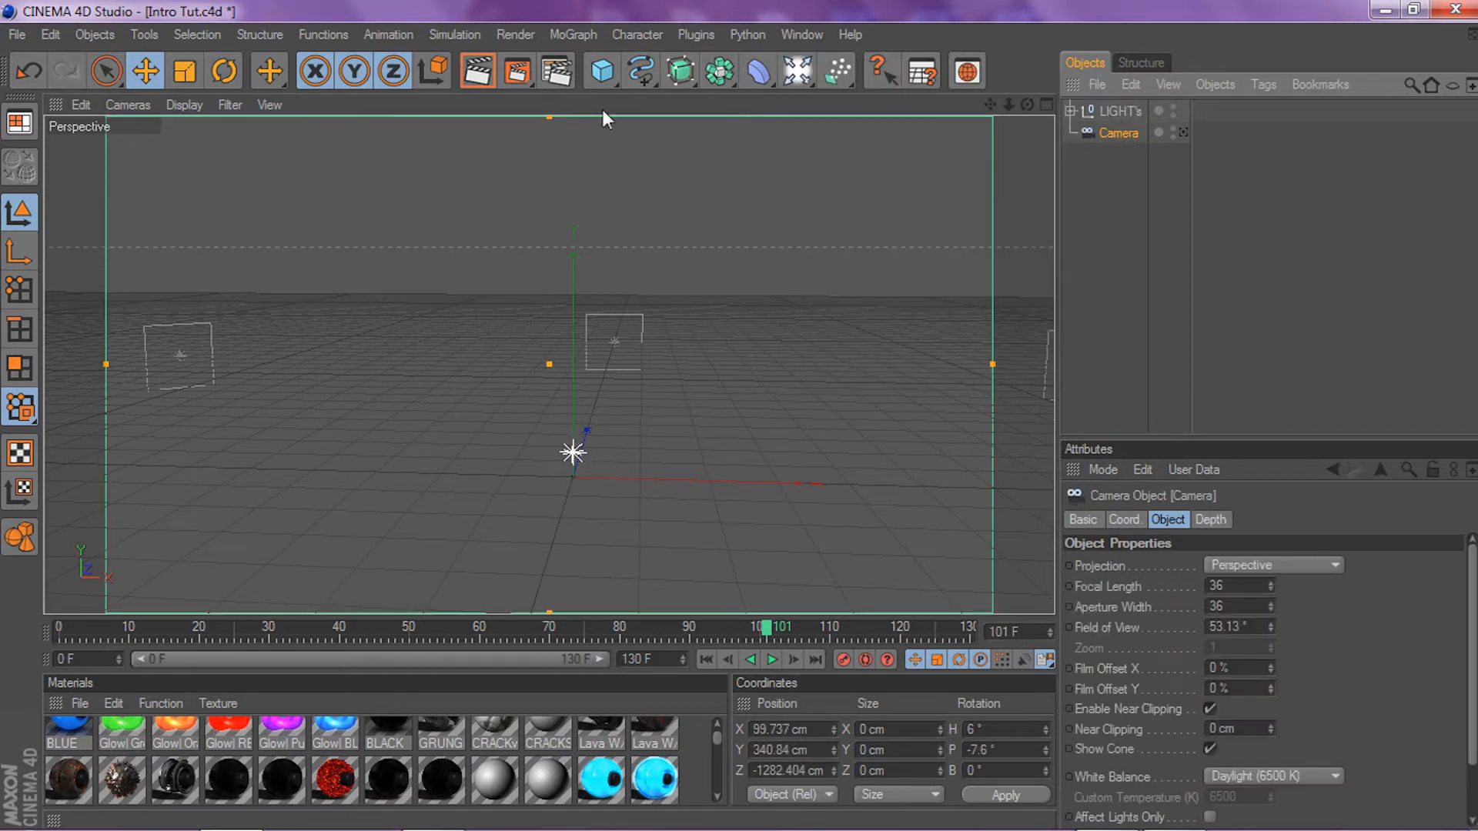
mouse_move(1292, 162)
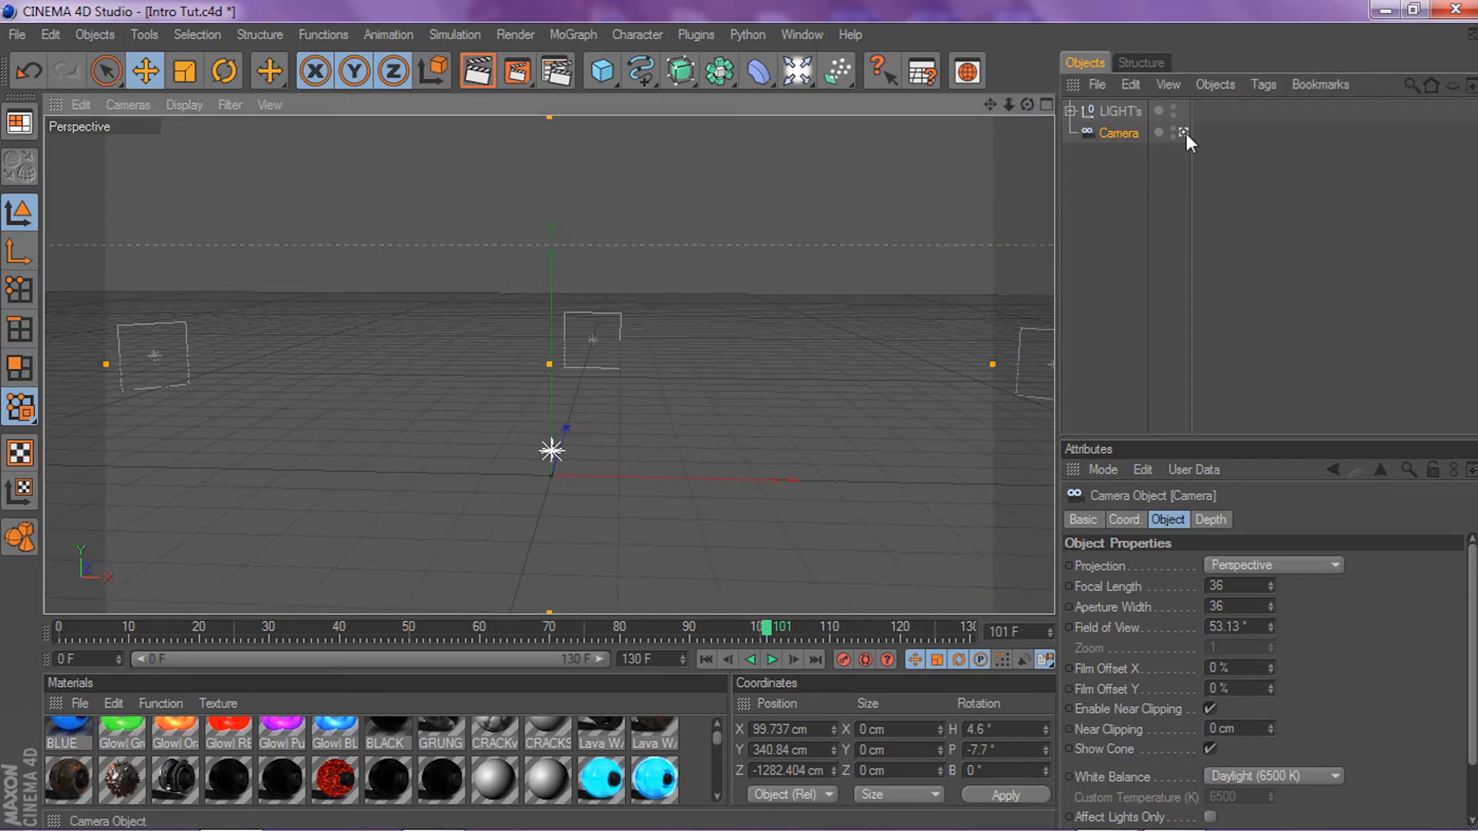
left_click(1184, 132)
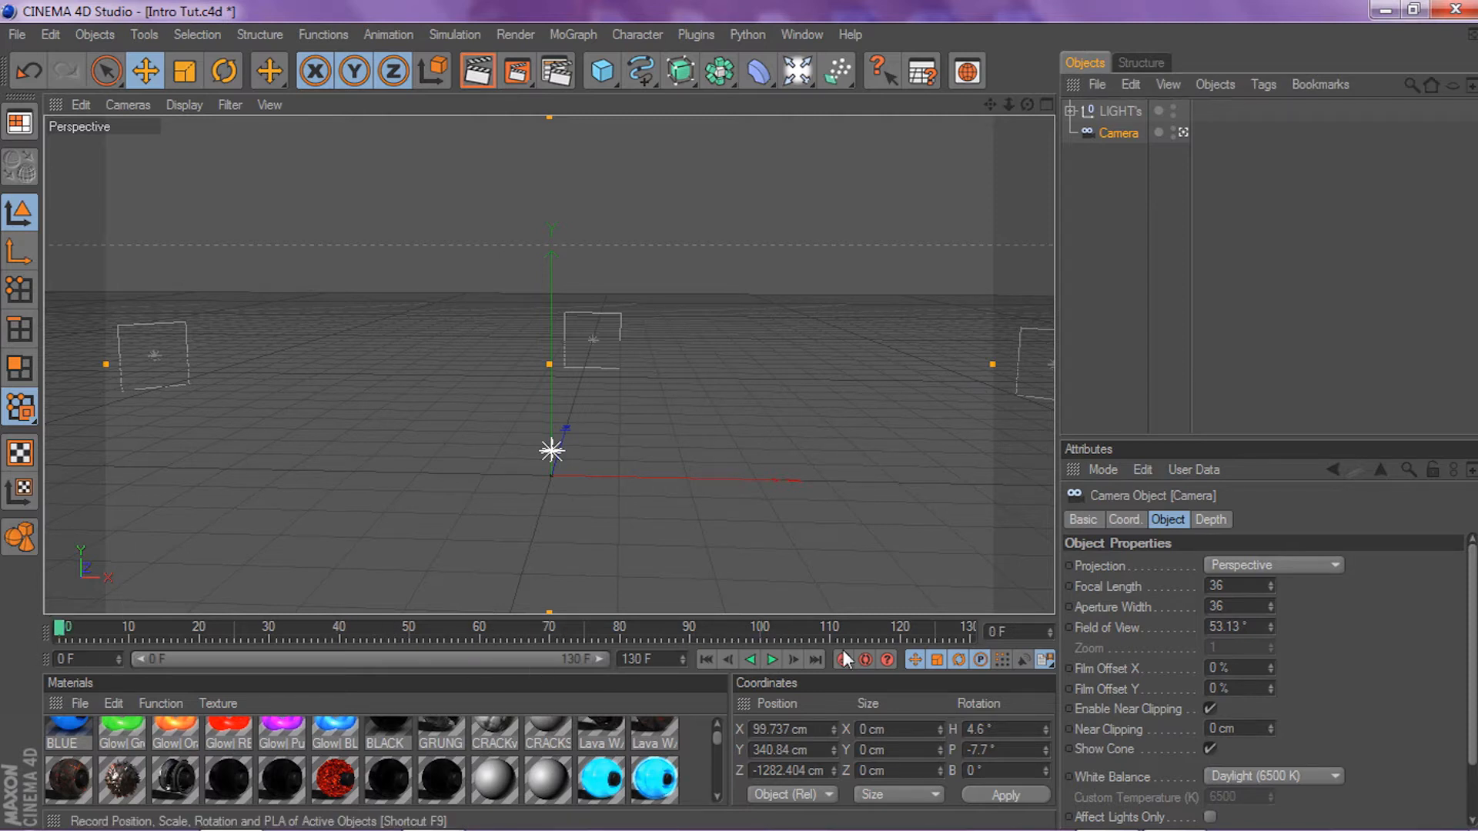
mouse_move(561, 43)
type("T")
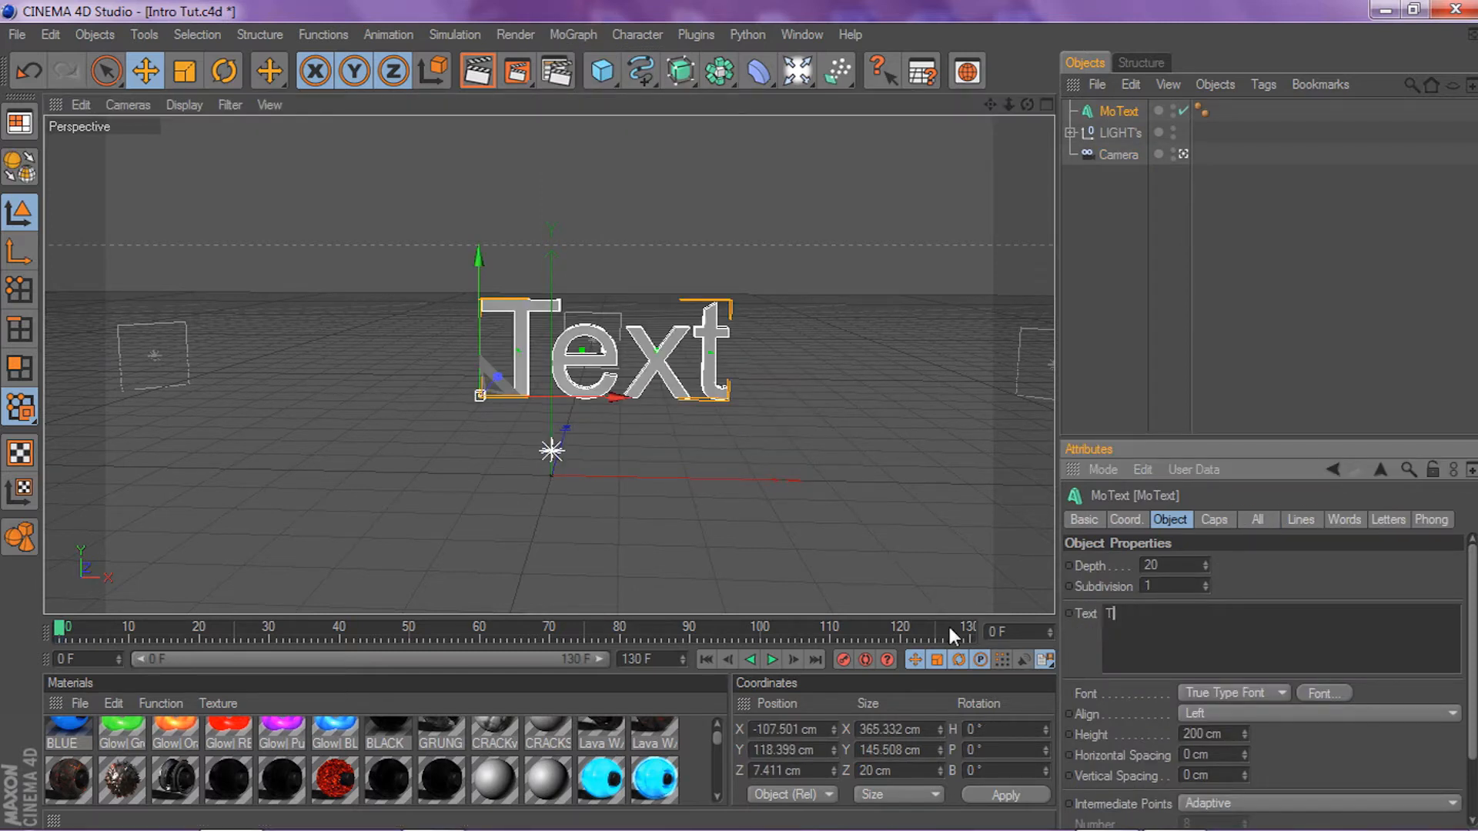
Type TUTOR into the MoText object and set it in Snubfighter condensed italic
type("UTR")
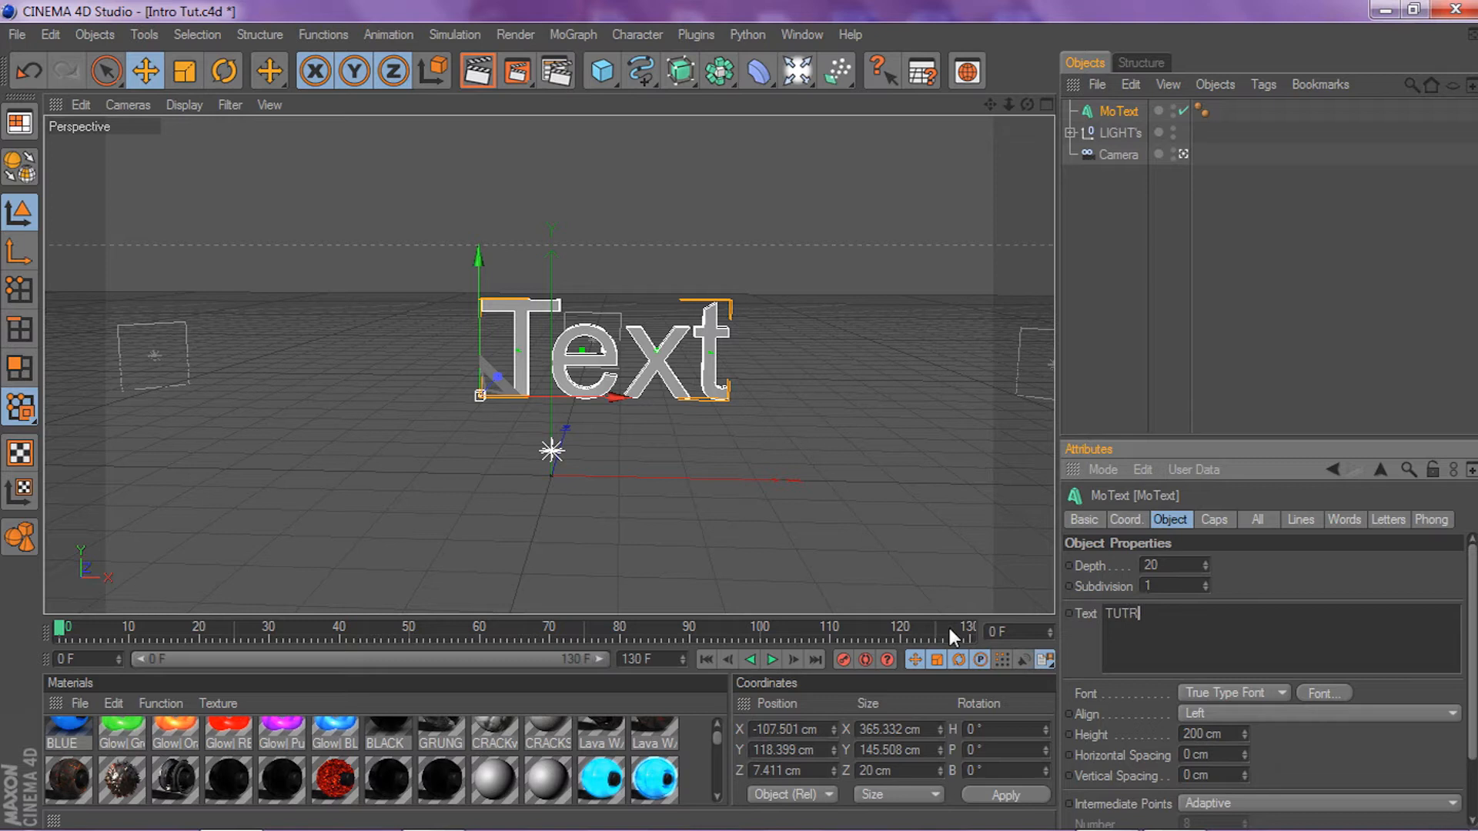
type("O")
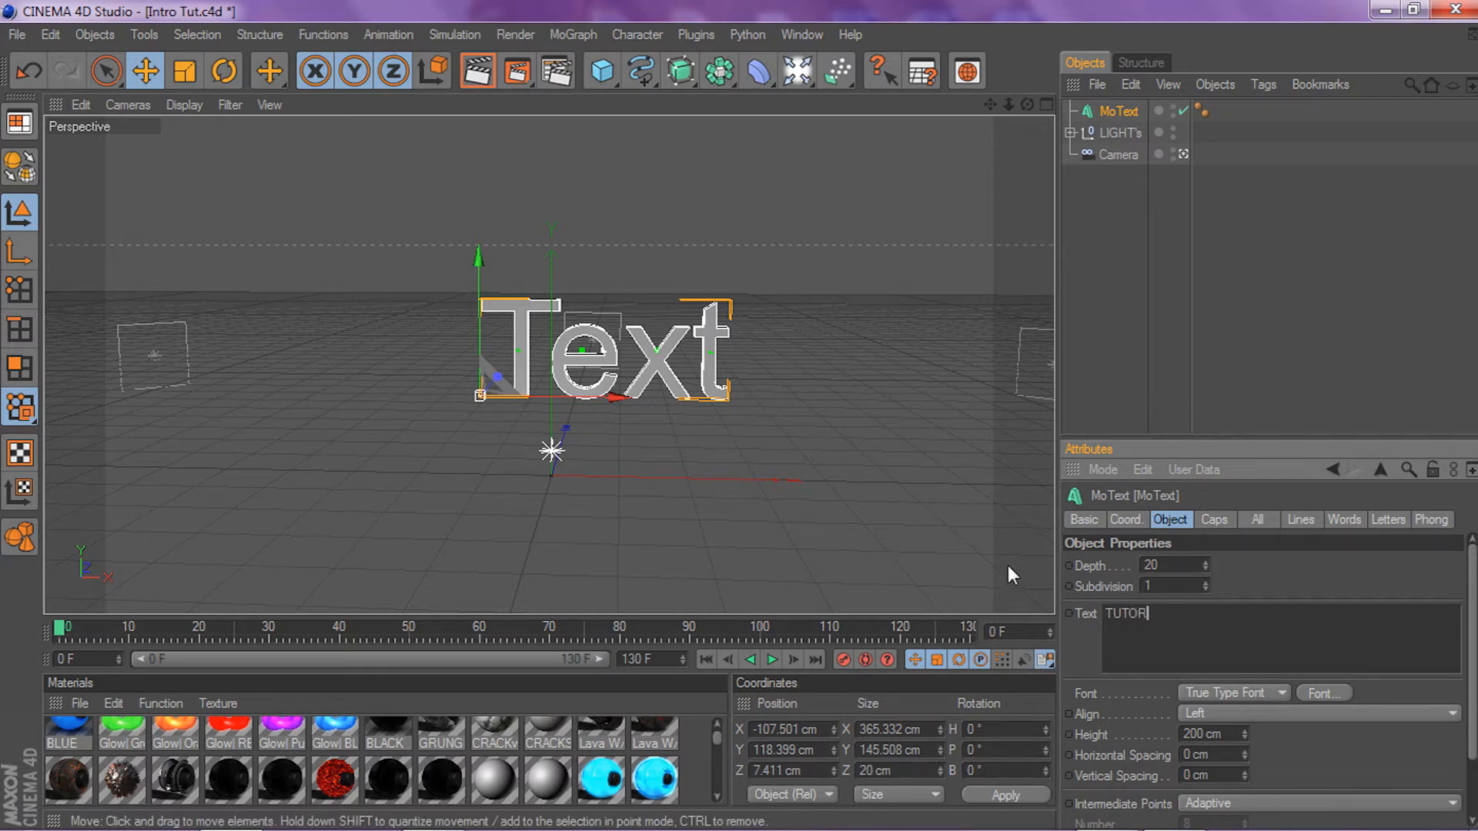
left_click(1310, 714)
type("sn")
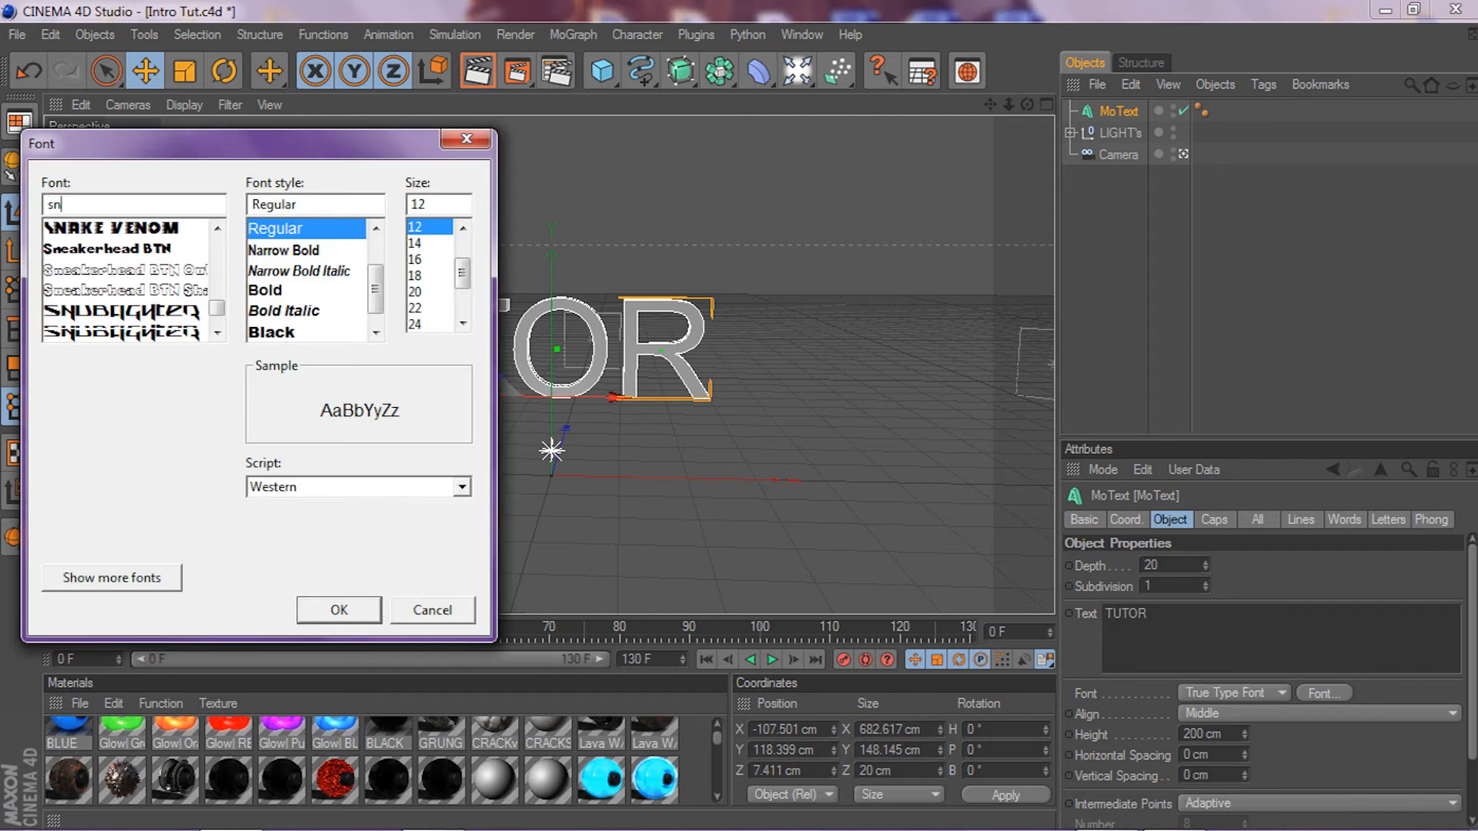
left_click(127, 311)
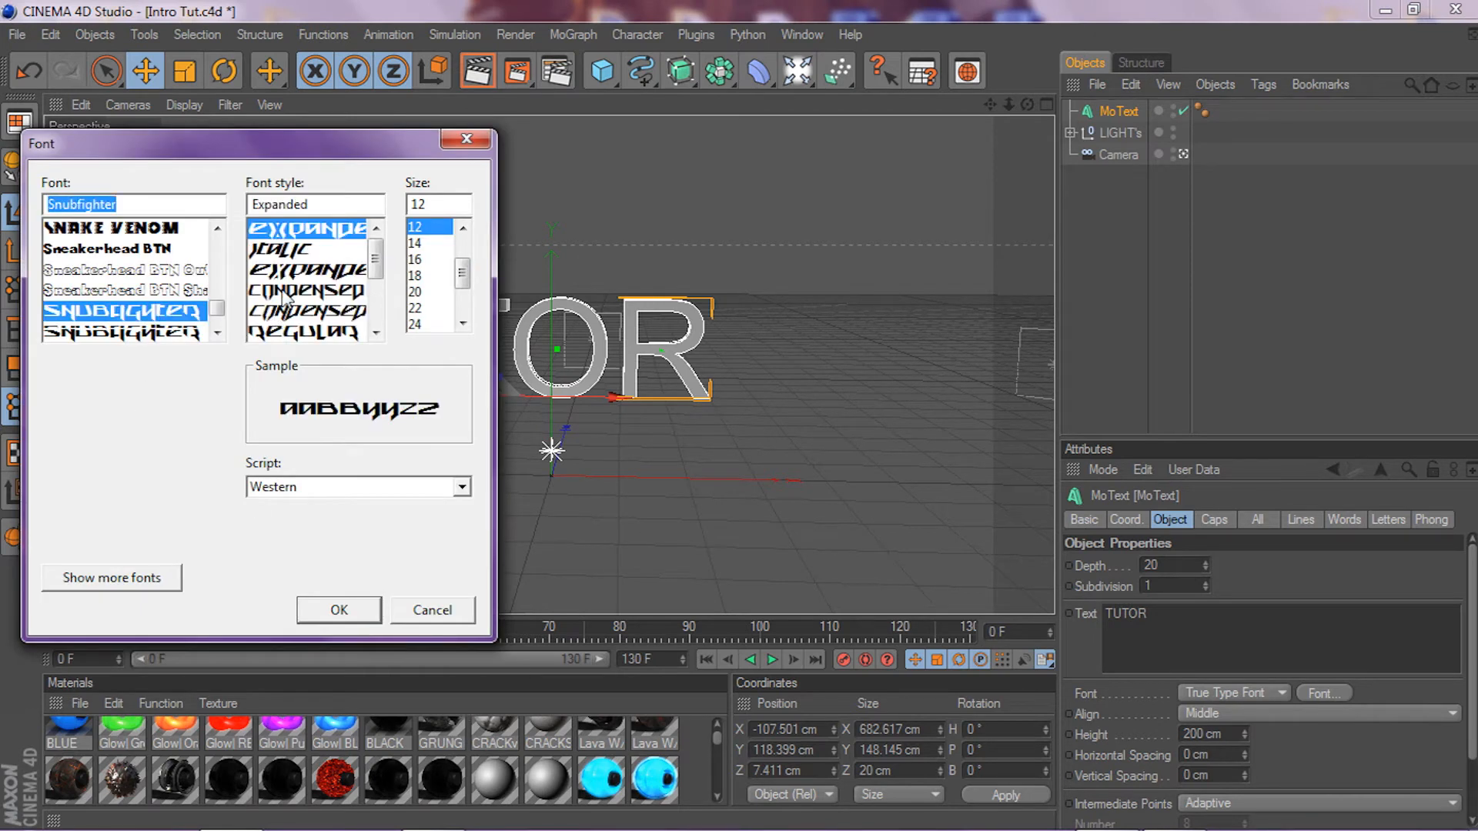
left_click(303, 311)
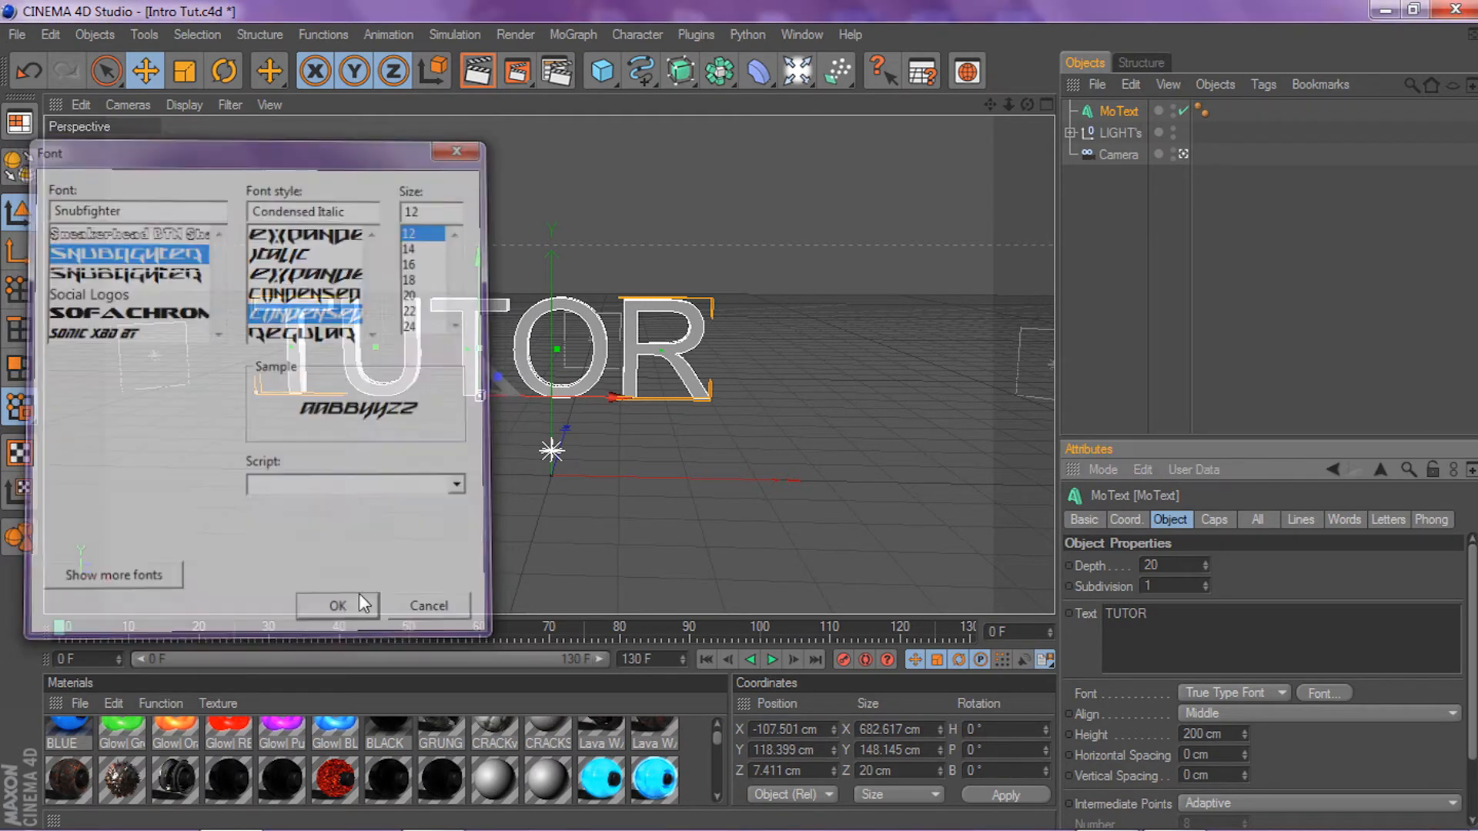
left_click(337, 605)
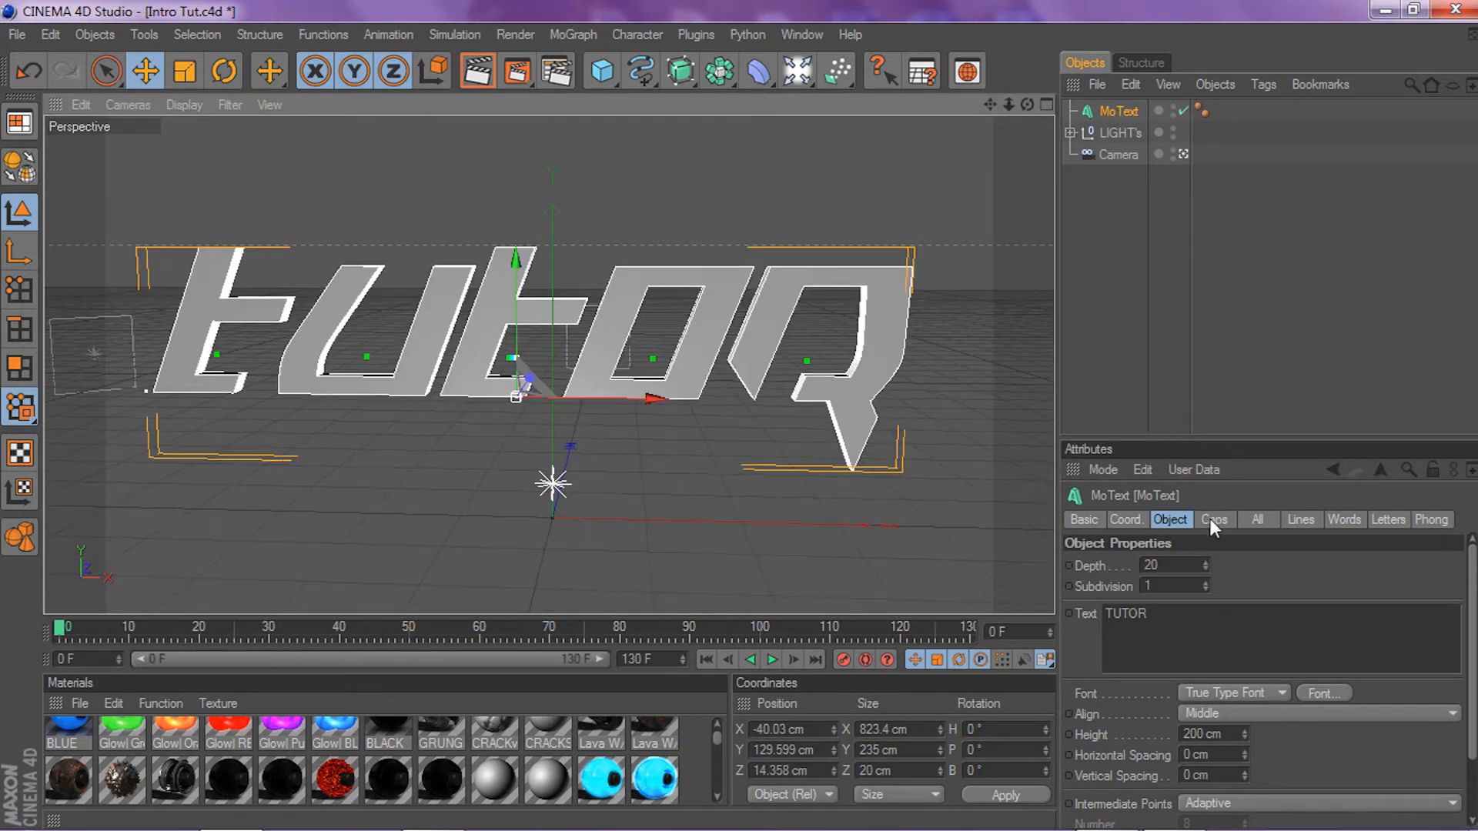
Give the TUTOR text fillet caps on both front and back edges
left_click(1214, 520)
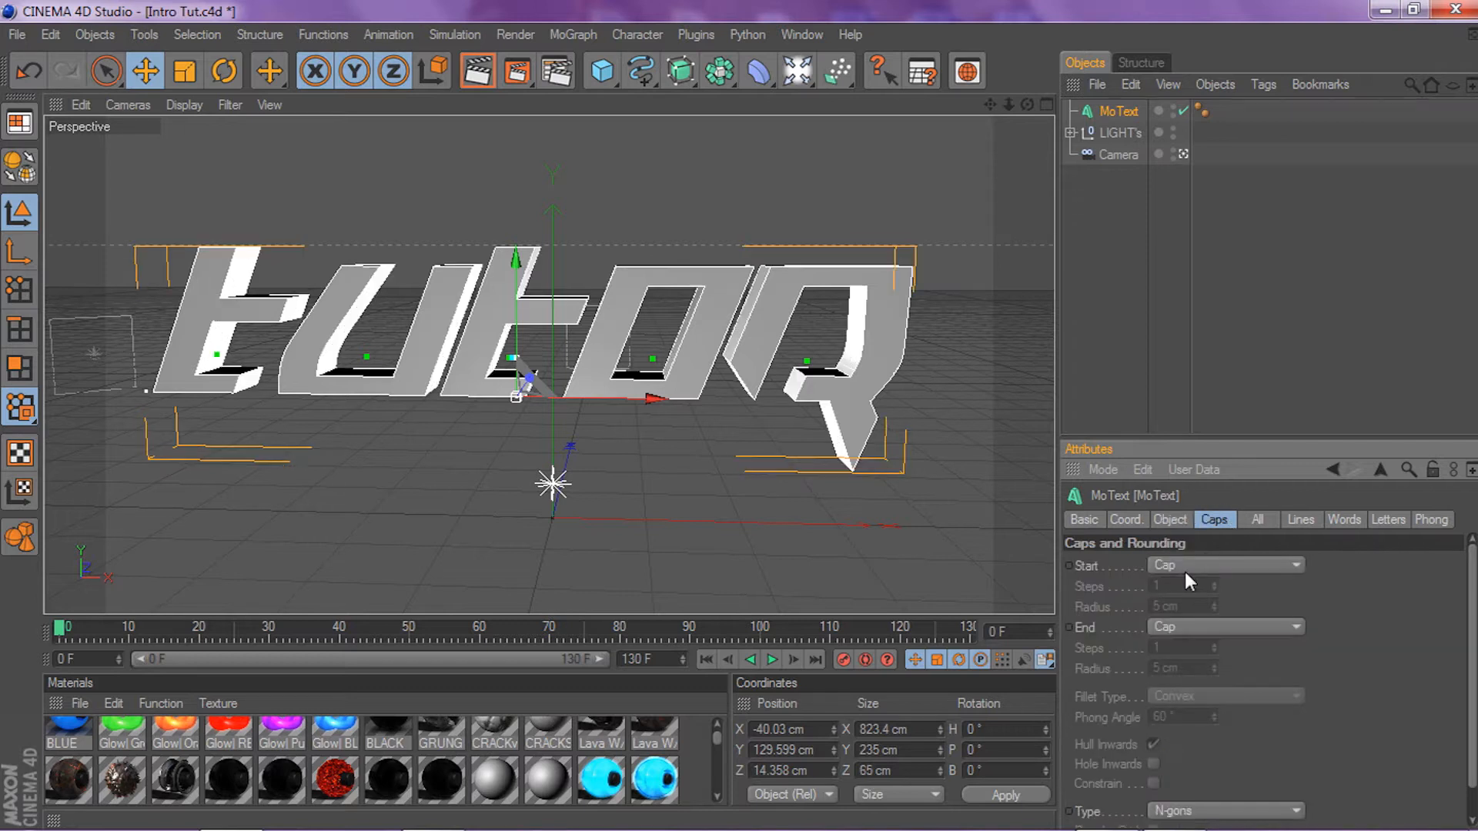
left_click(1224, 566)
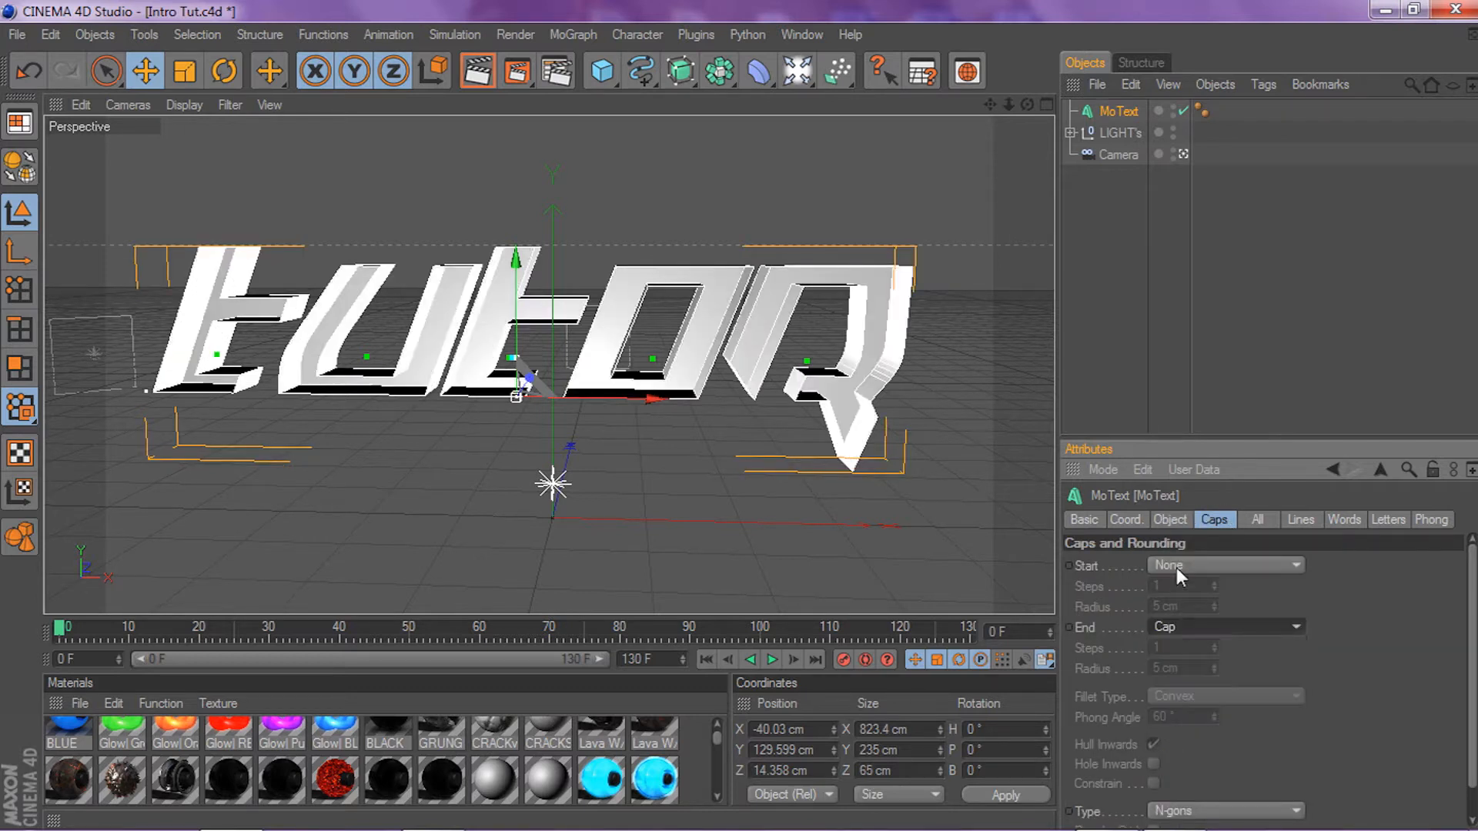
left_click(1226, 564)
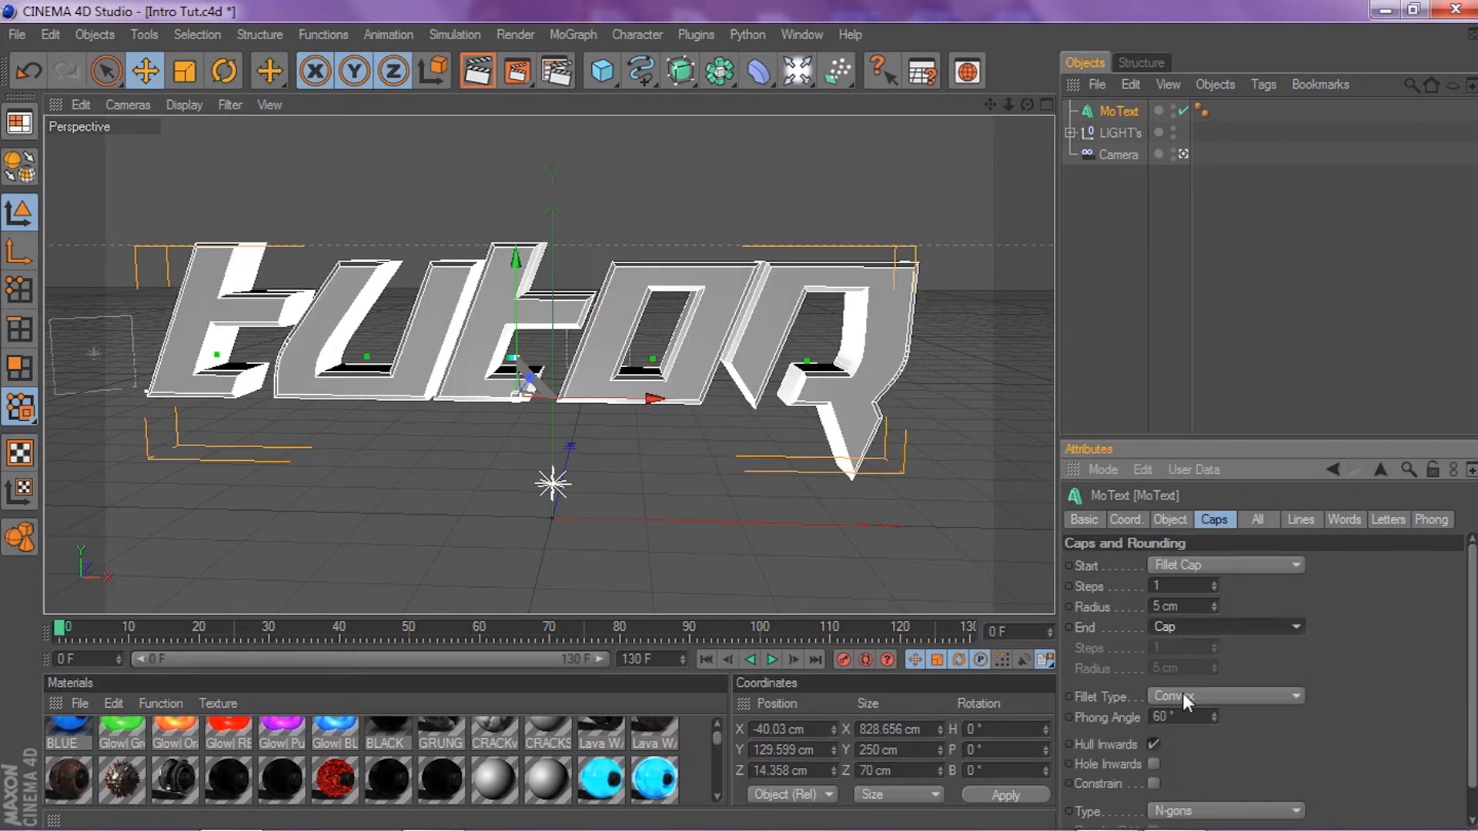
left_click(1226, 627)
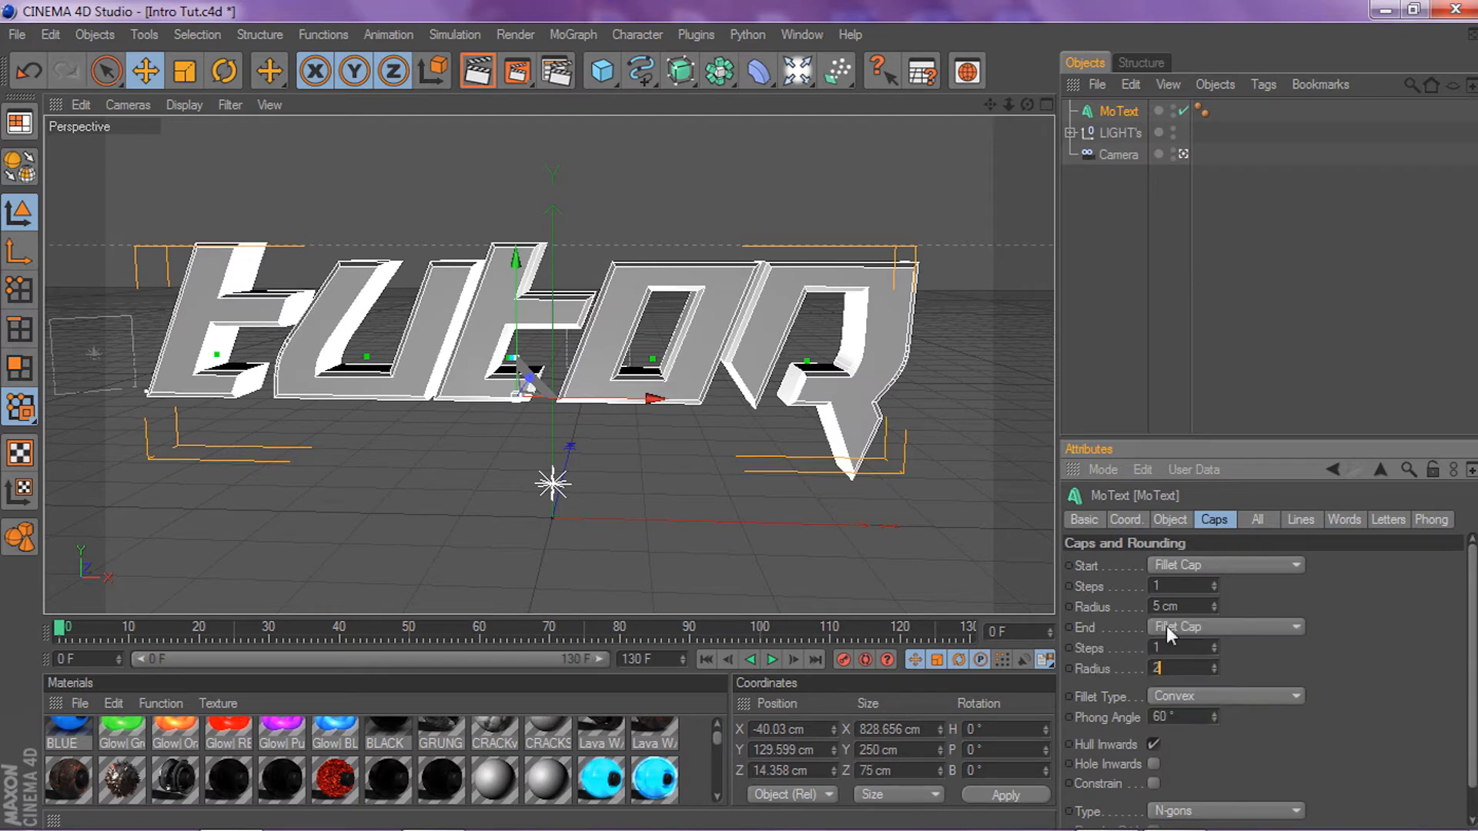
left_click(1171, 520)
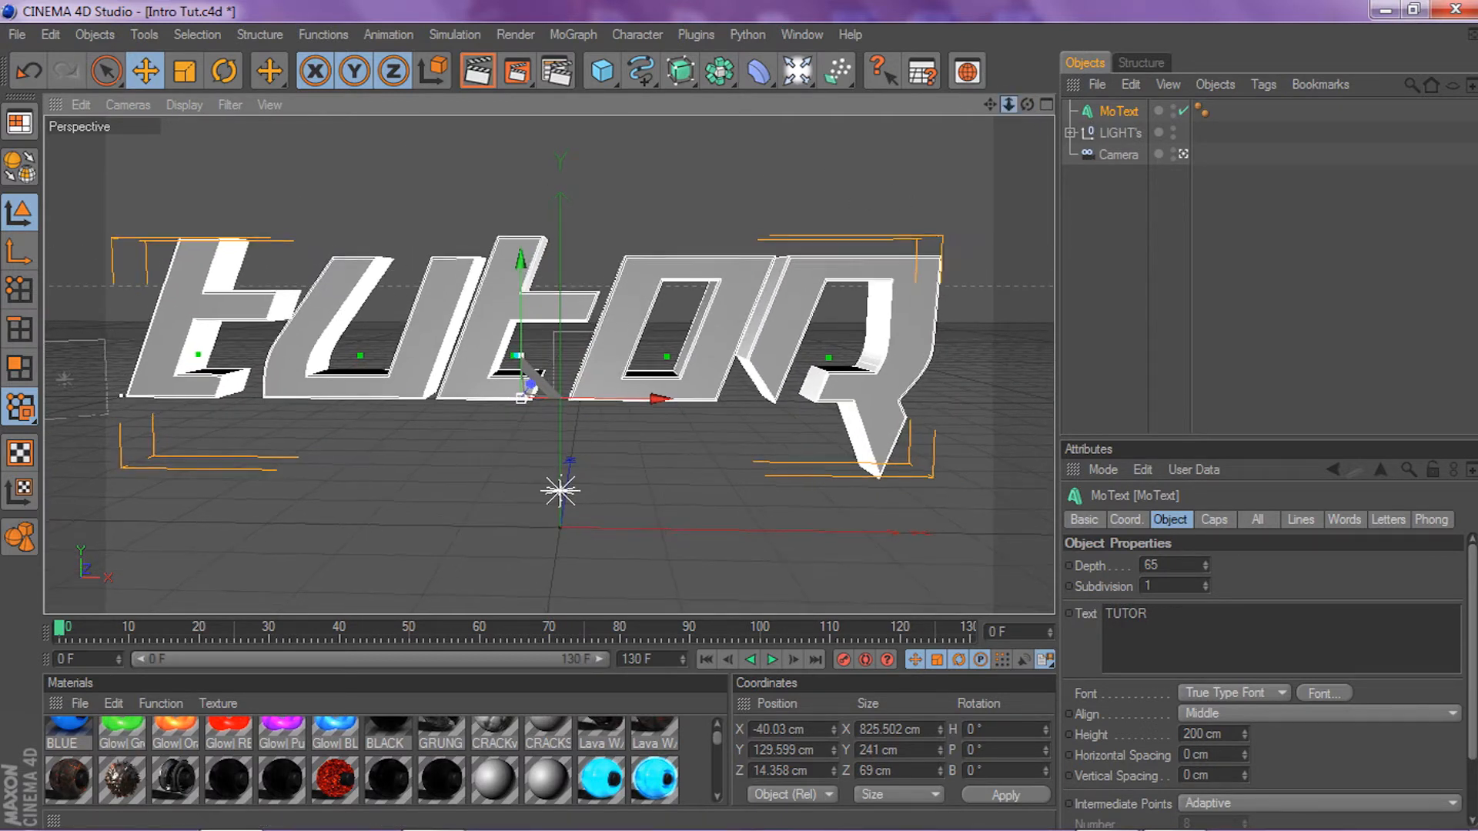
Convert the MoText into separate T, U, T, O and R letter objects
left_click(1120, 155)
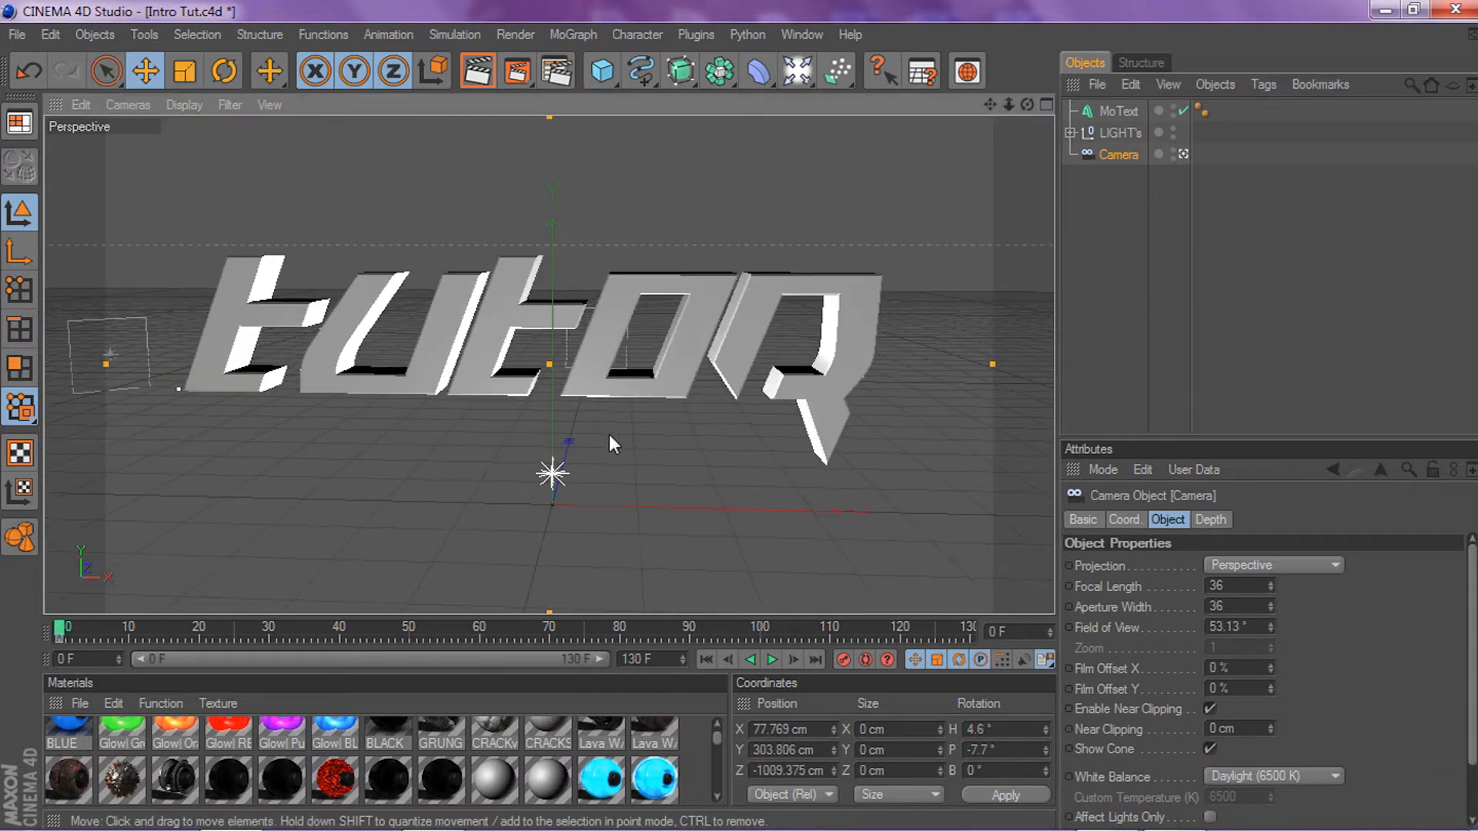
left_click(1118, 110)
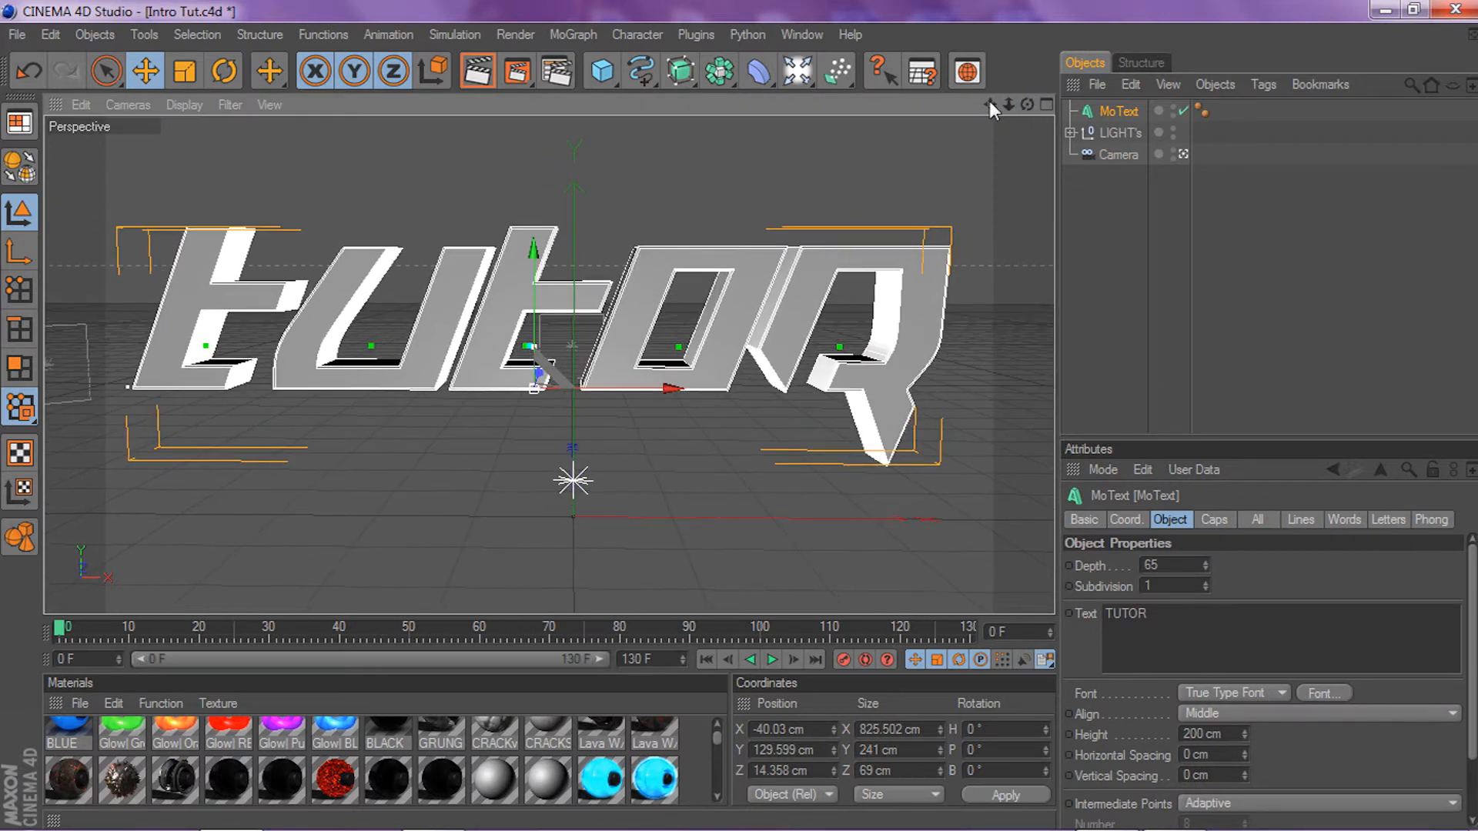
left_click(1120, 154)
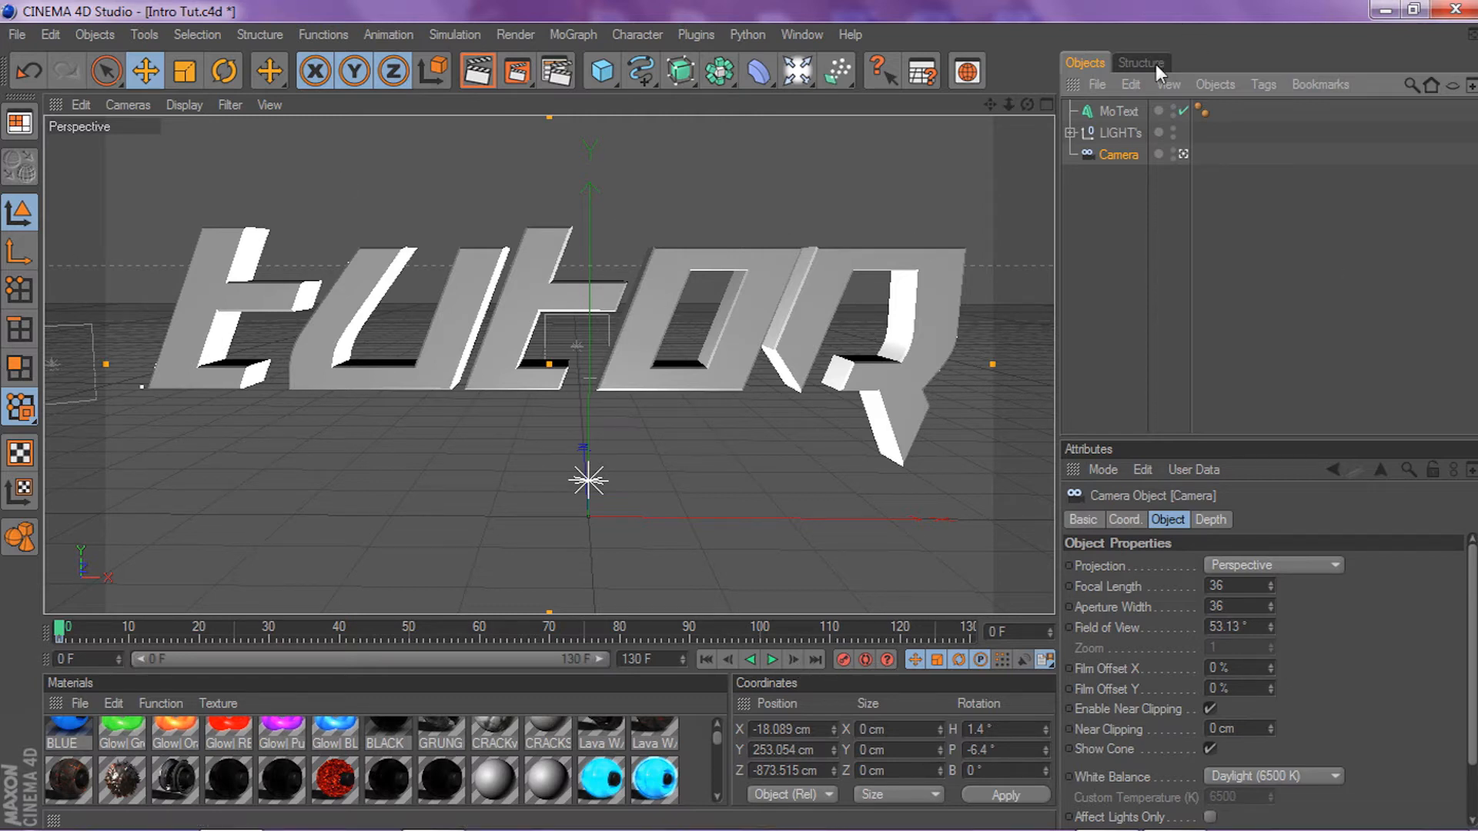
left_click(1120, 111)
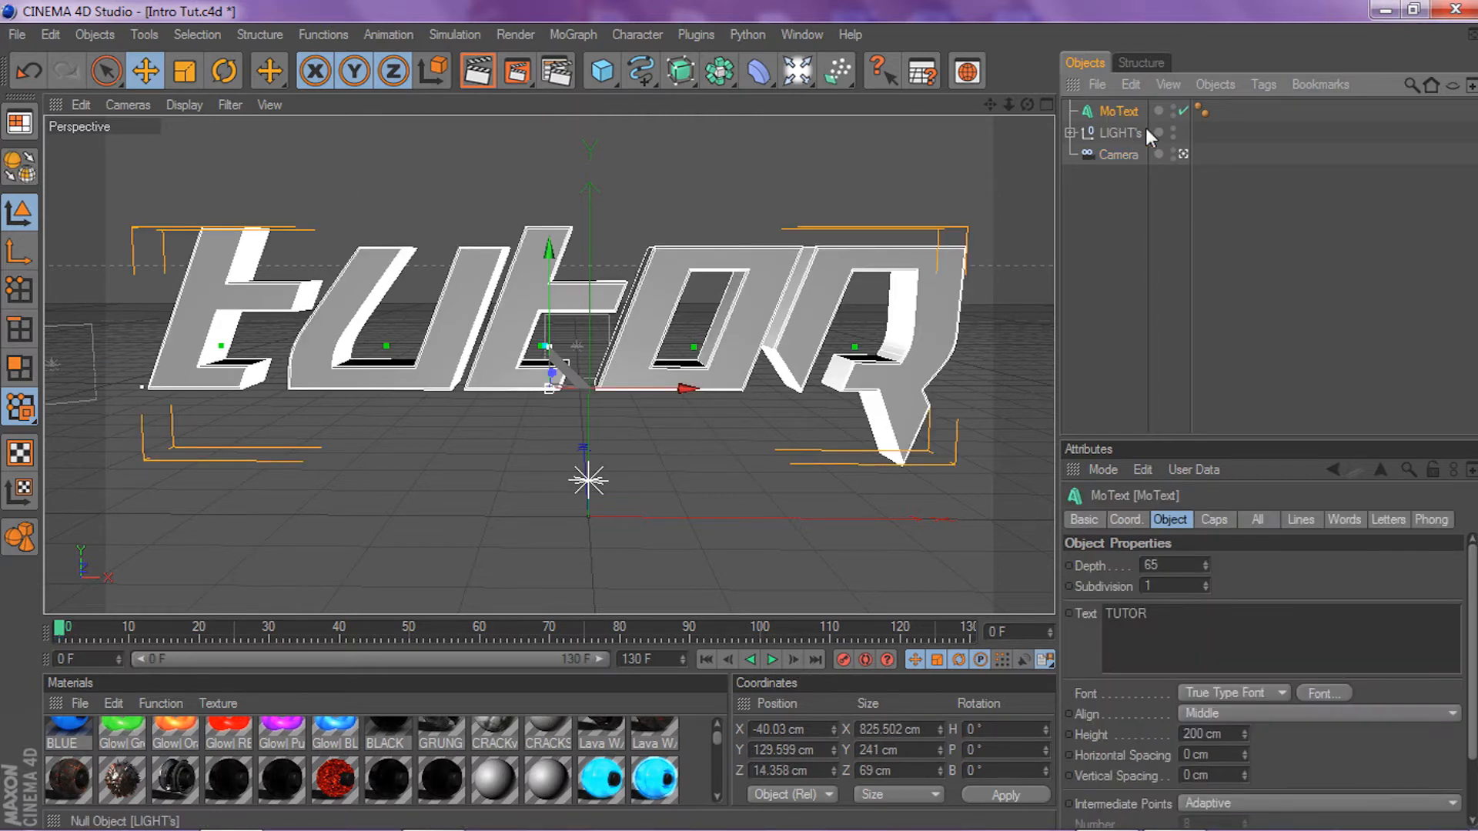
left_click(1072, 110)
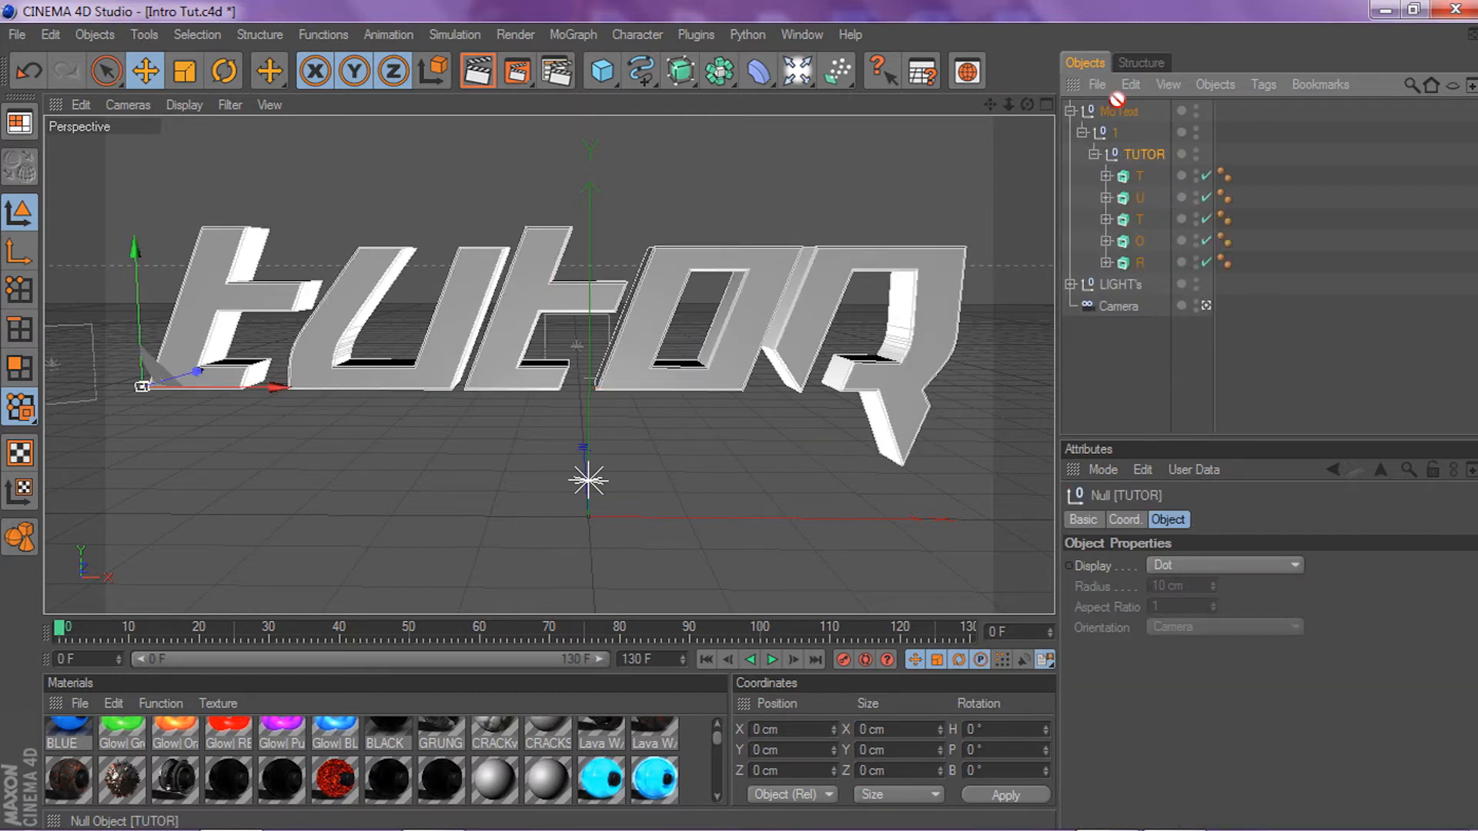
Move the letter group to top level, delete the MoText wrapper, and select all letters
left_click(1121, 241)
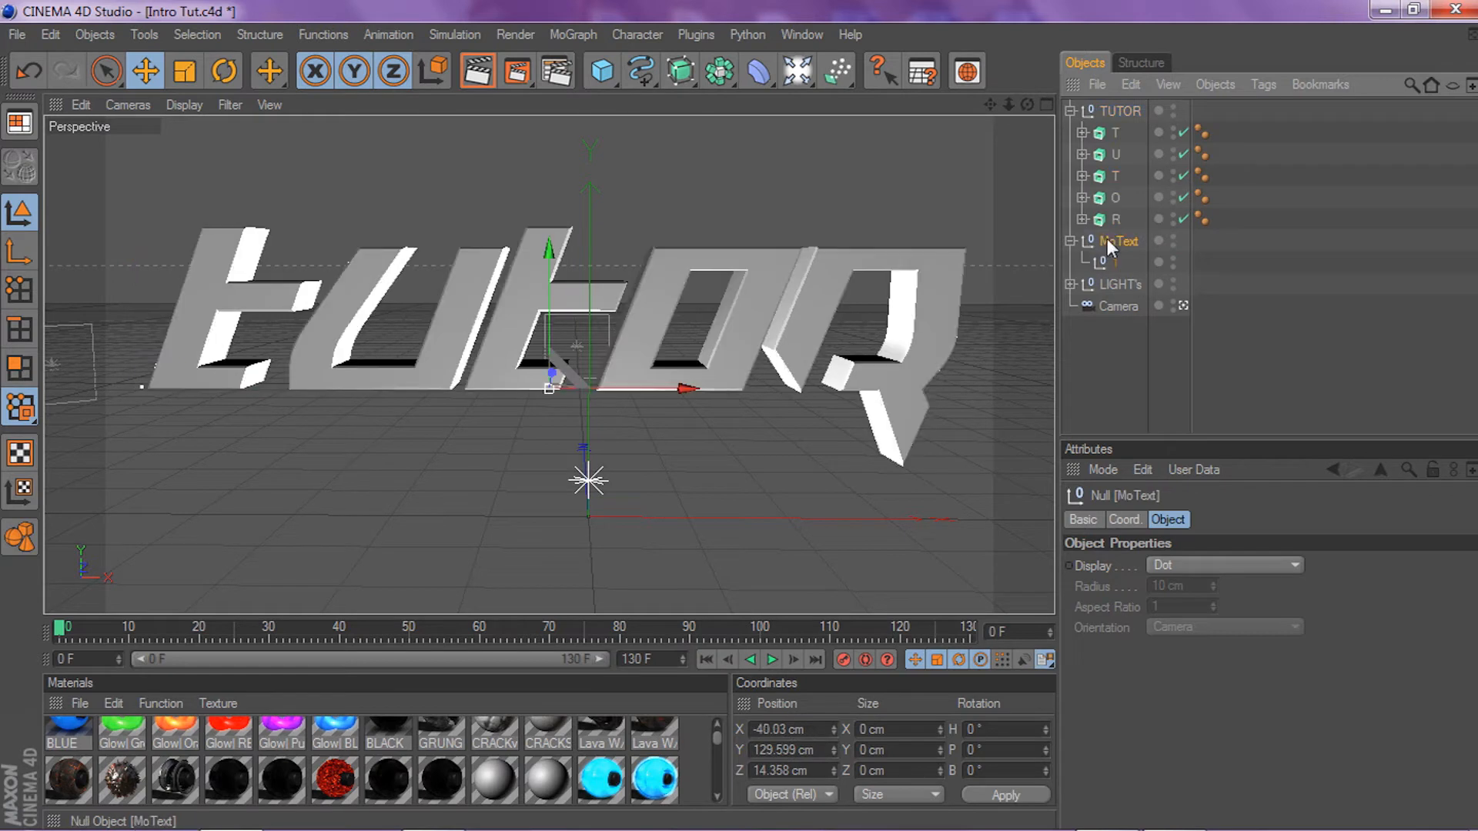
left_click(1121, 110)
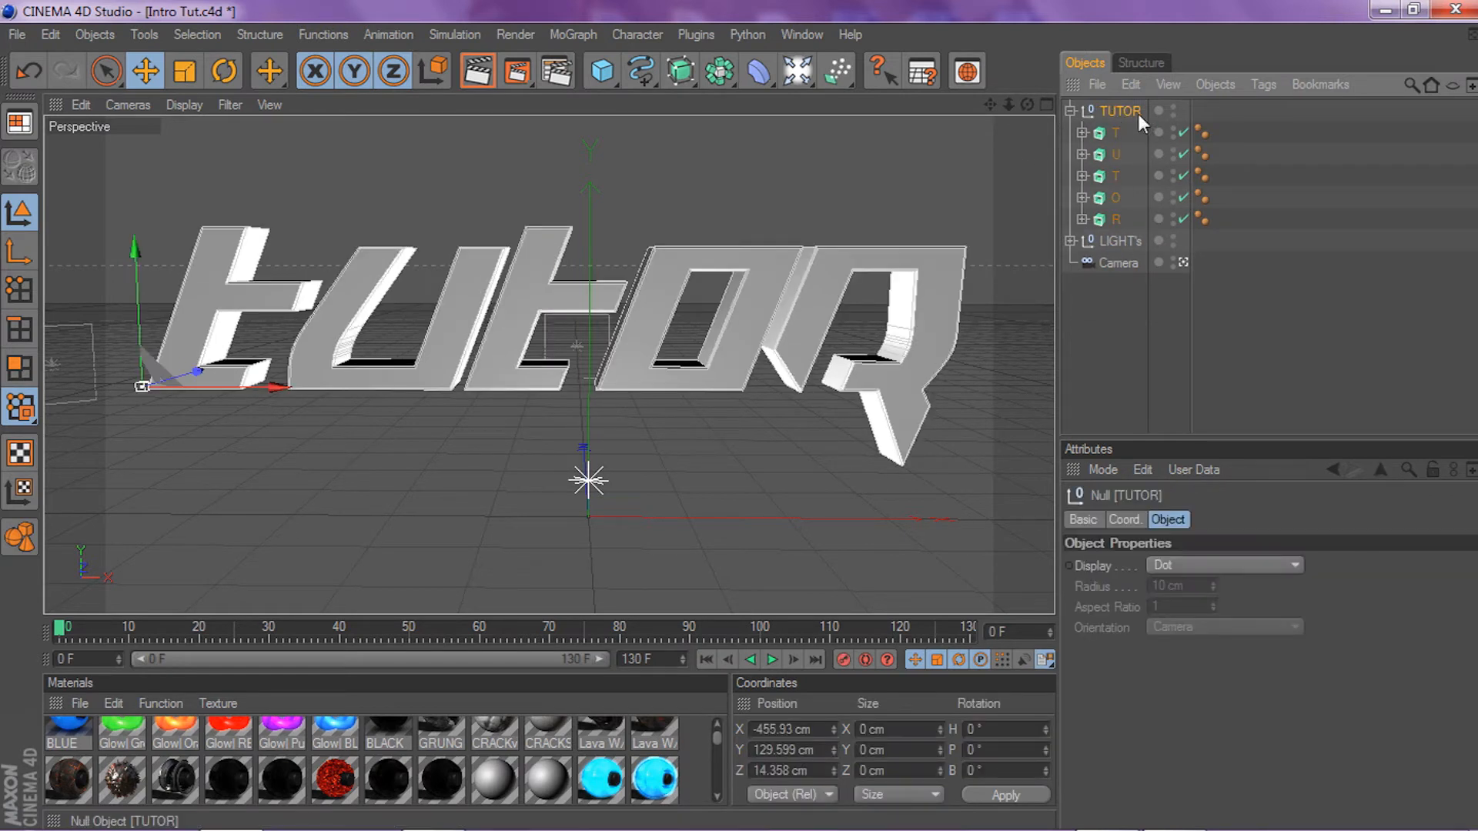
mouse_move(970, 177)
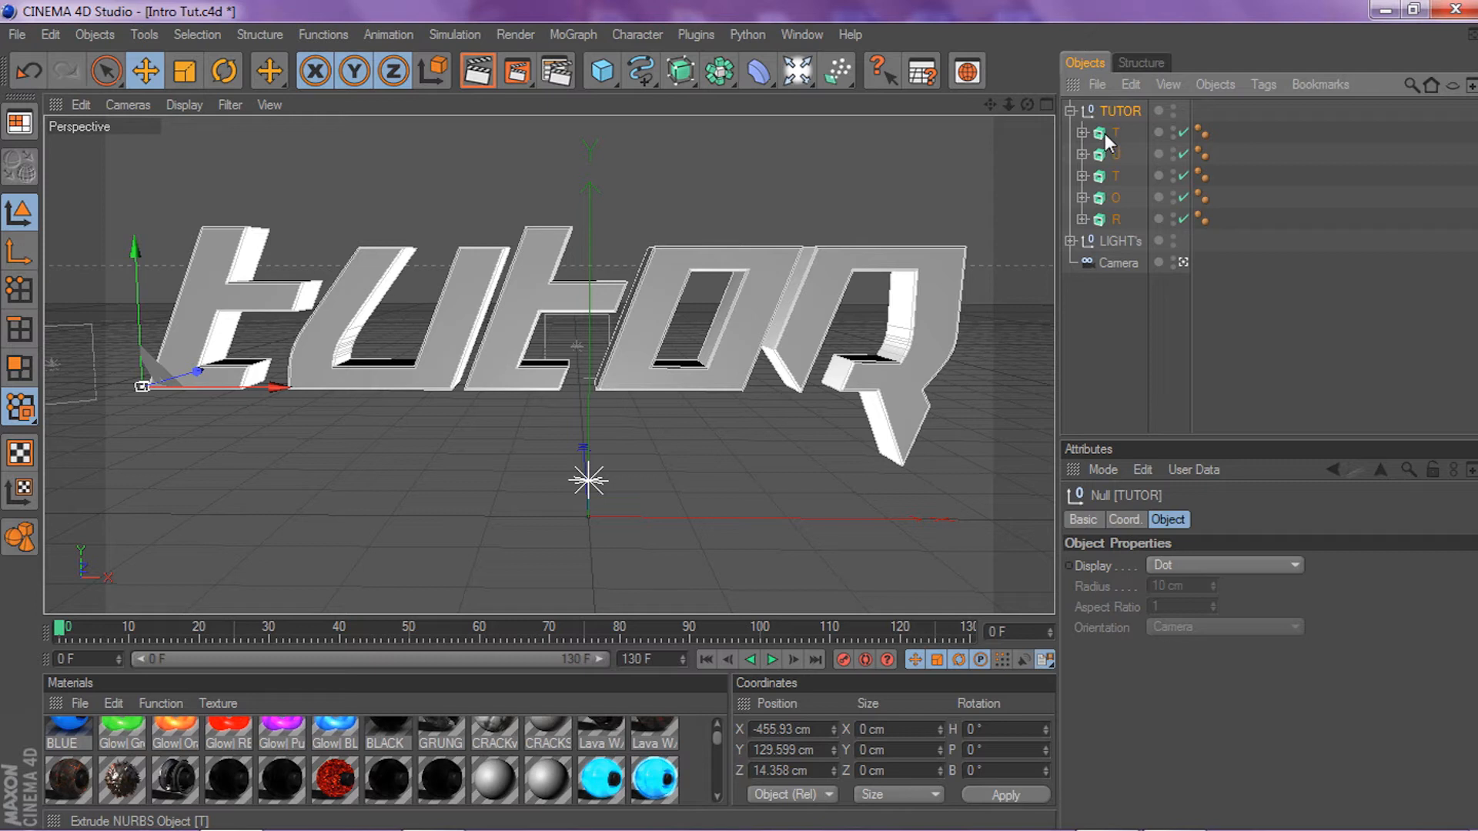
left_click(1116, 132)
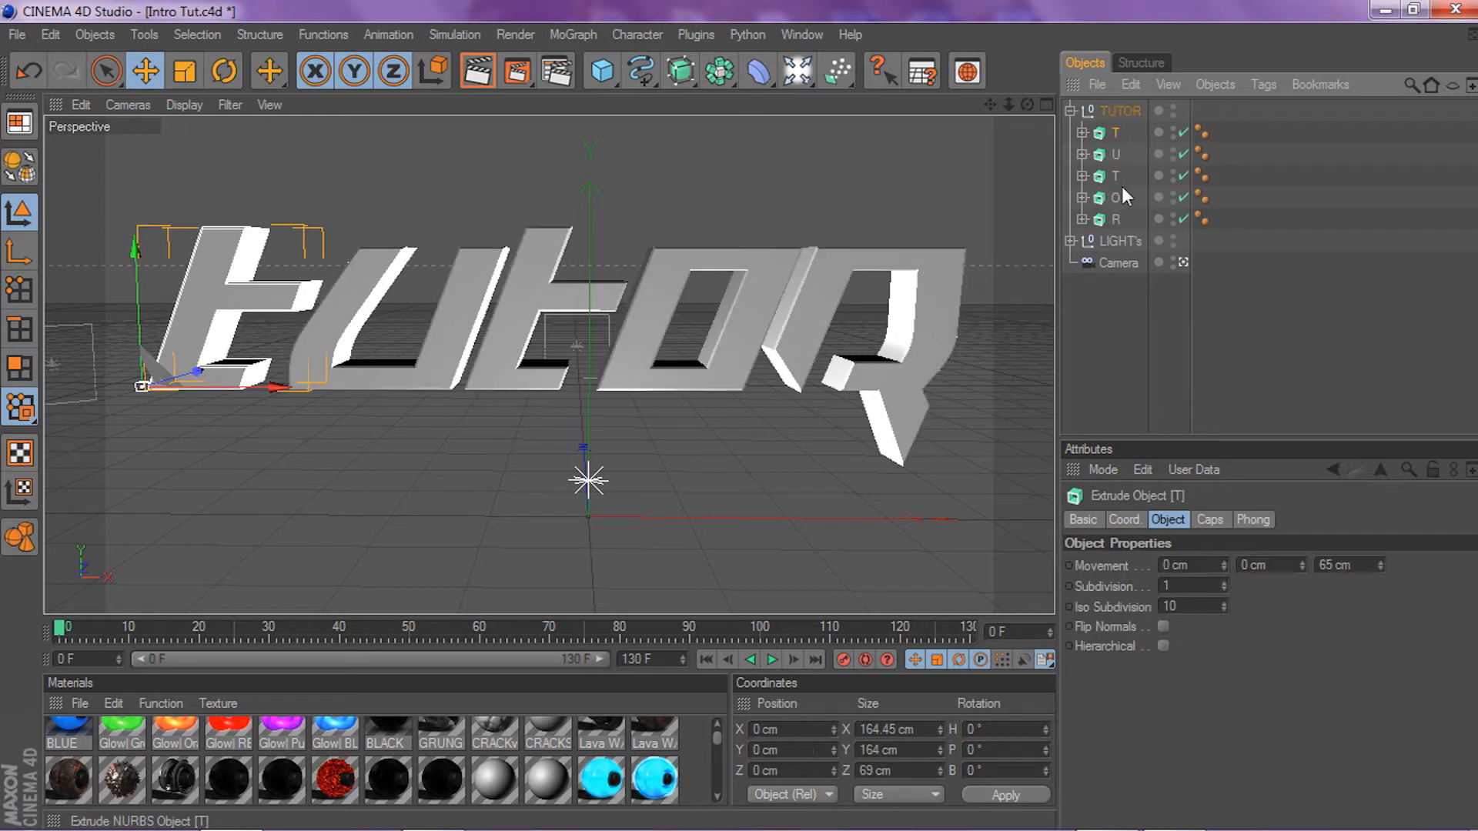
left_click(1122, 110)
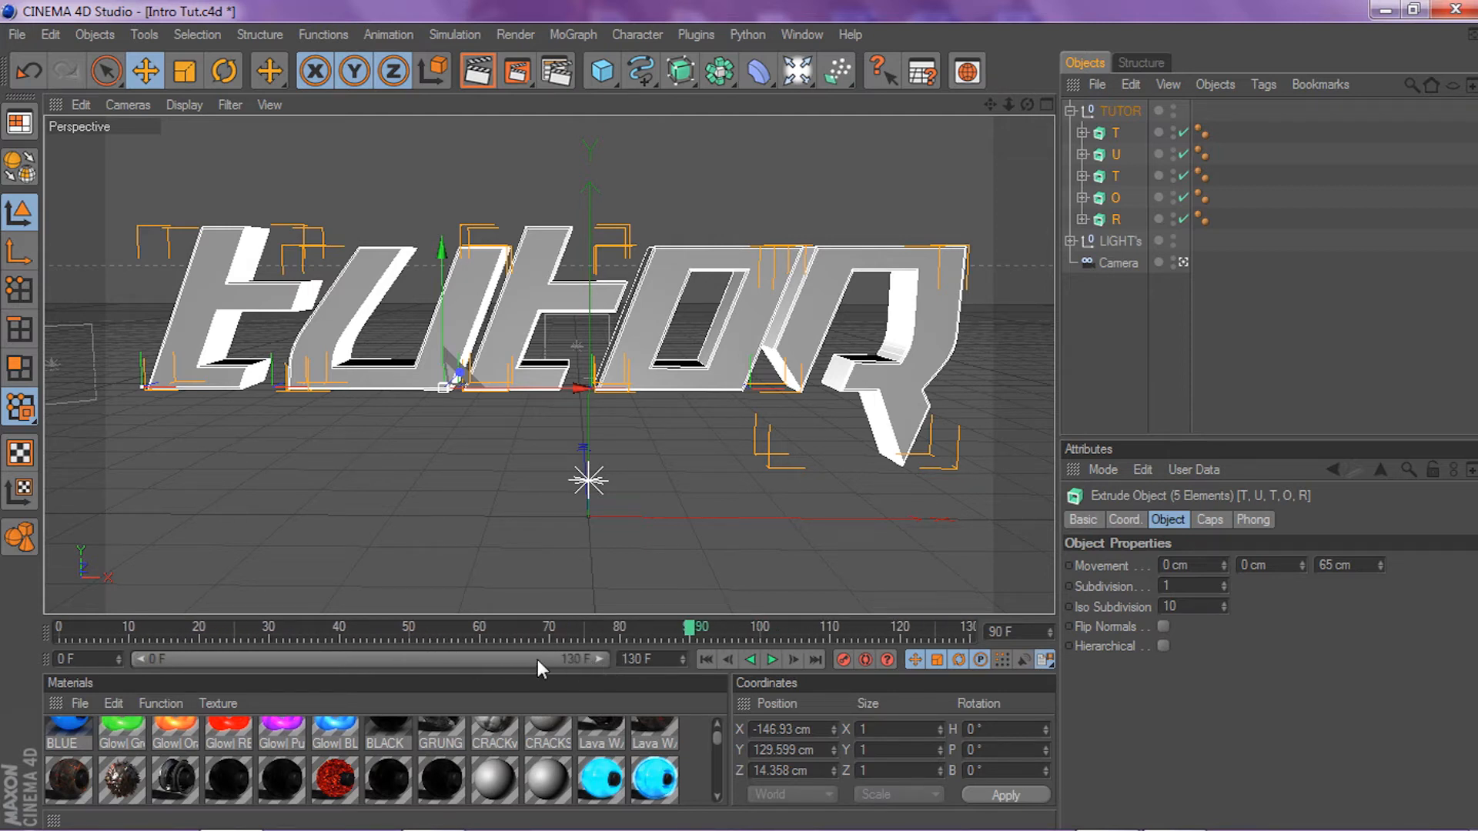
mouse_move(877, 645)
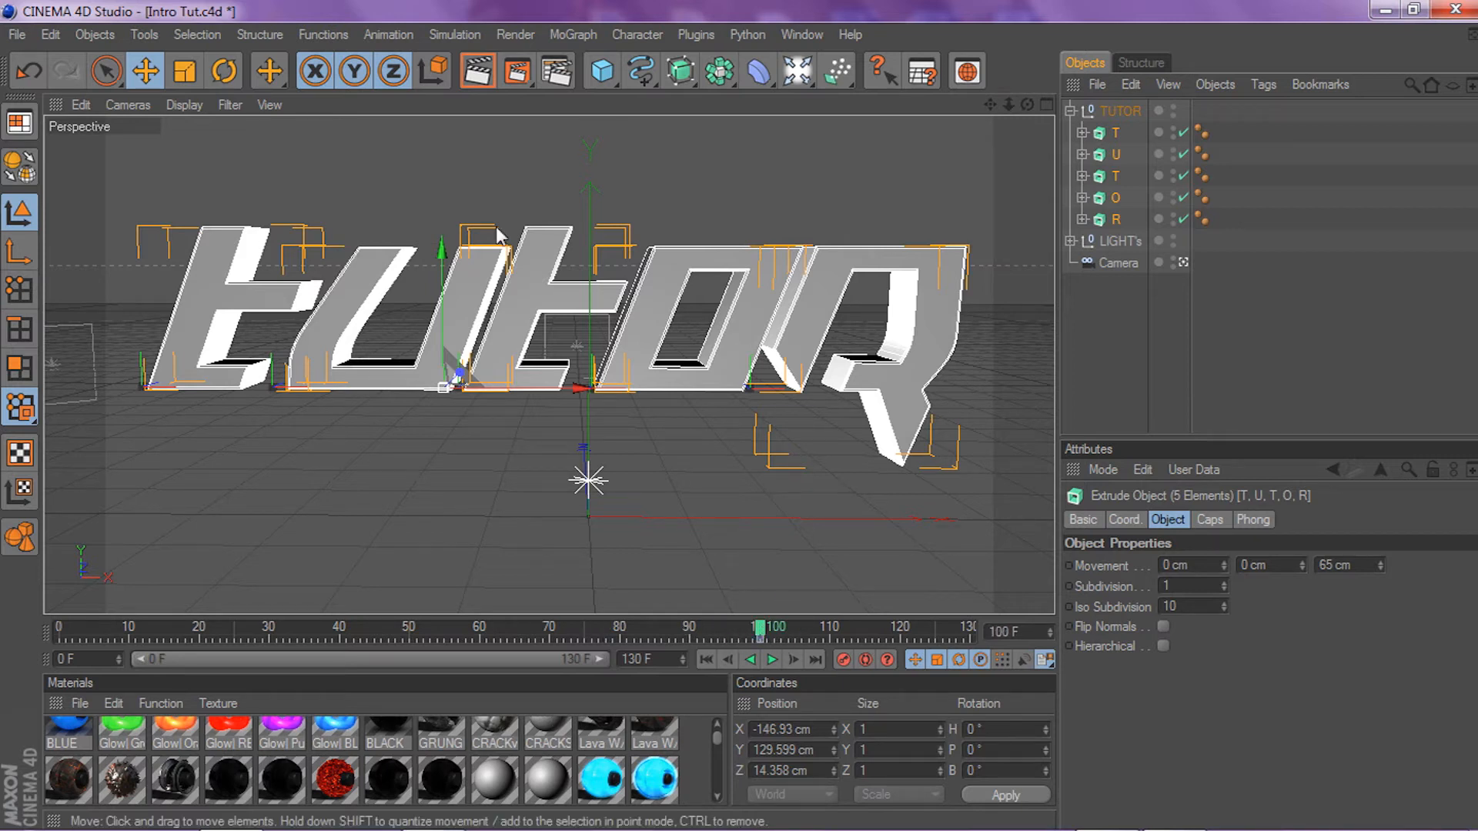
mouse_move(762, 634)
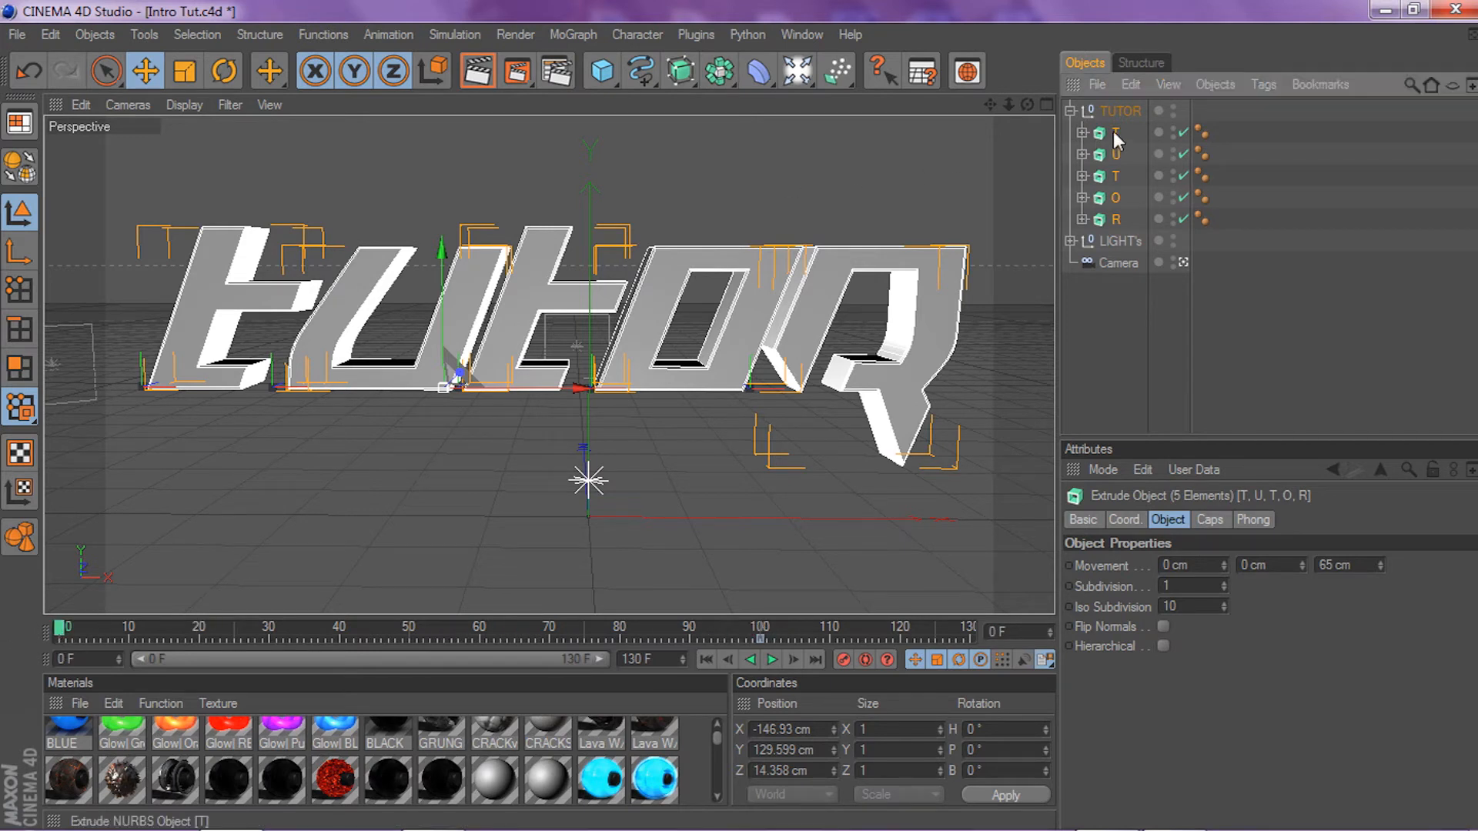
At frame 0, move the five letters off-camera and keyframe their starting positions
left_click(1116, 132)
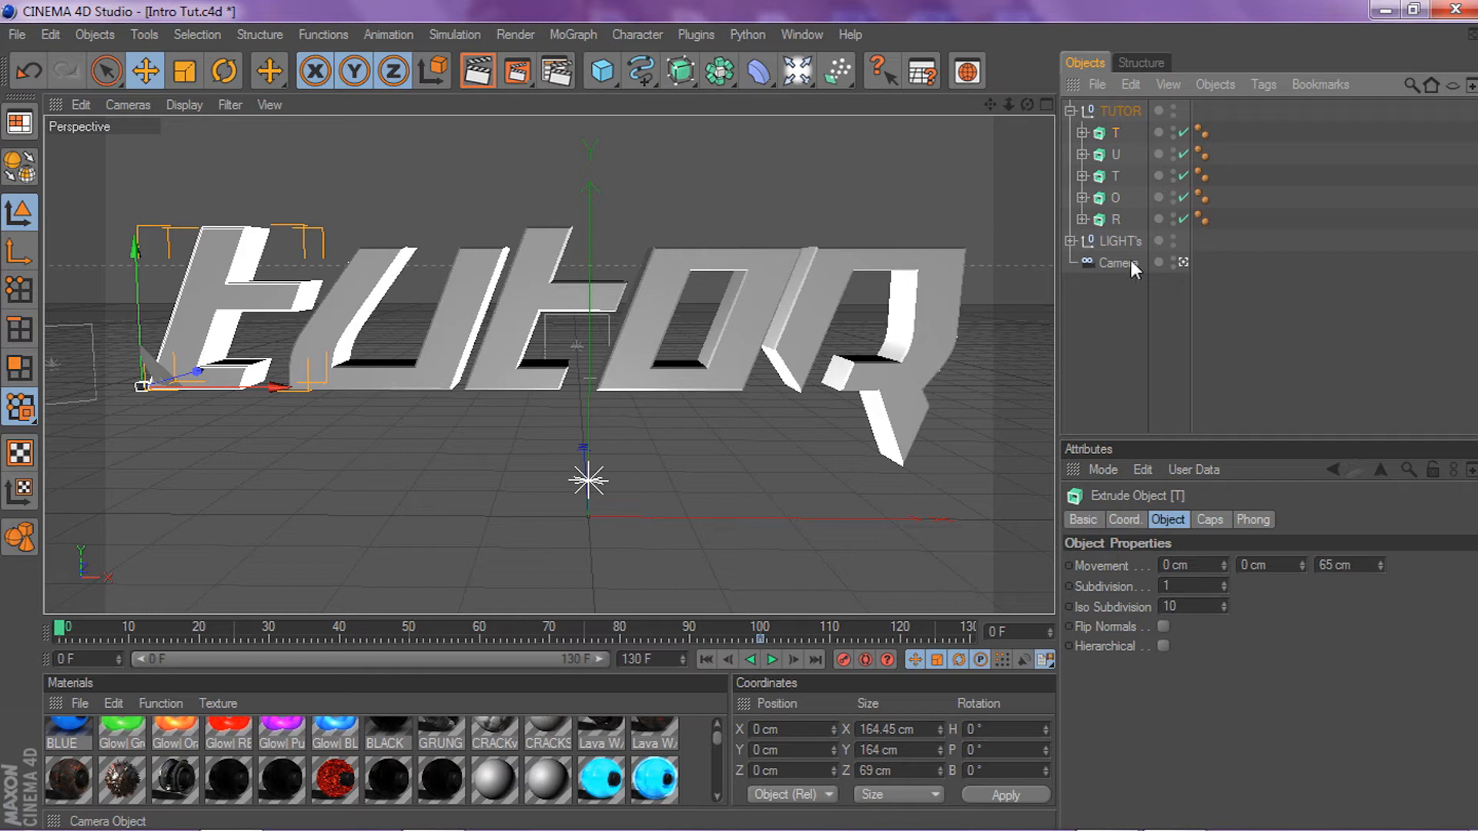
left_click(1118, 263)
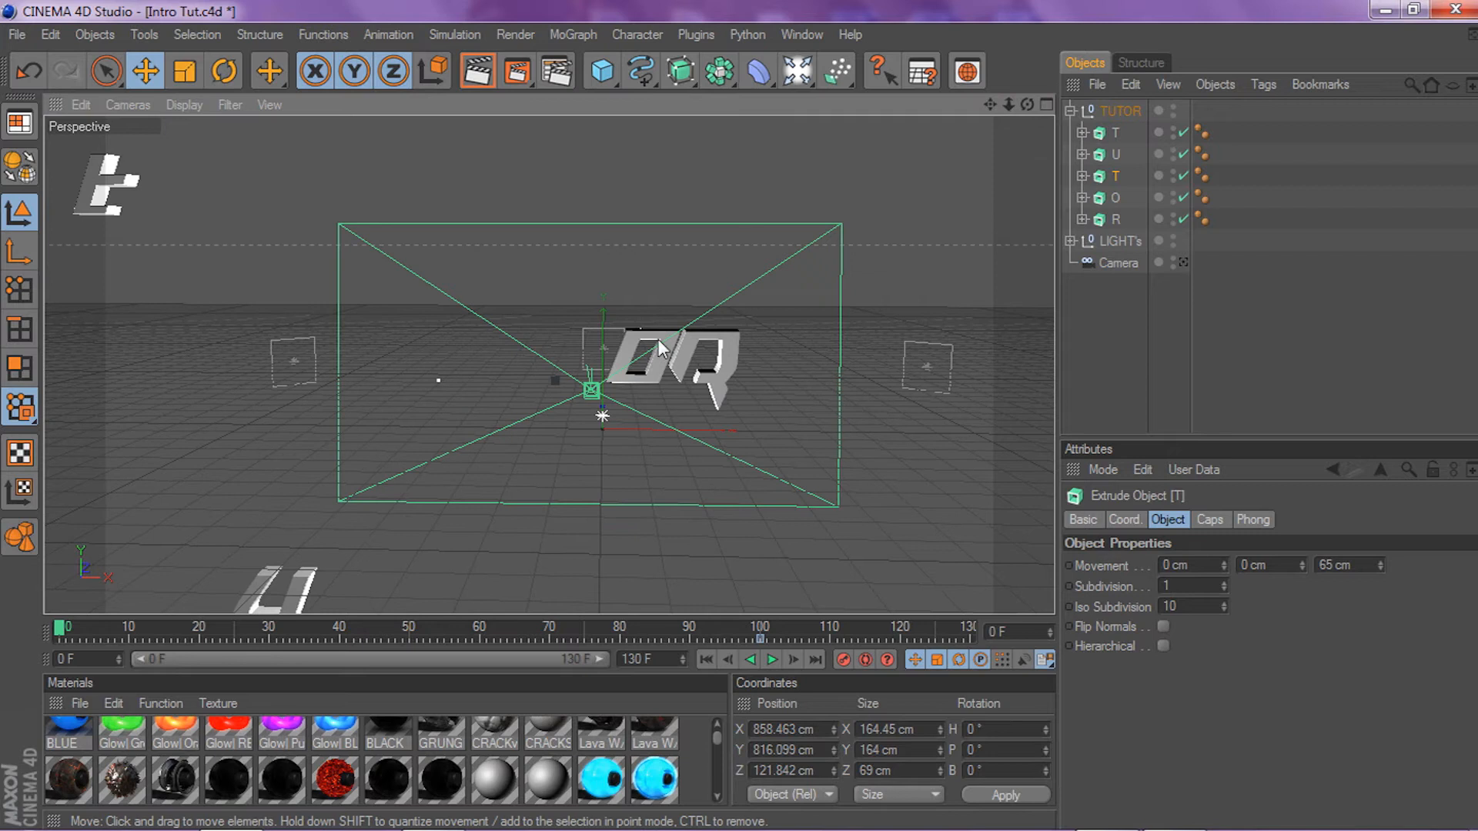
left_click(1117, 197)
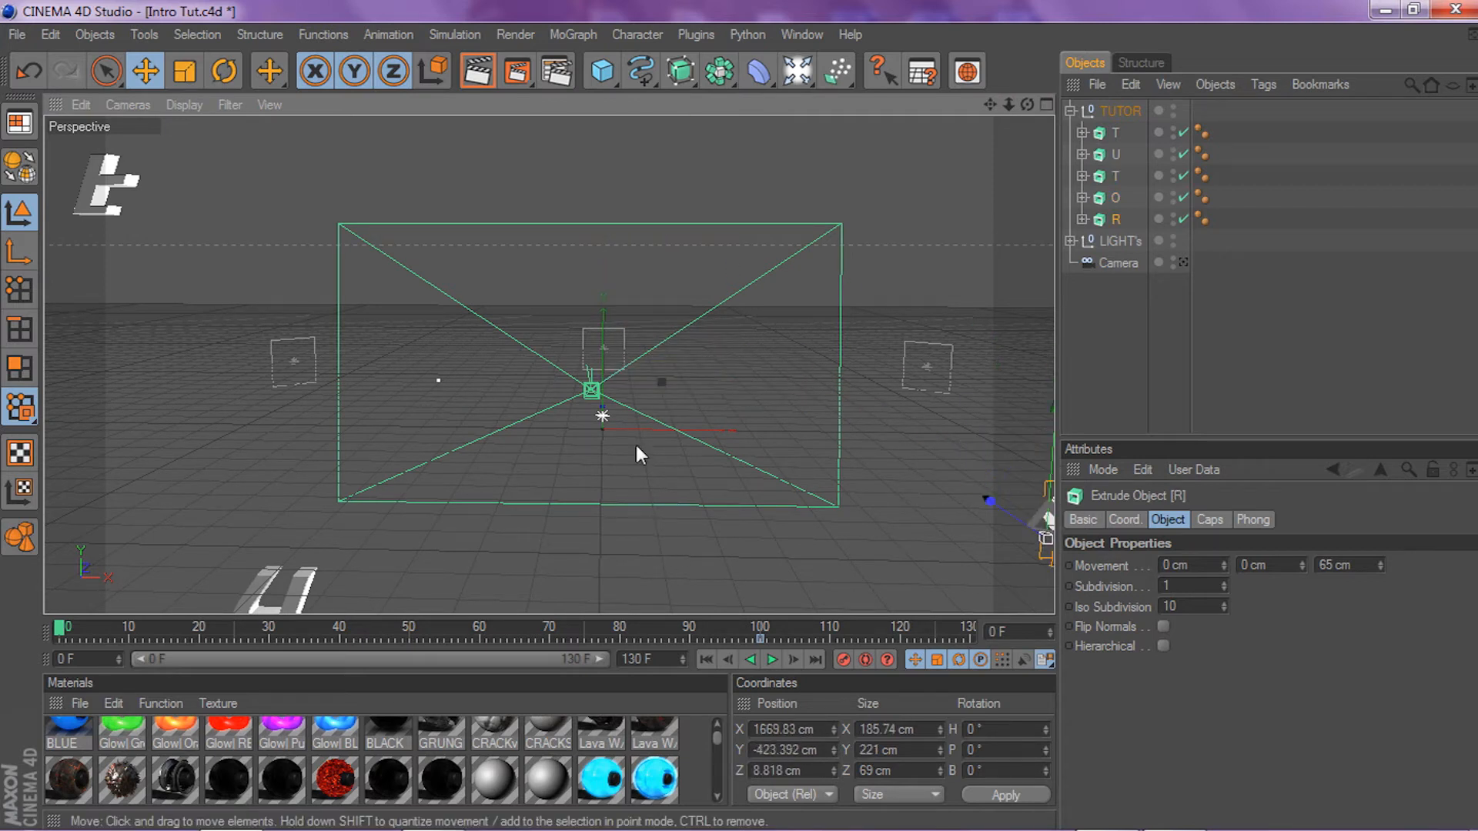
left_click(1116, 131)
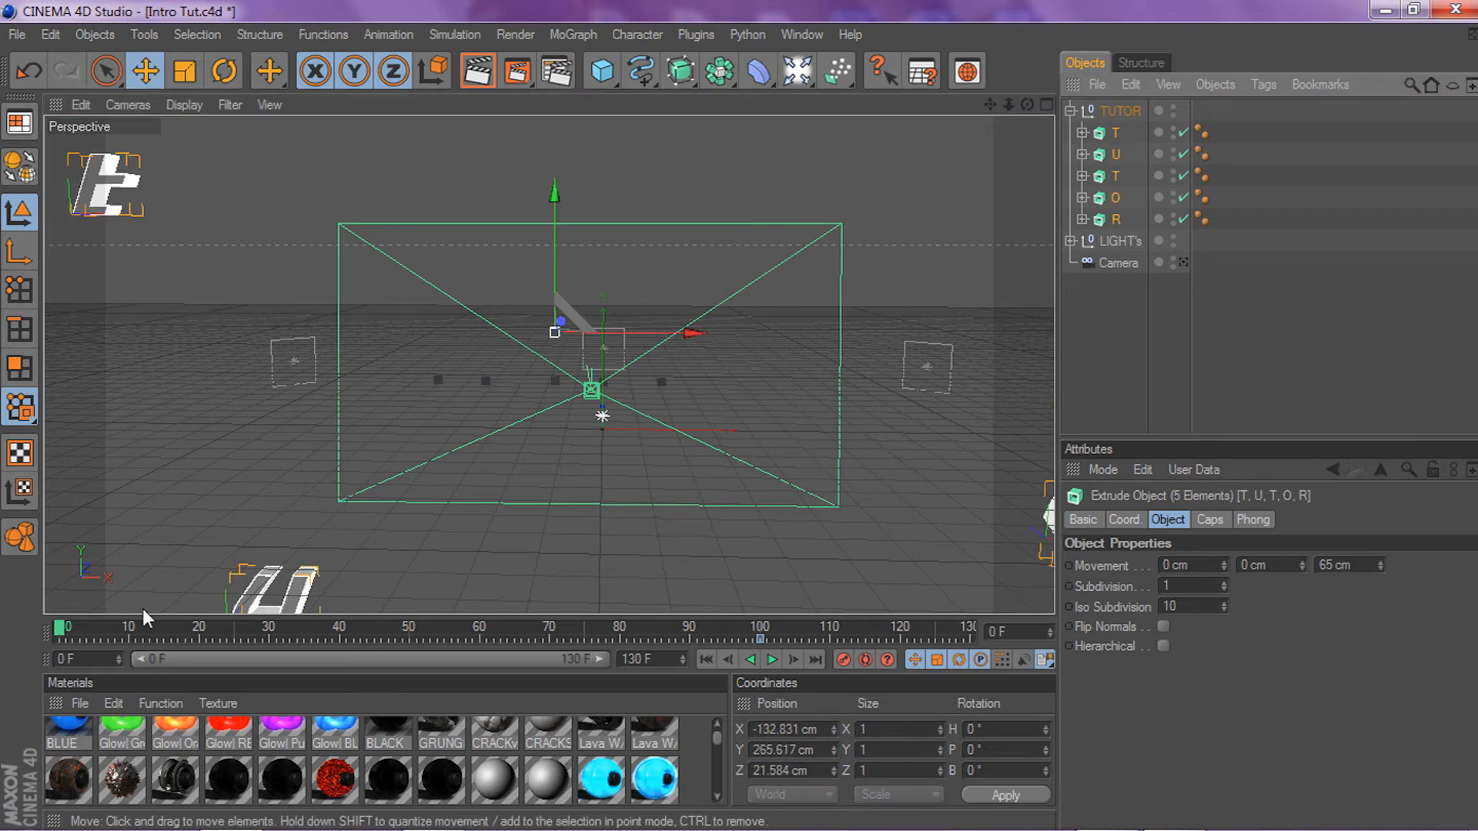
mouse_move(76, 608)
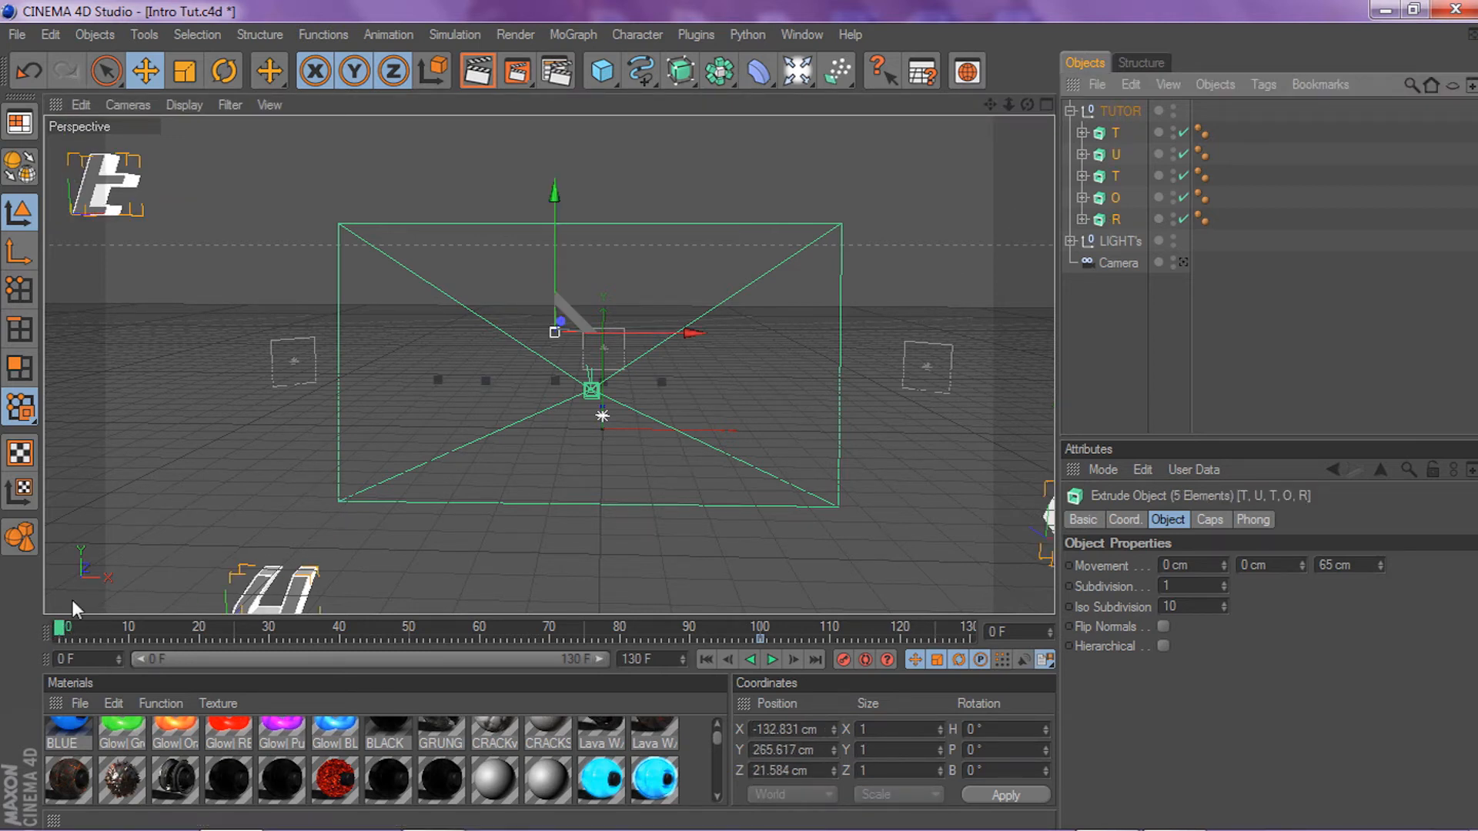
left_click(843, 660)
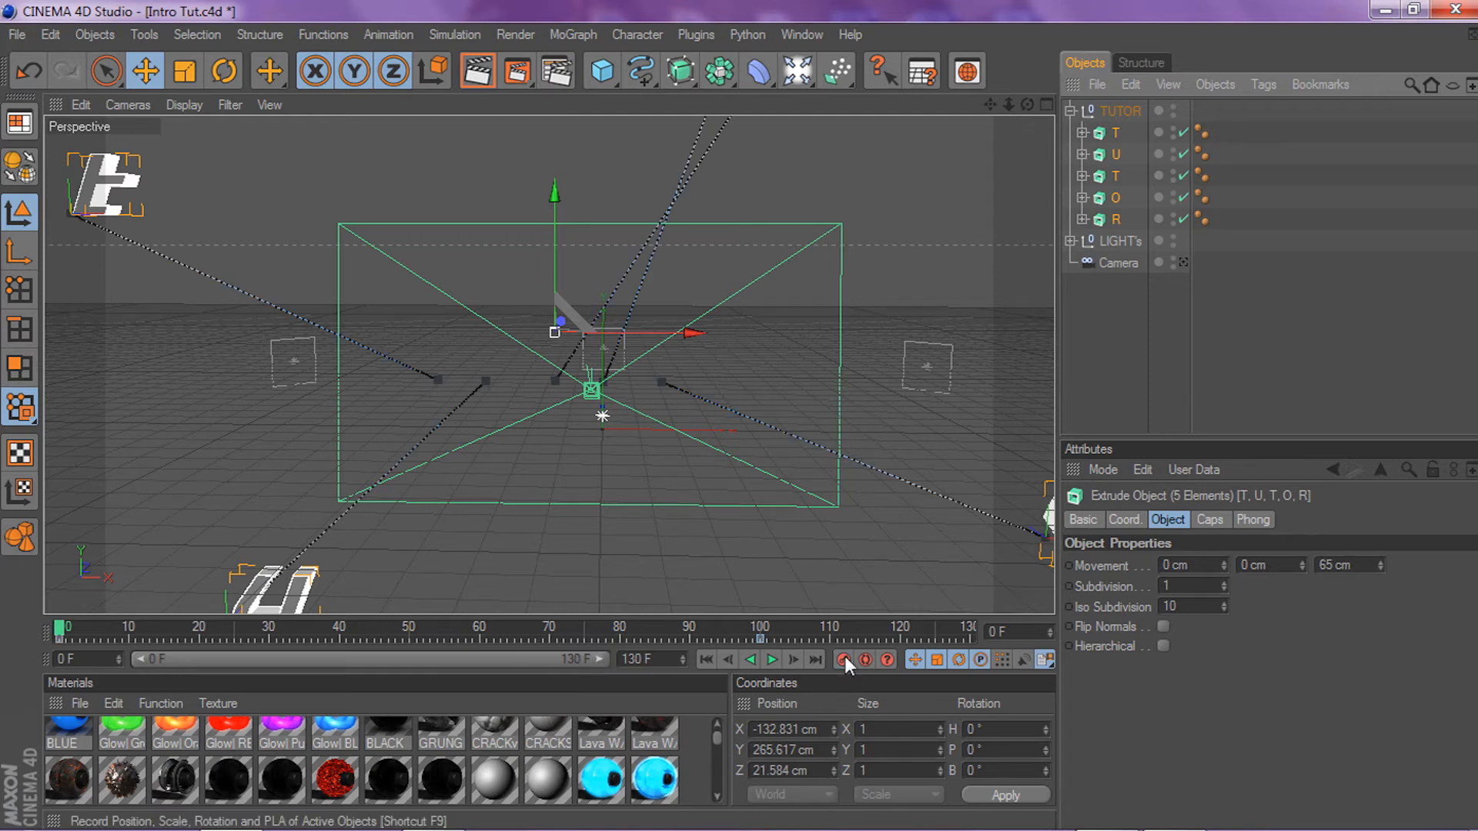
left_click(1119, 263)
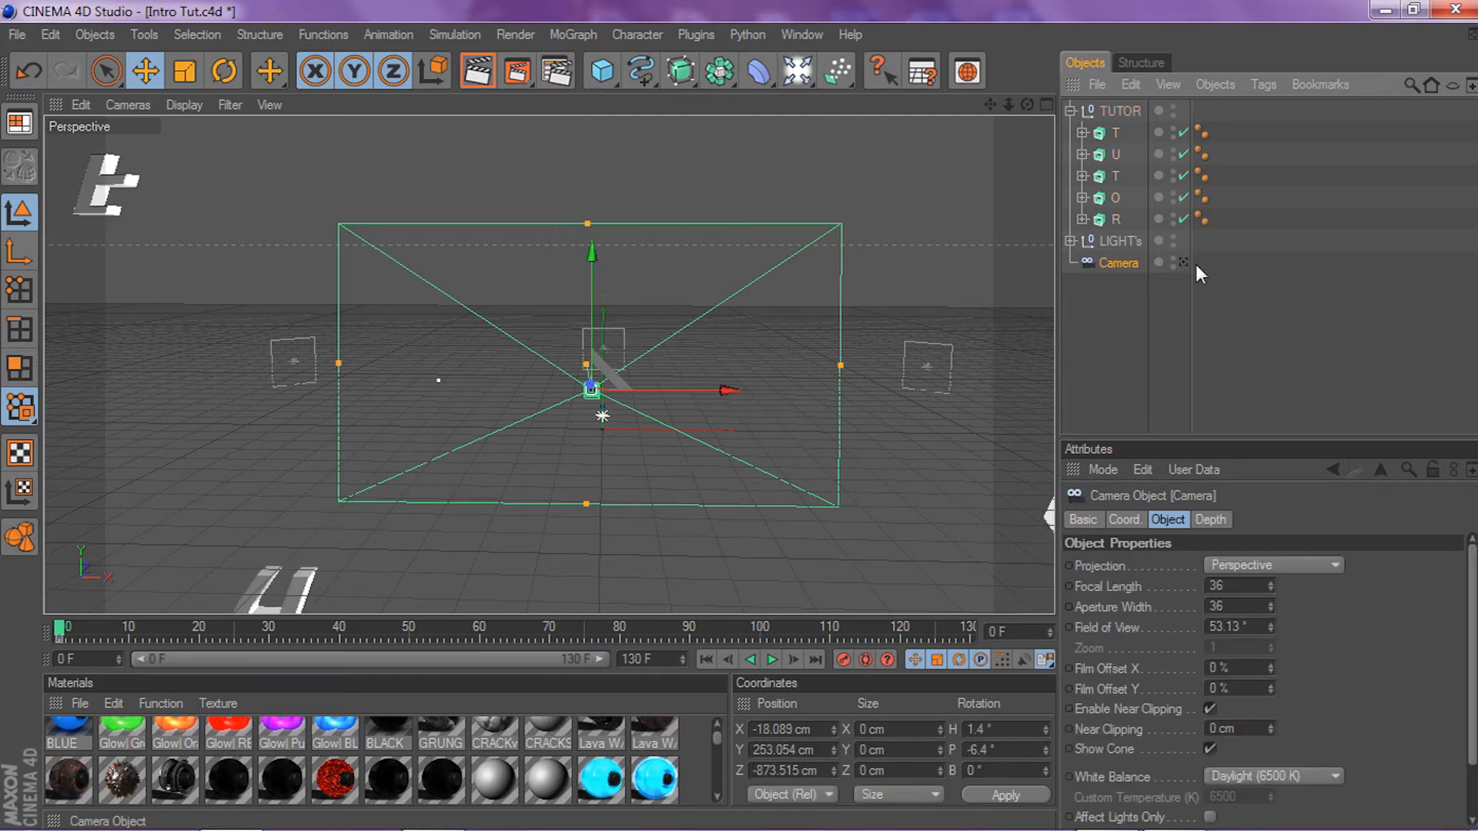
View through the scene camera to preview the letters mid-flight at frame 66
left_click(1183, 262)
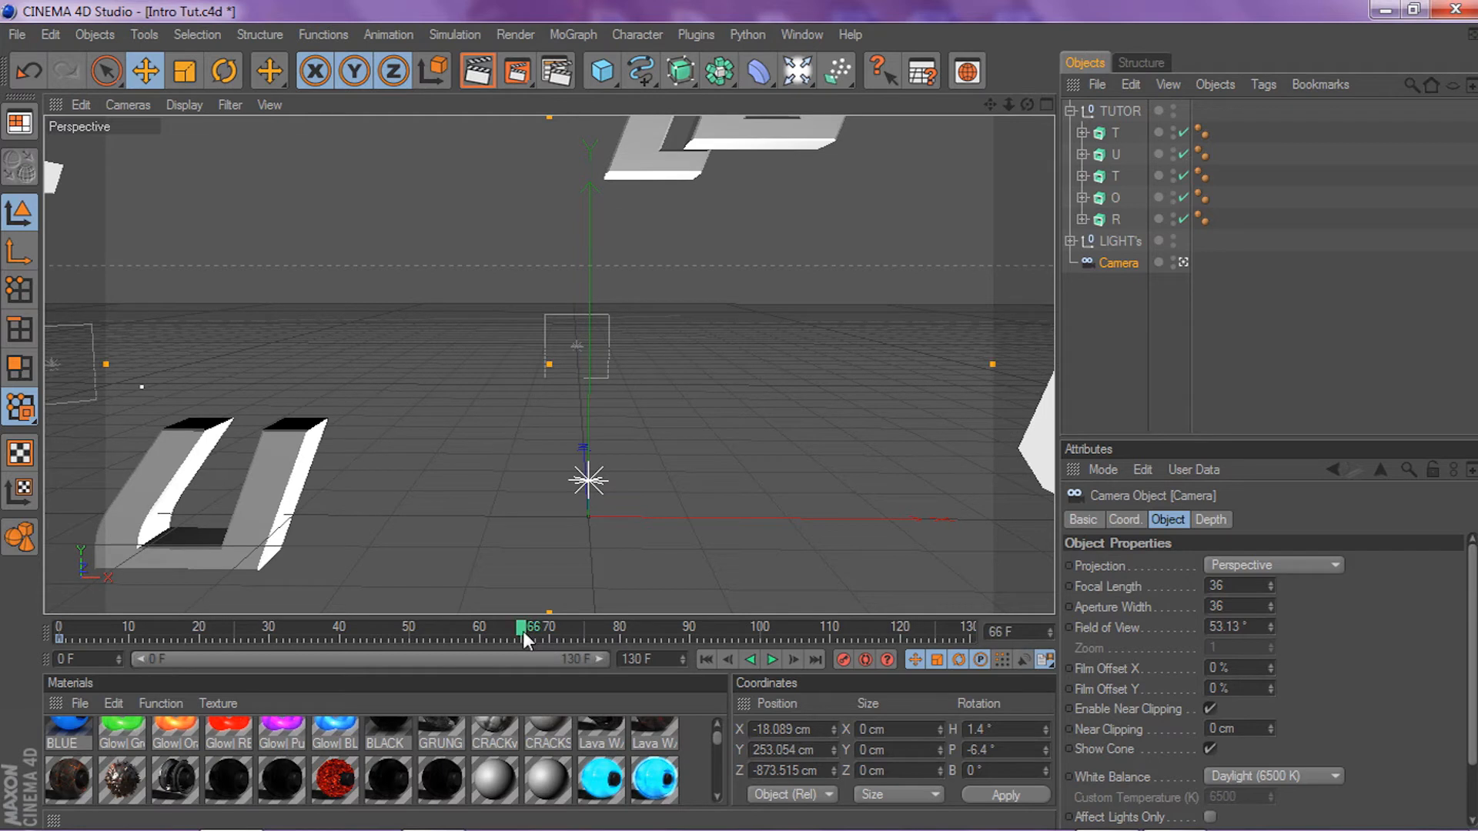
mouse_move(490, 214)
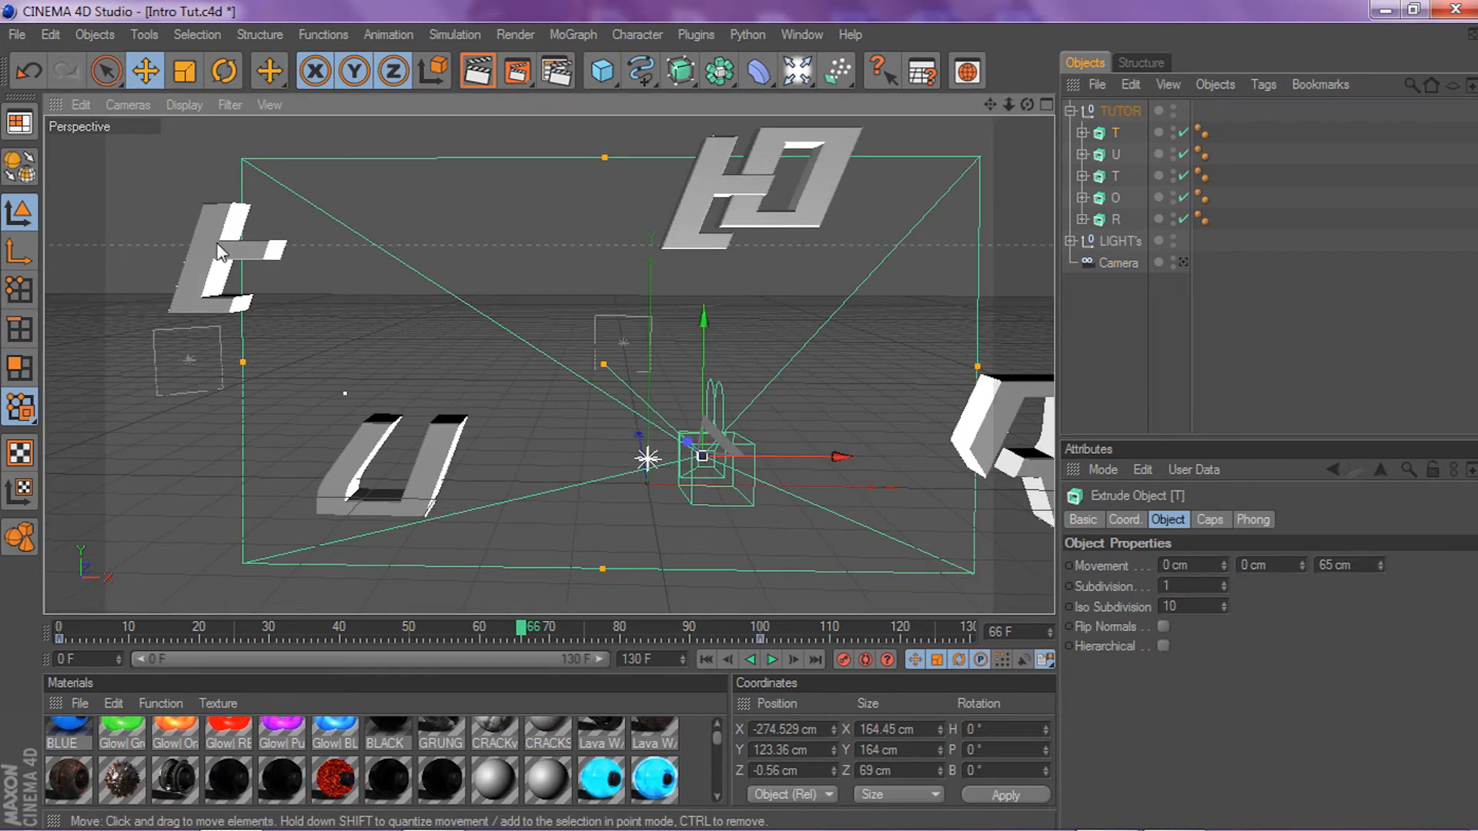
At frame 66, rotate letters R and T into tilted poses and keyframe them
left_click(224, 71)
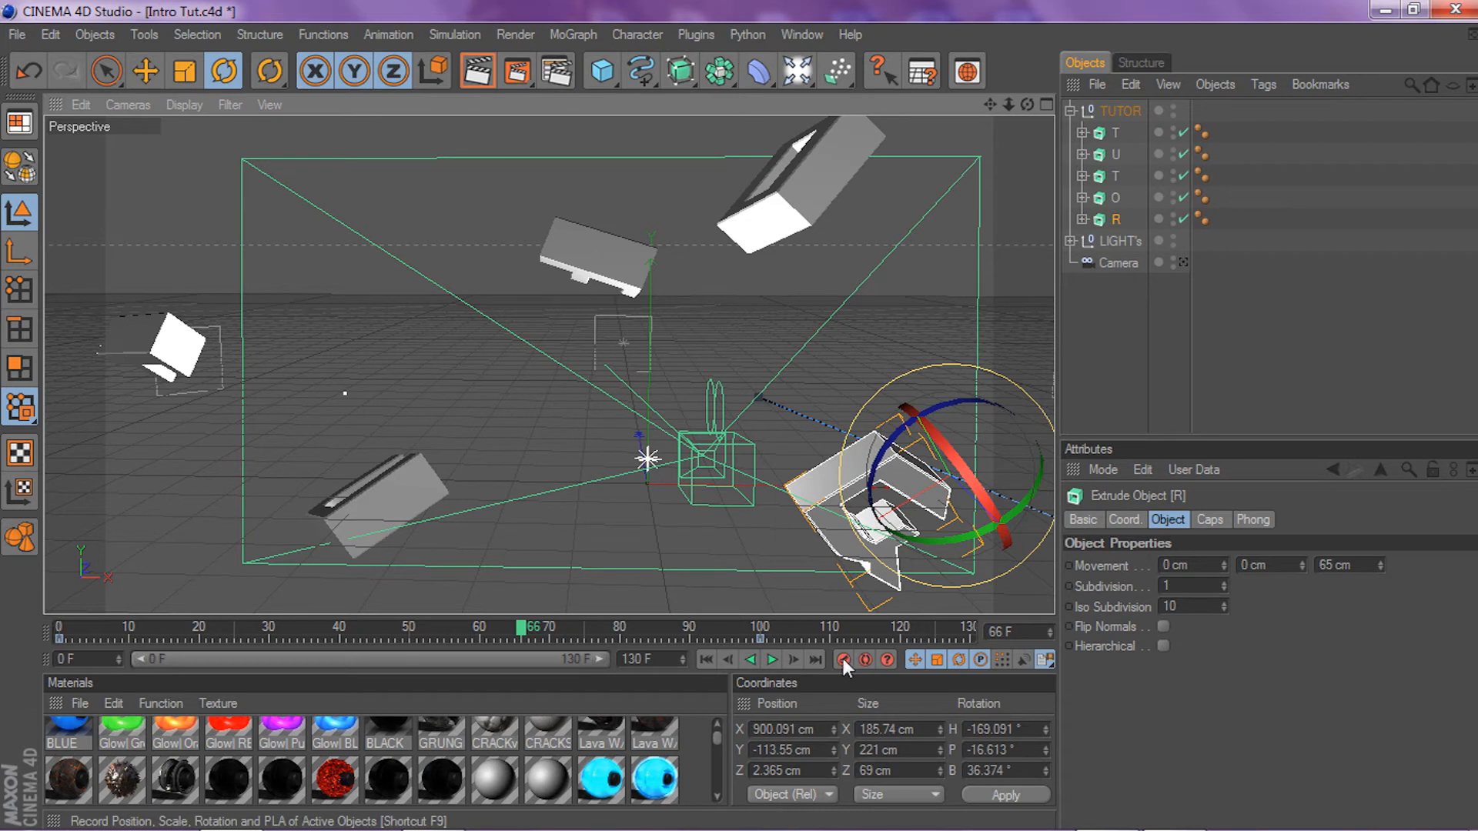
left_click(844, 659)
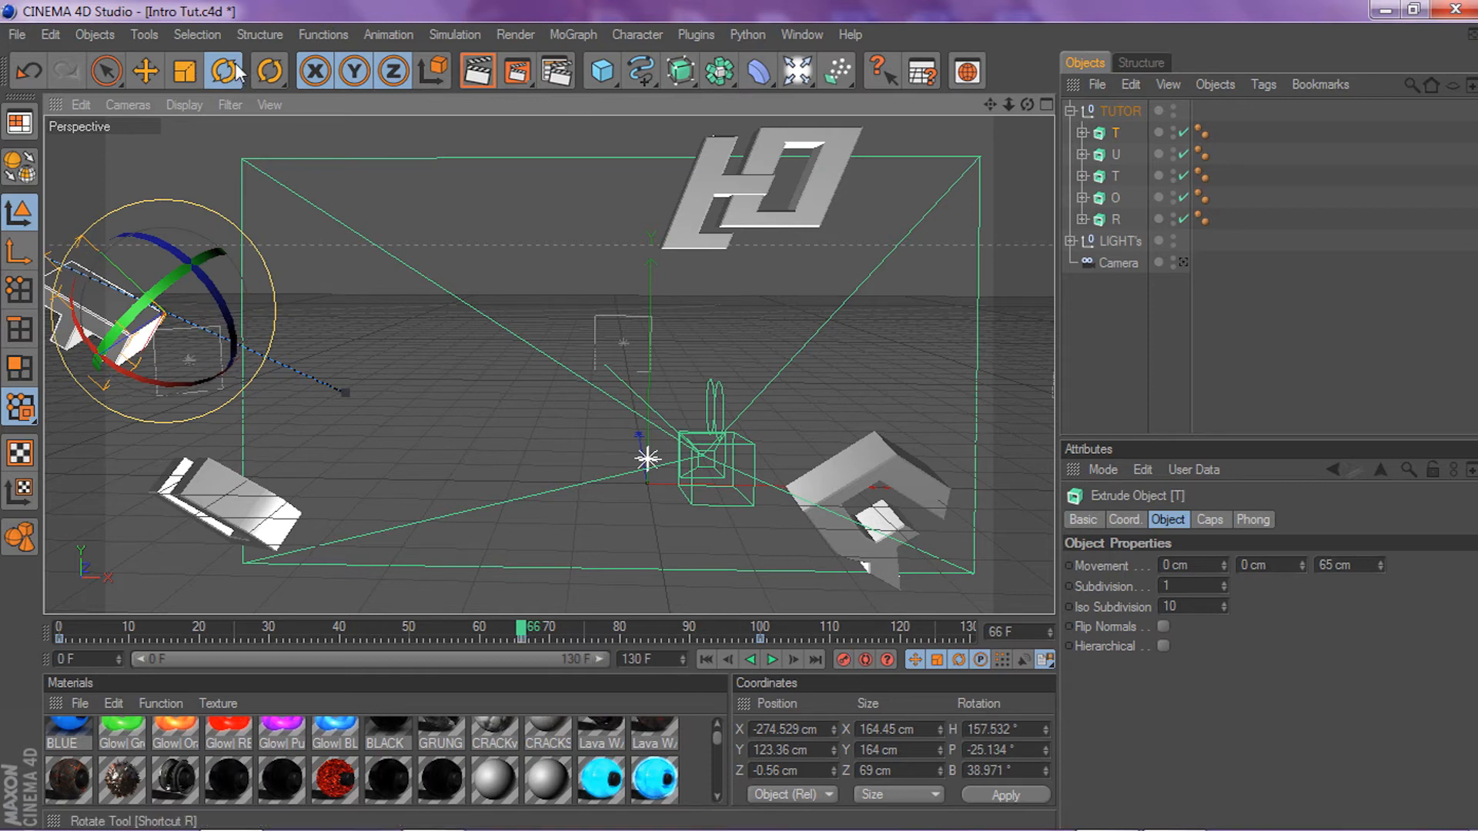
mouse_move(231, 72)
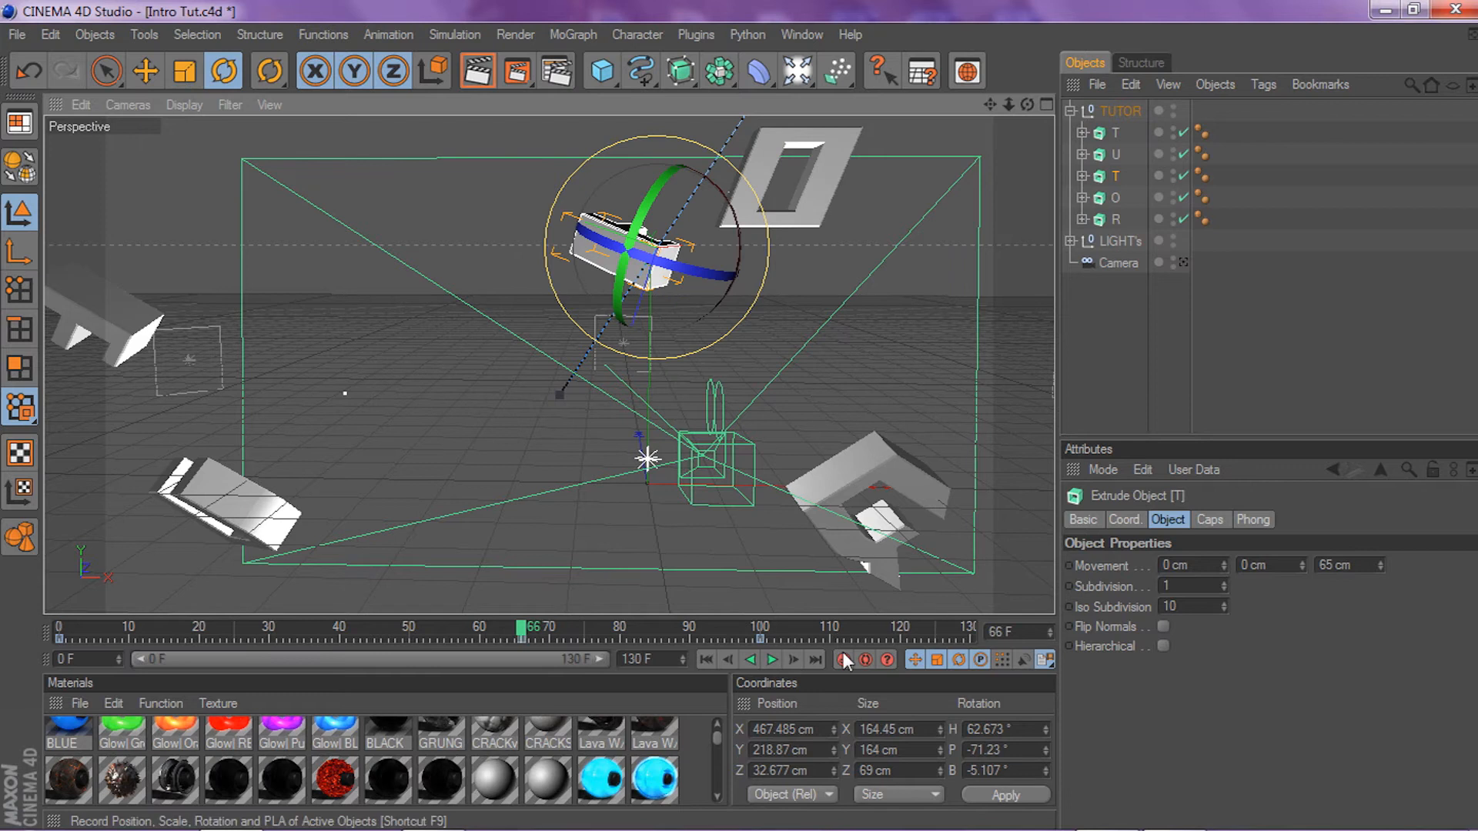
left_click(1116, 197)
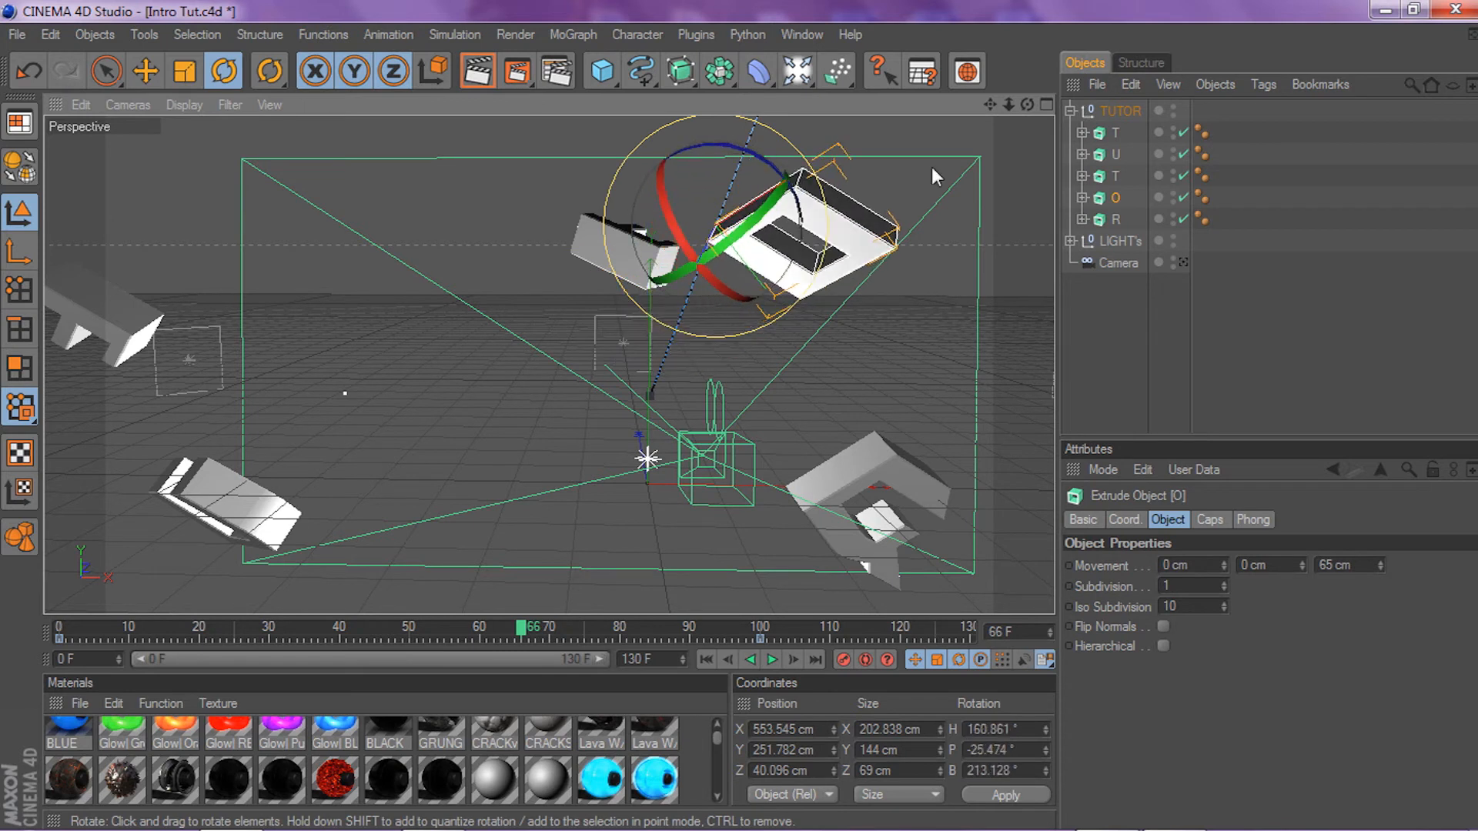
mouse_move(1049, 248)
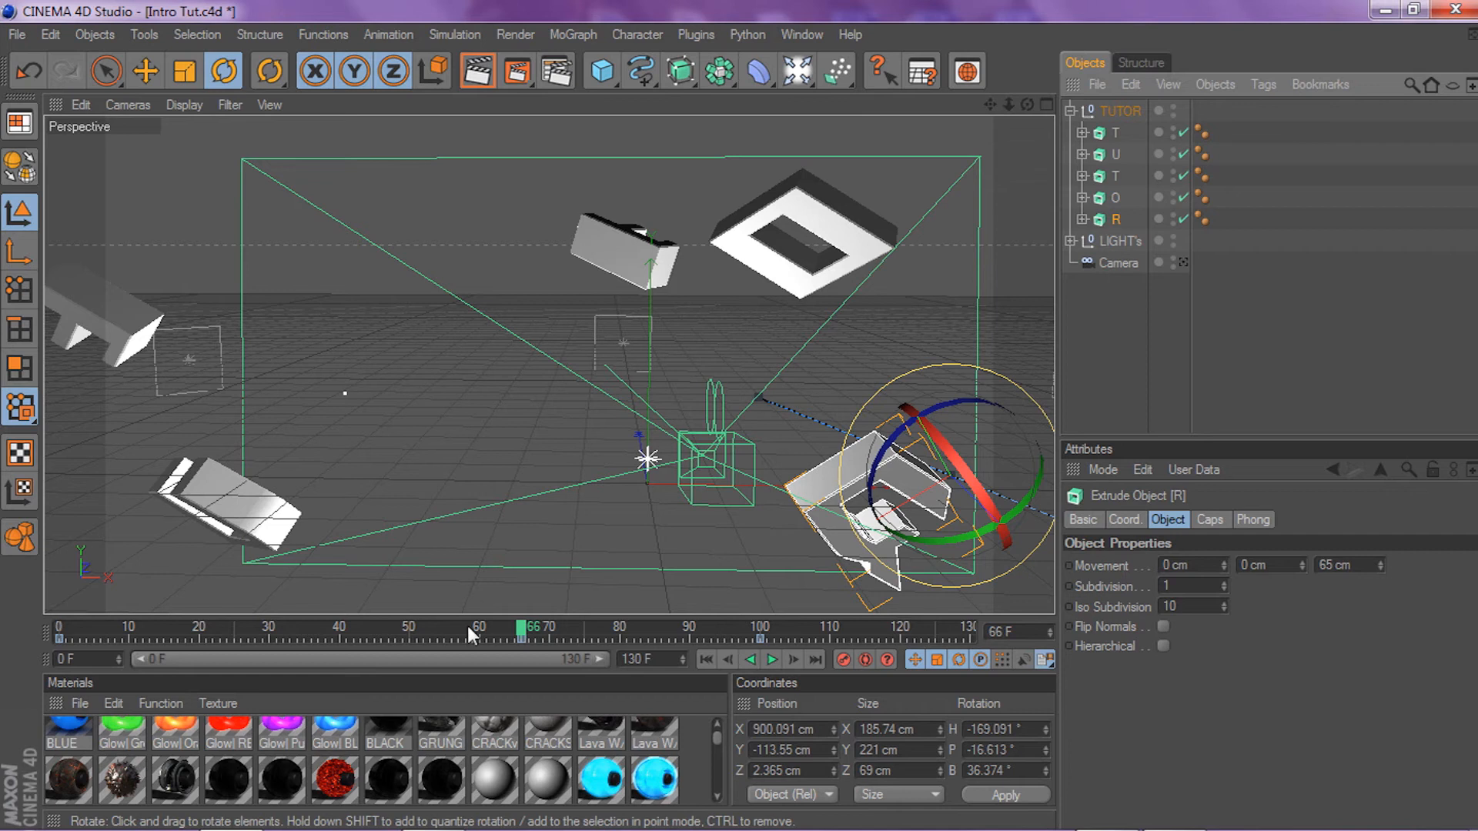
Check the assembled TUTOR at frame 115, then rewind to frame 0 and select the TUTOR null
left_click(1183, 263)
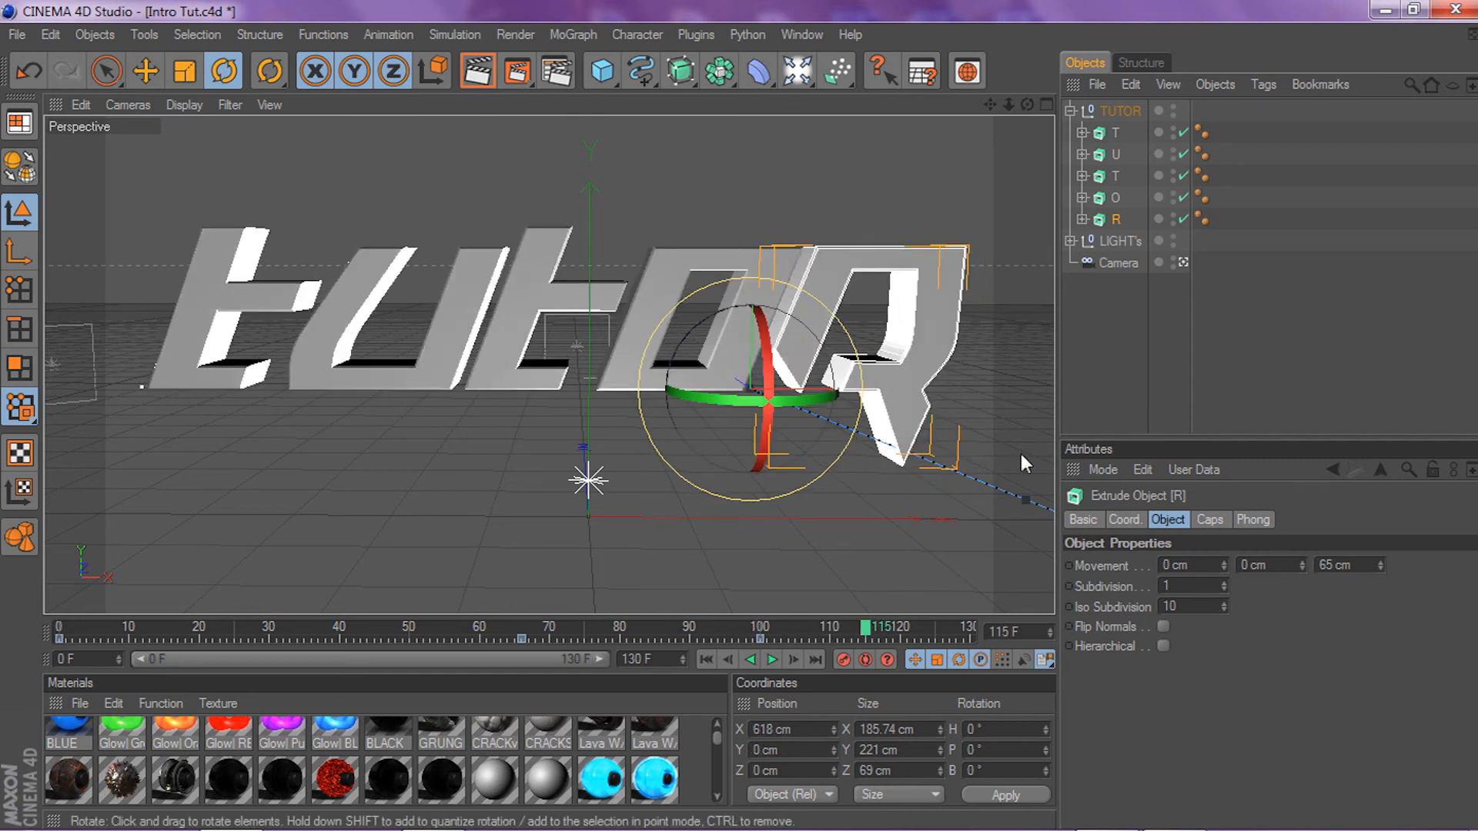
left_click(1120, 261)
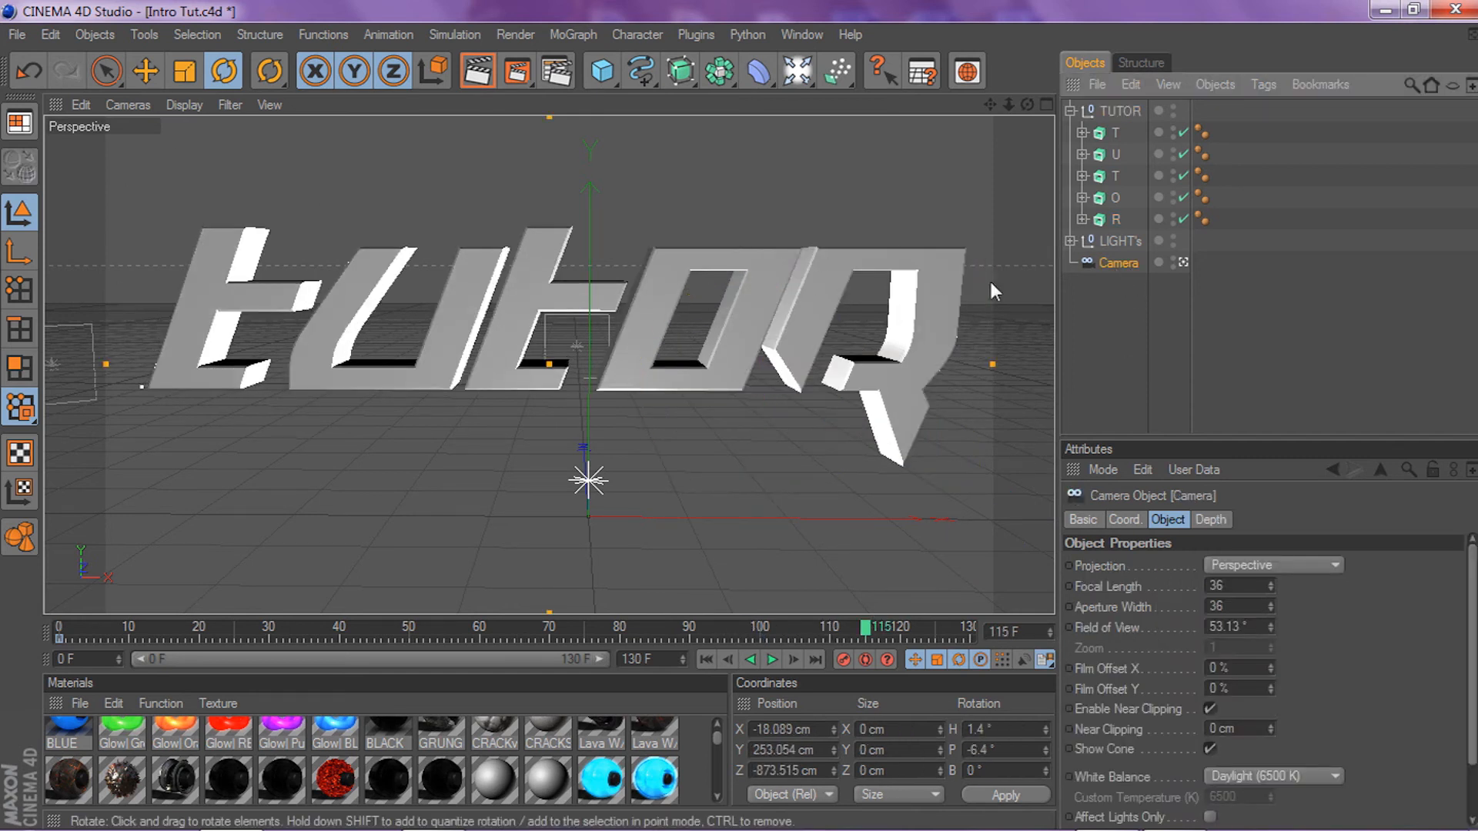
left_click(1122, 110)
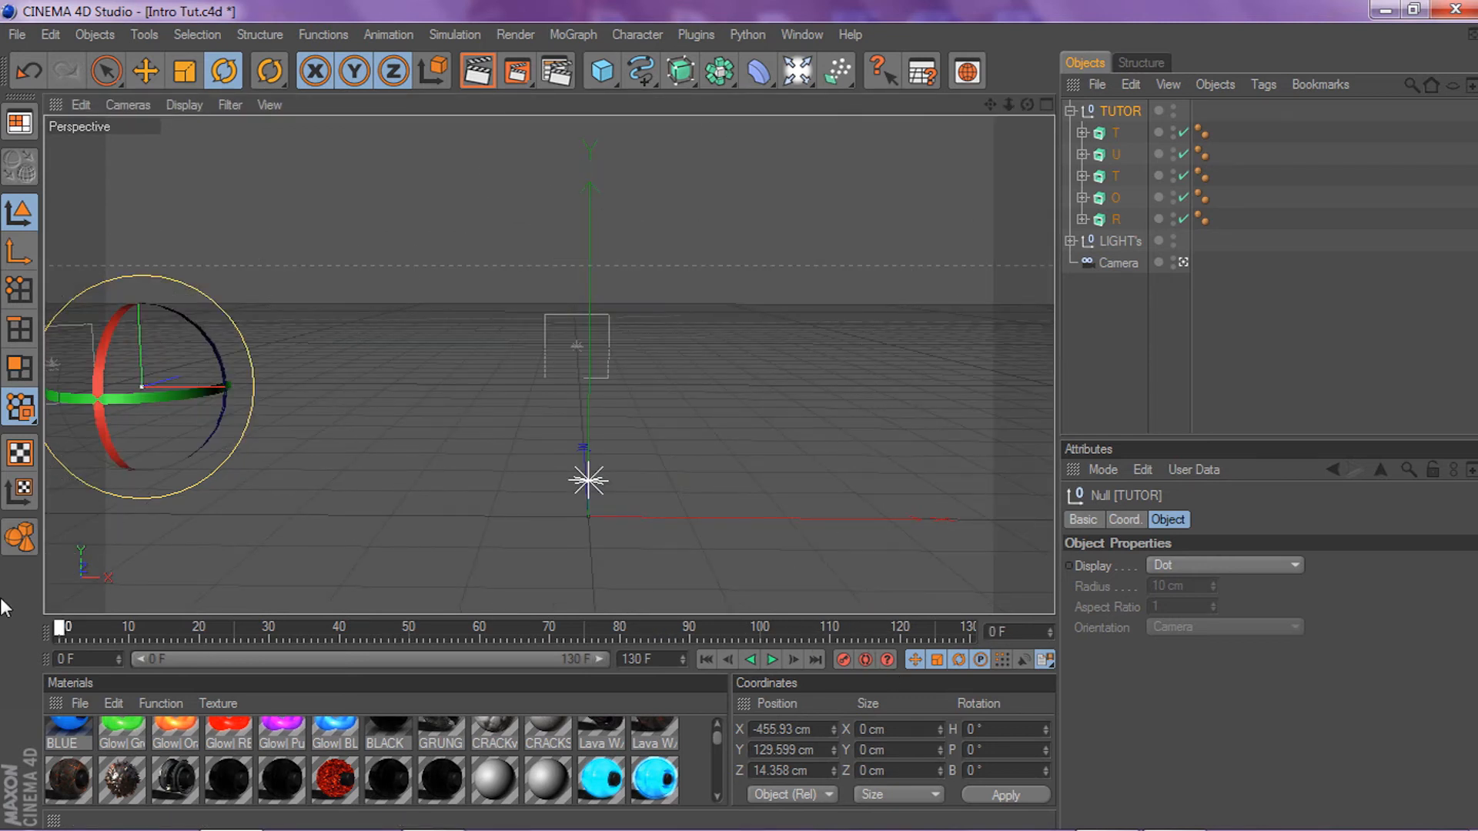
At frame 100, move the TUTOR group's axis to the word's centre in Object Axis mode
left_click(1118, 262)
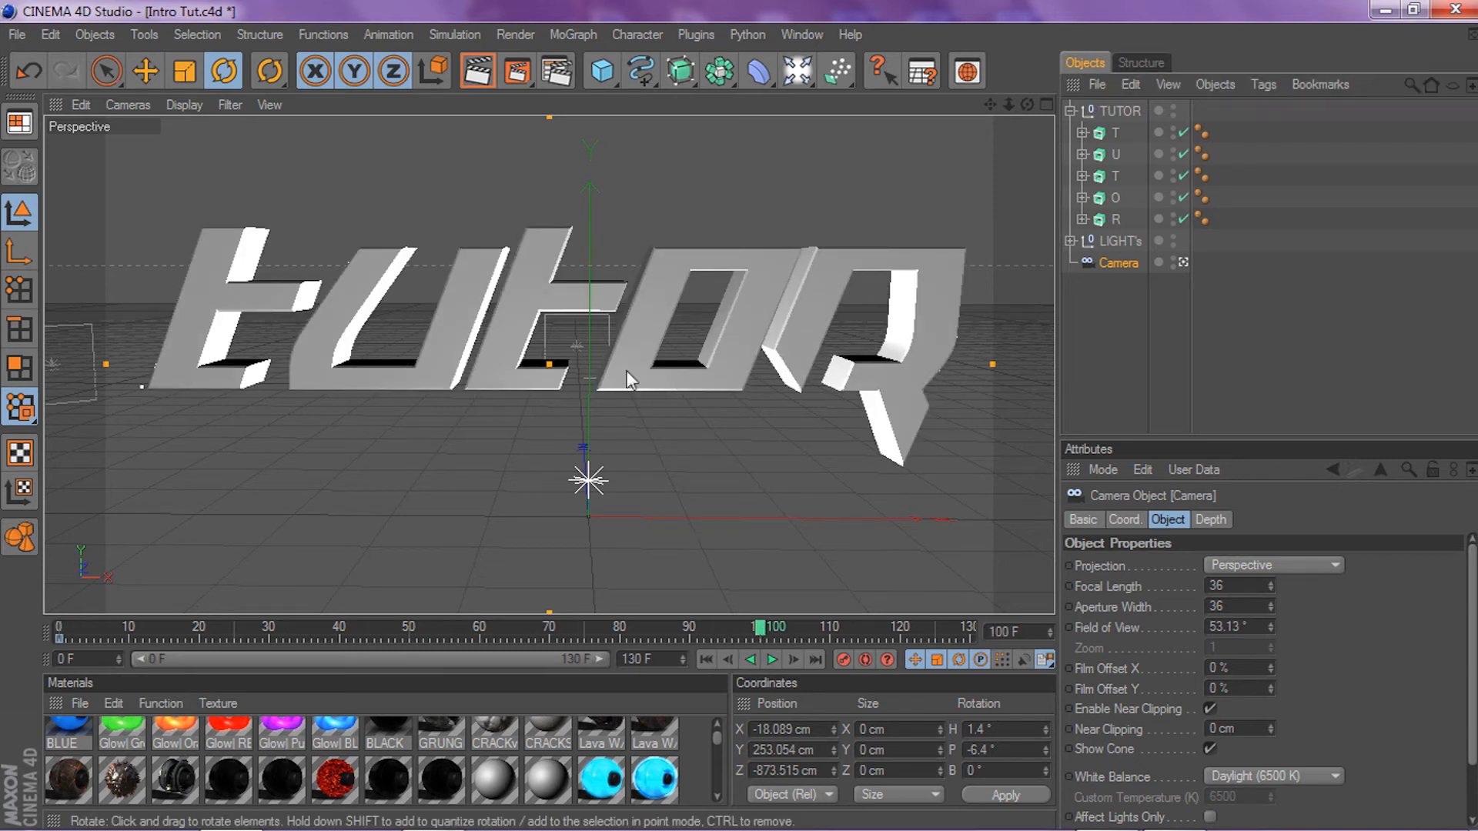
left_click(1121, 111)
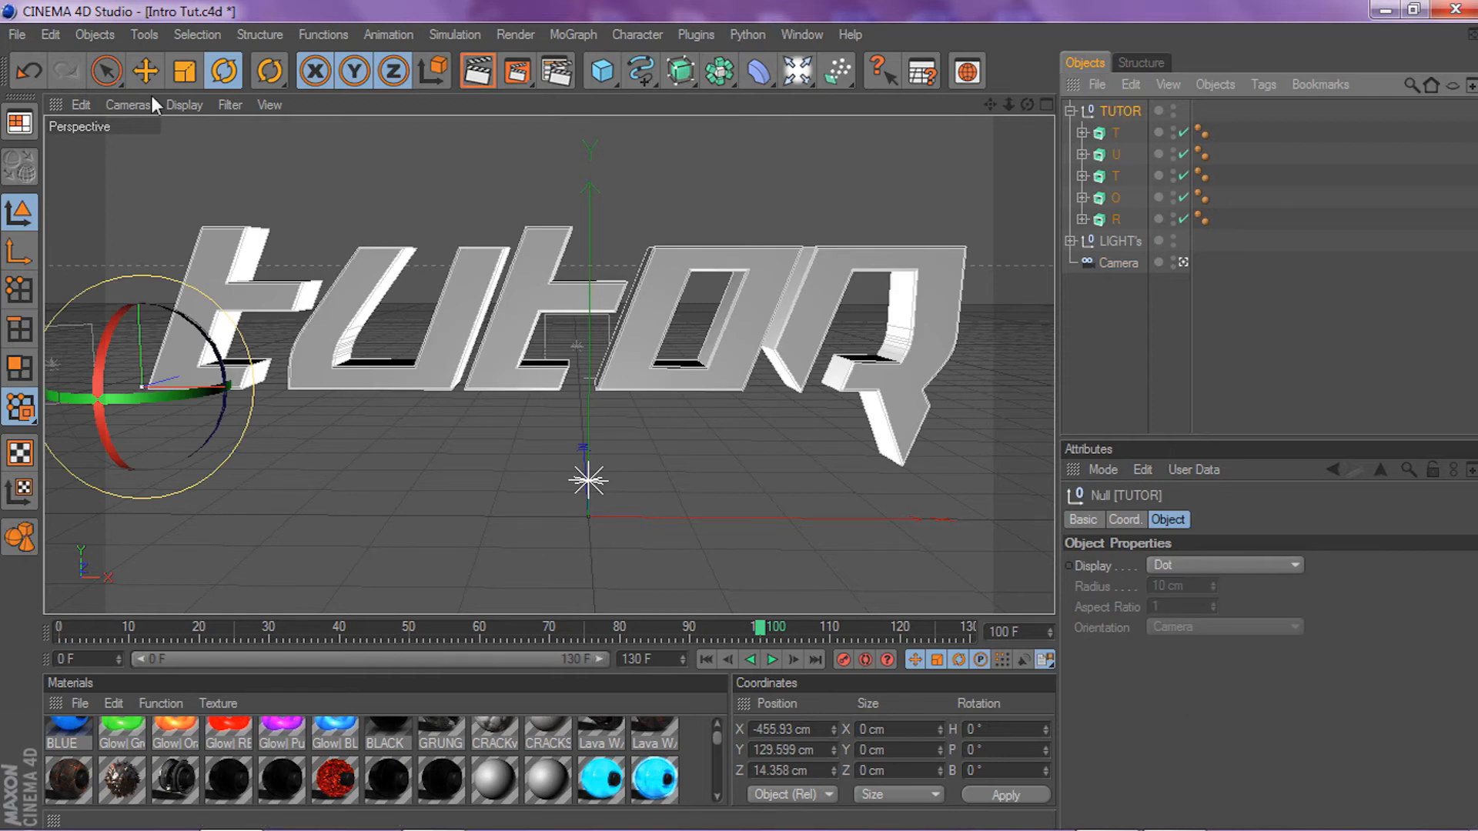
mouse_move(19, 250)
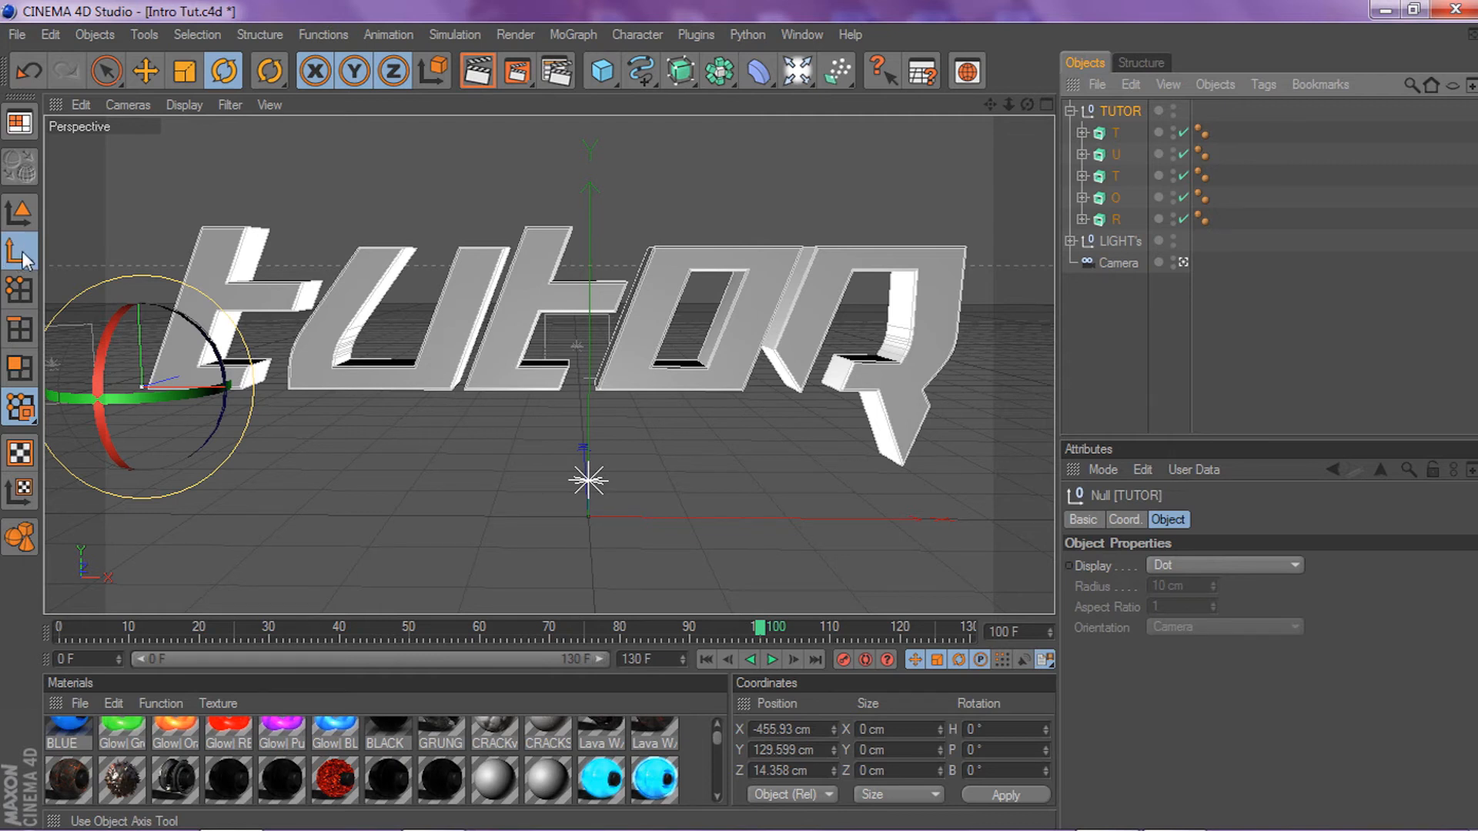
mouse_move(18, 318)
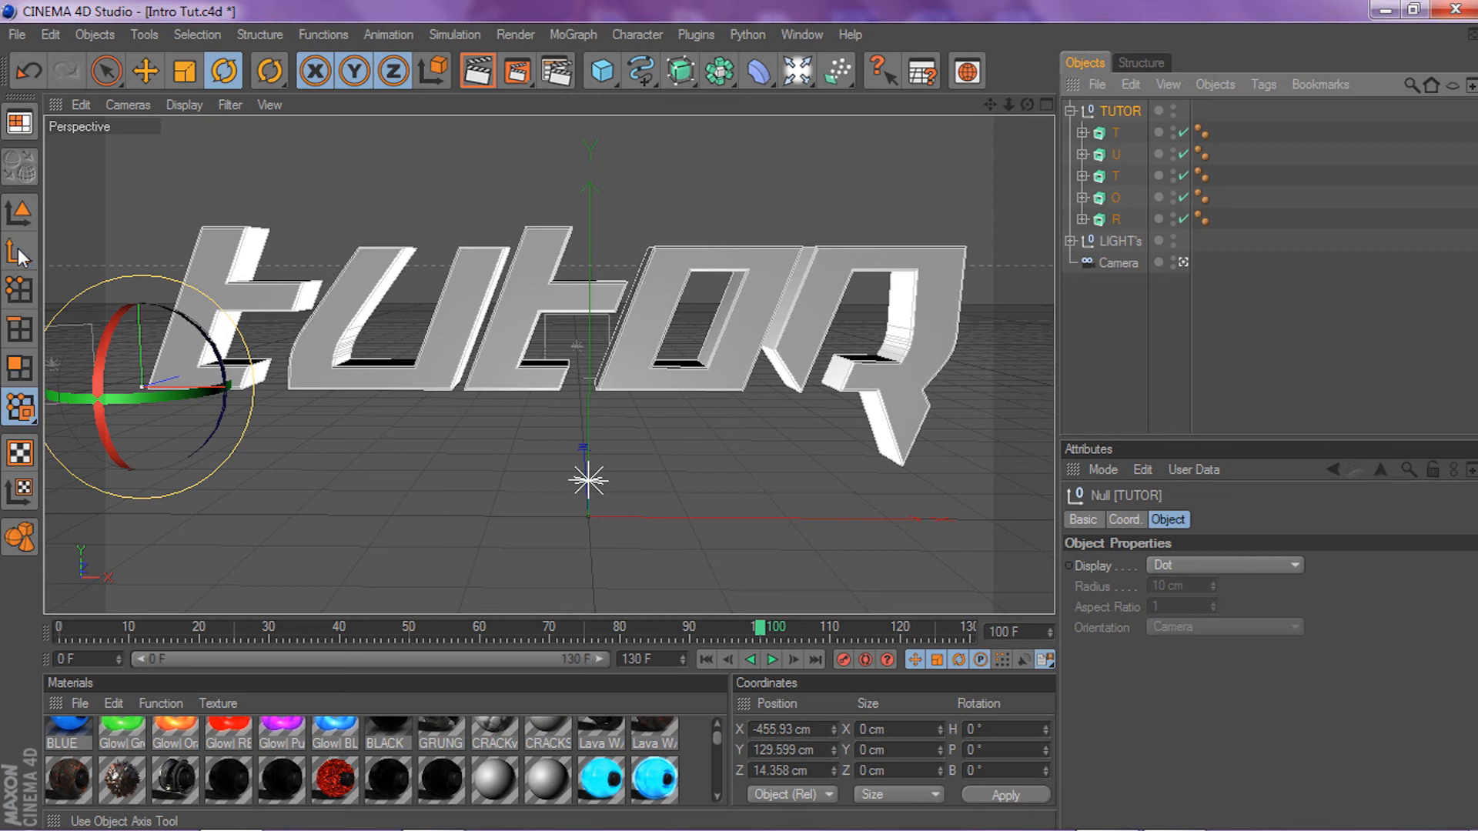
left_click(146, 72)
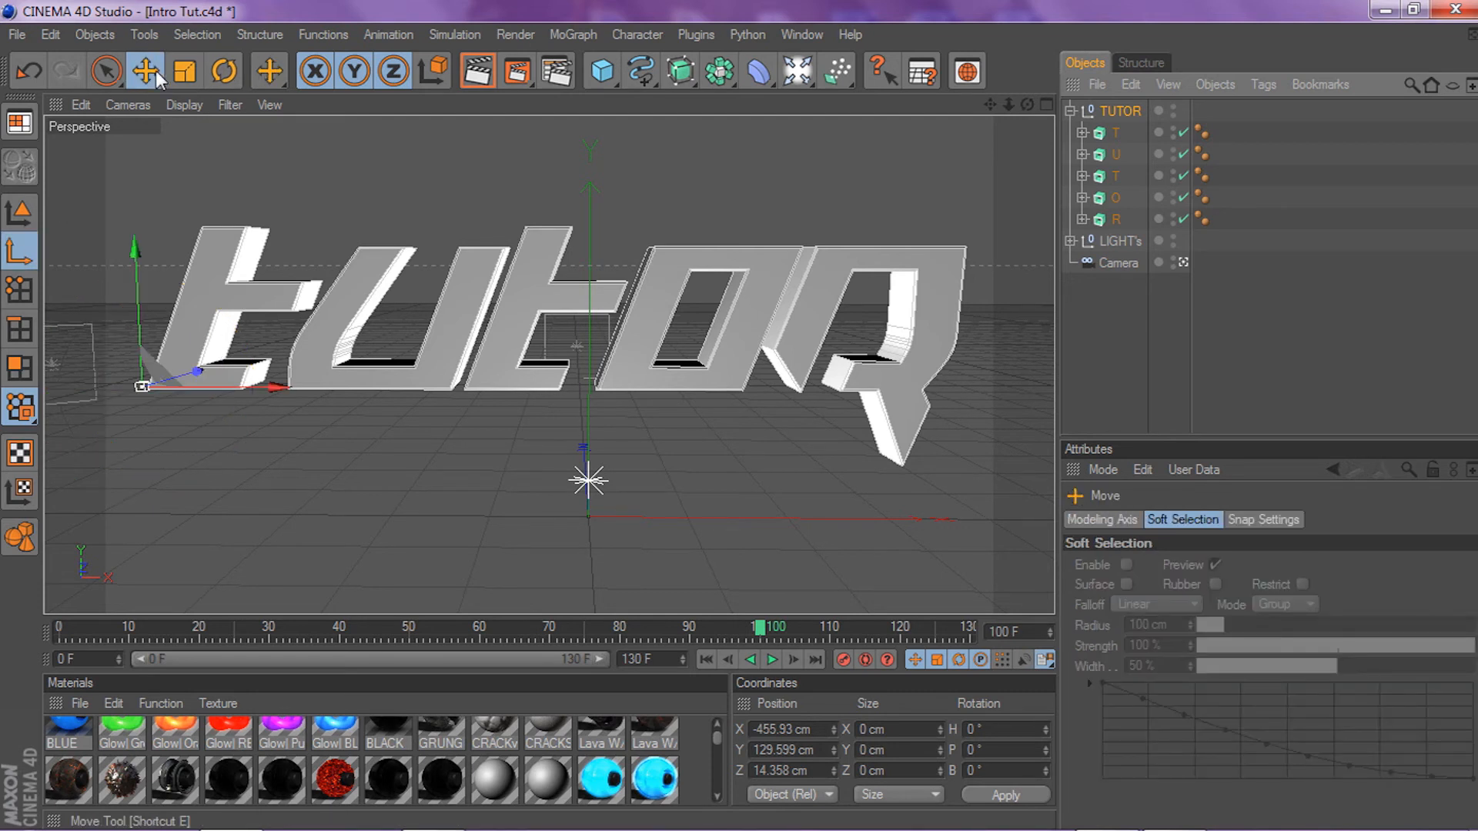
mouse_move(264, 391)
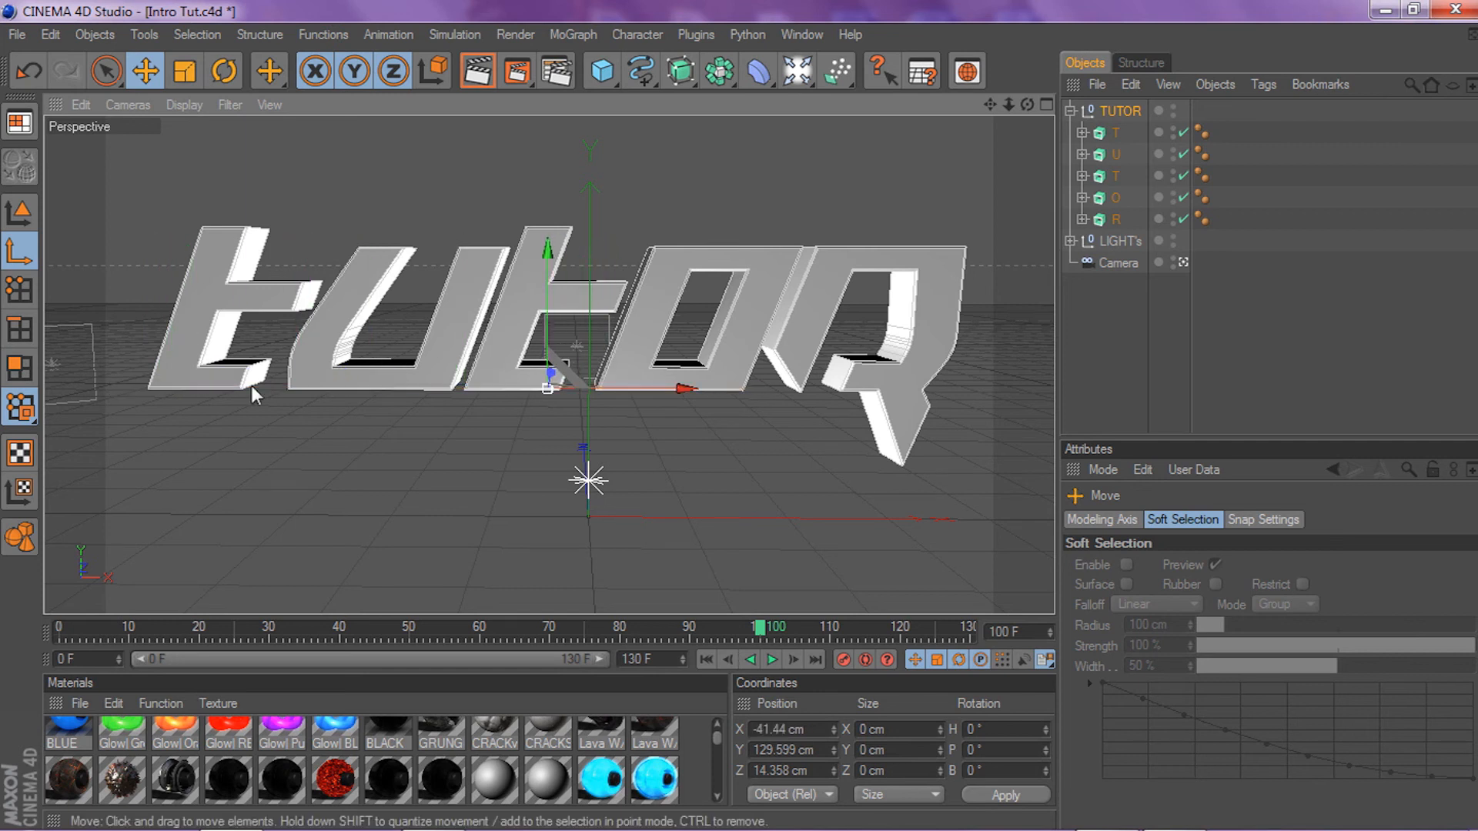
mouse_move(20, 209)
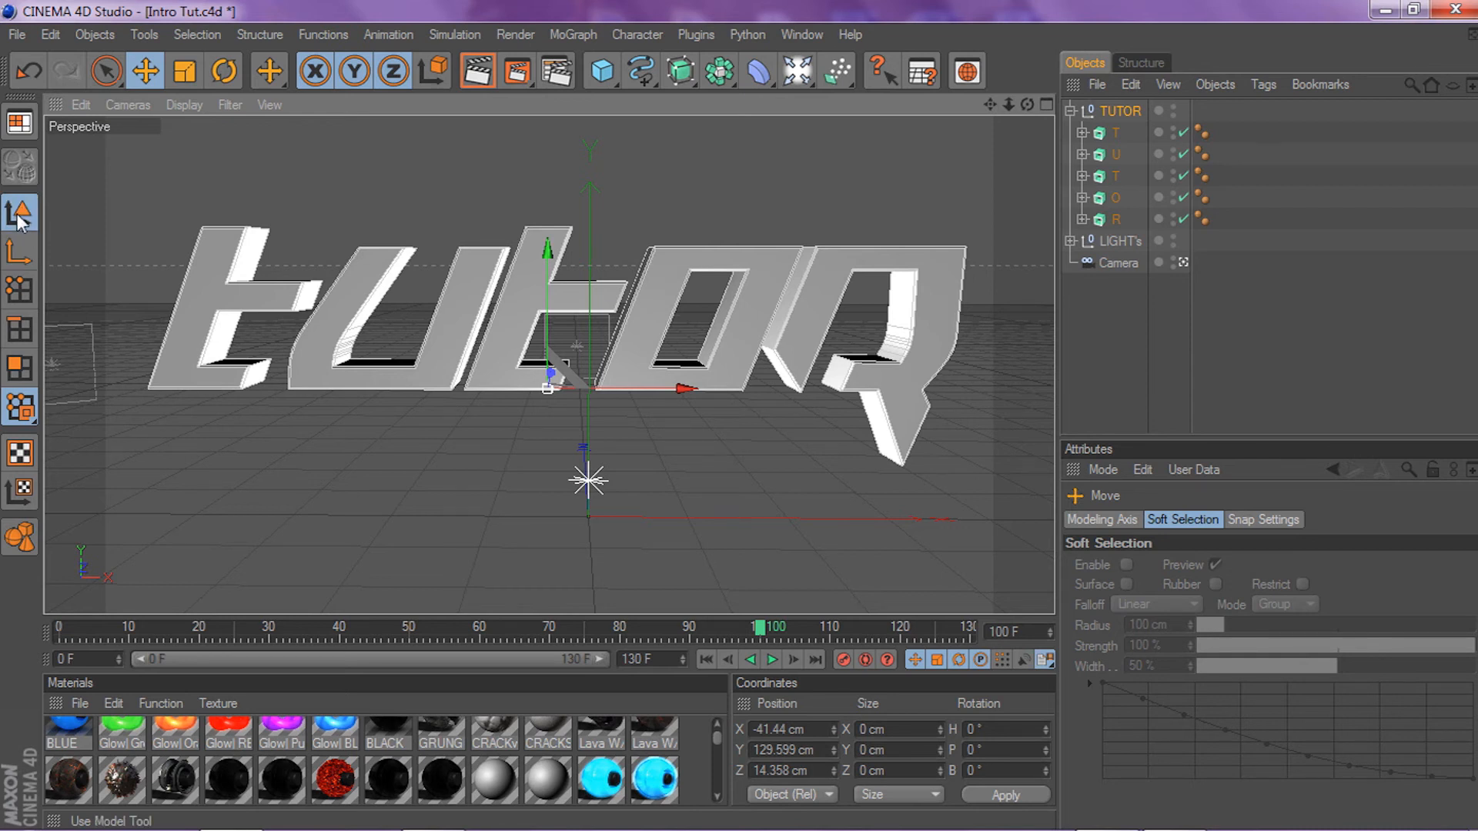
left_click(223, 70)
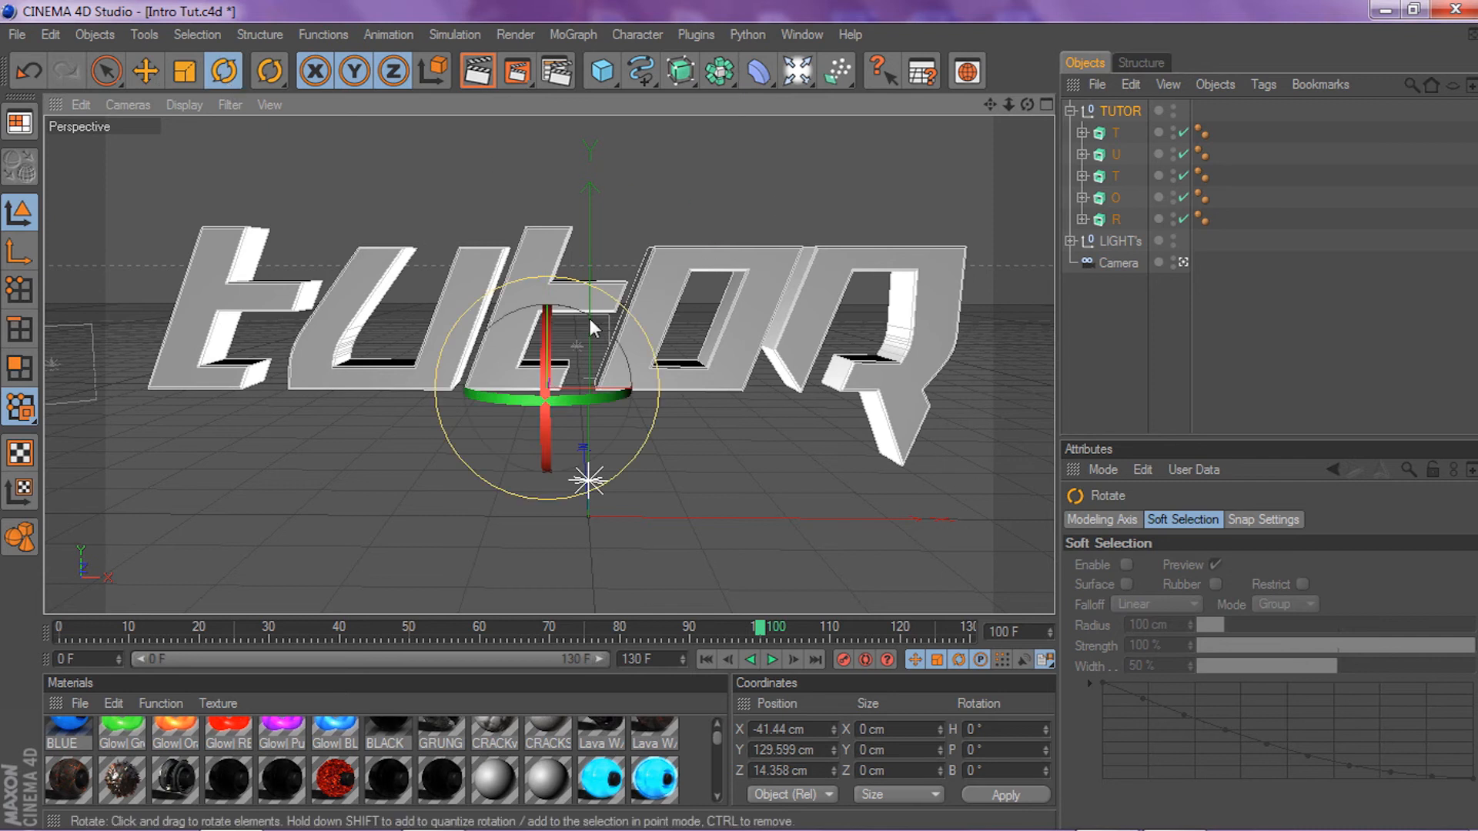
mouse_move(156, 164)
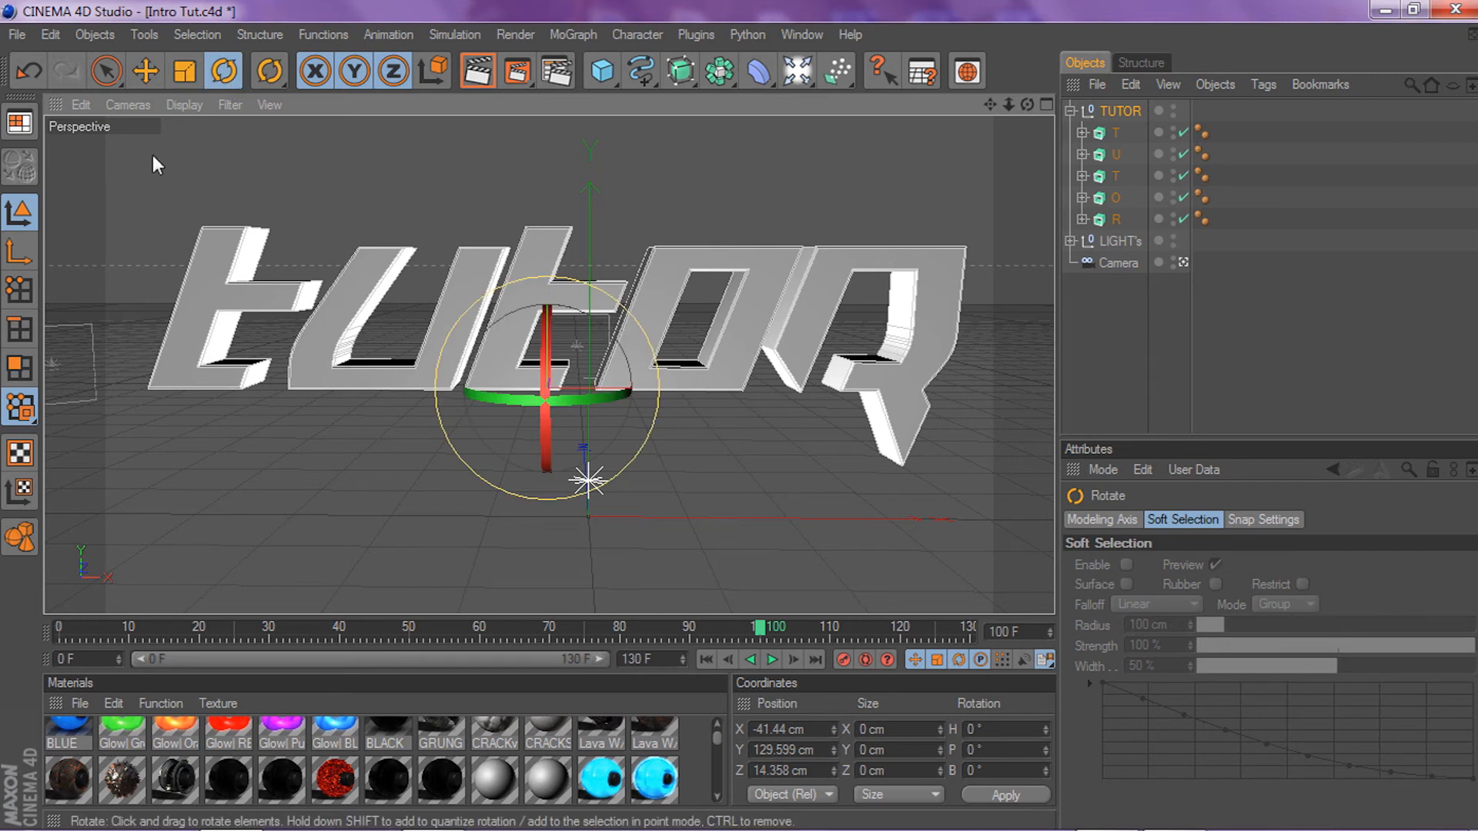
left_click(1120, 110)
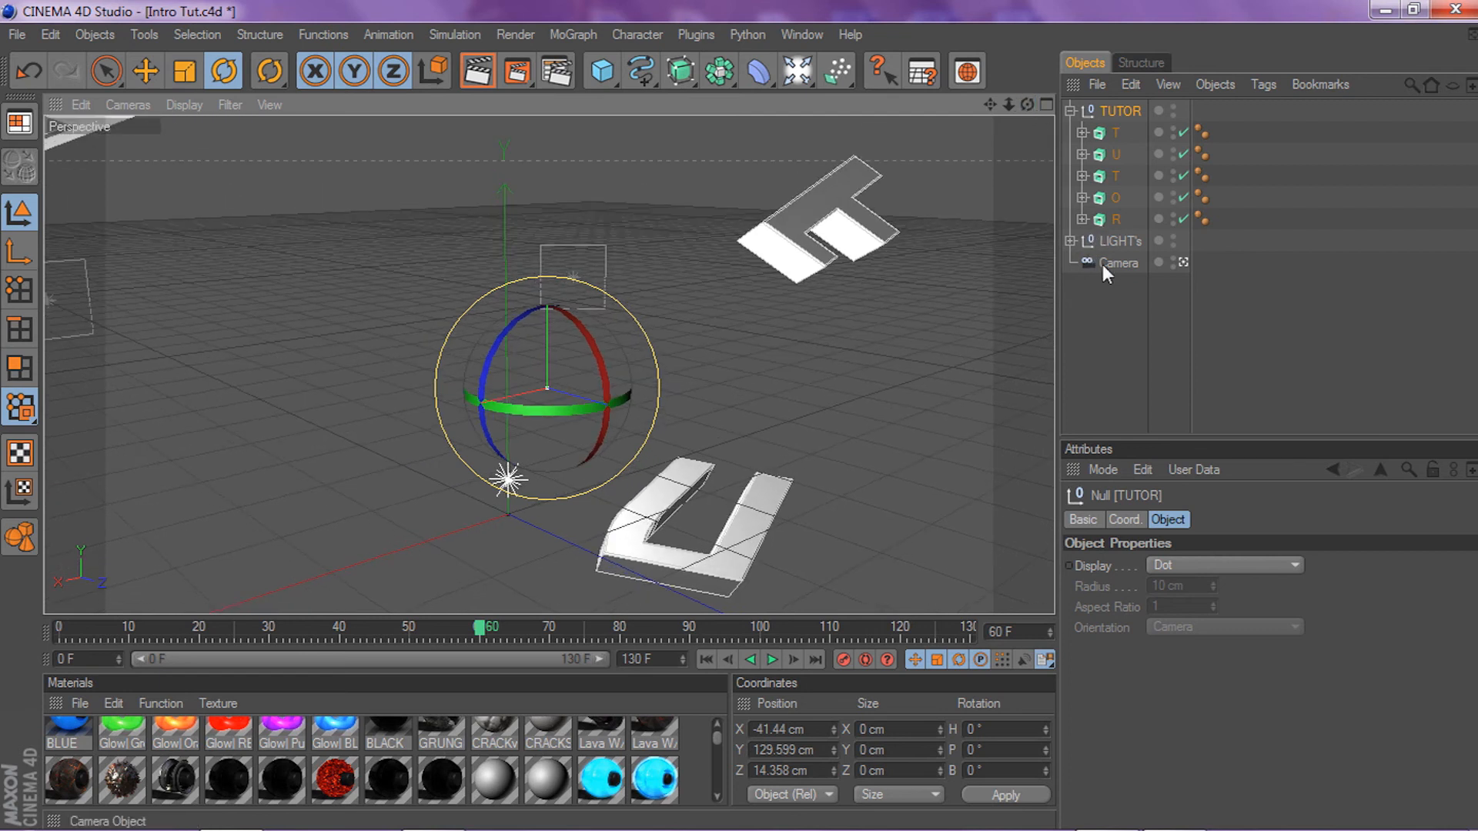
Key TUTOR group rotation at frames 60 and 80 so the word tilts, then check the camera
left_click(1120, 263)
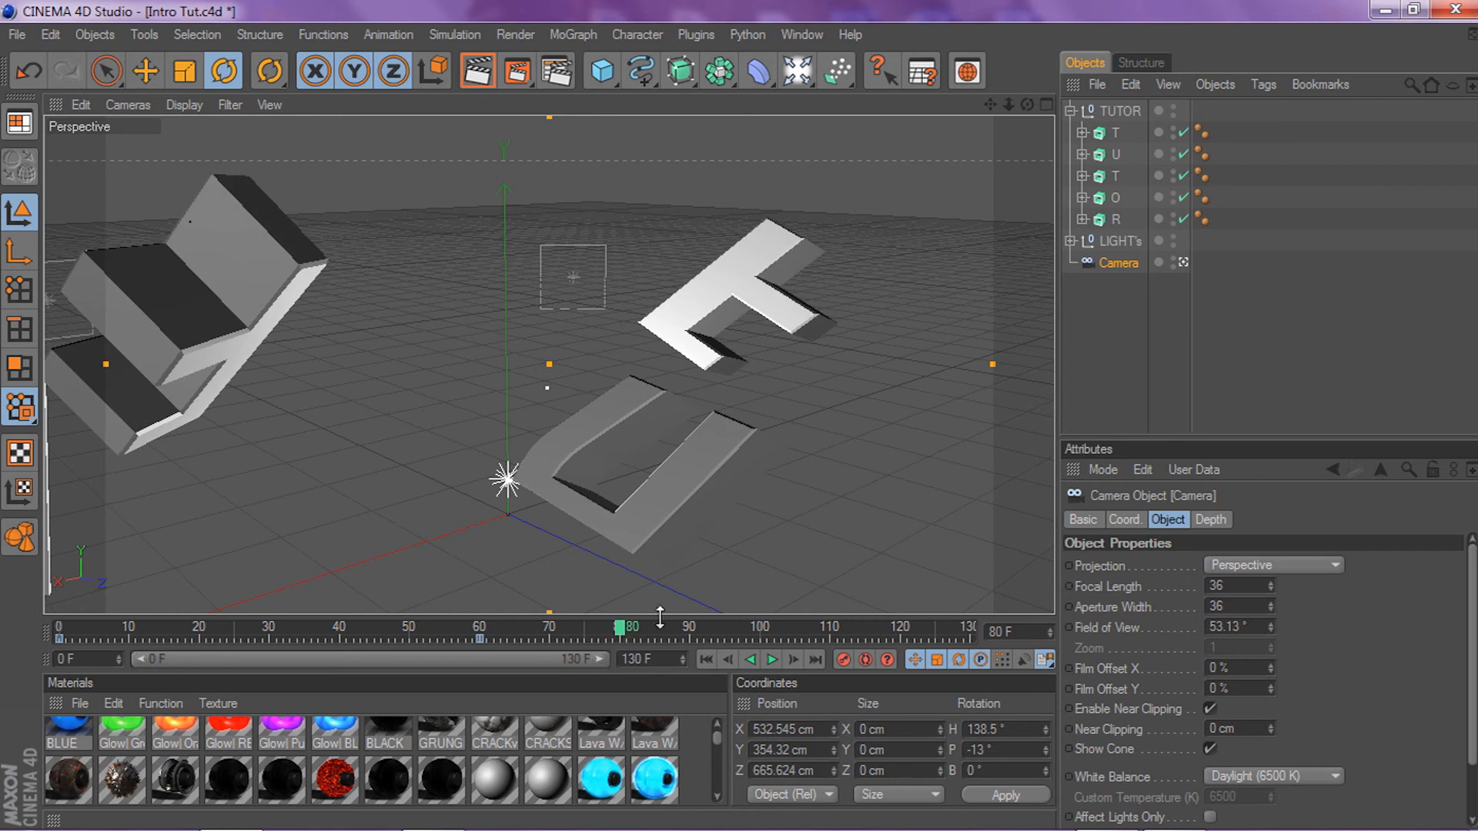
left_click(1121, 110)
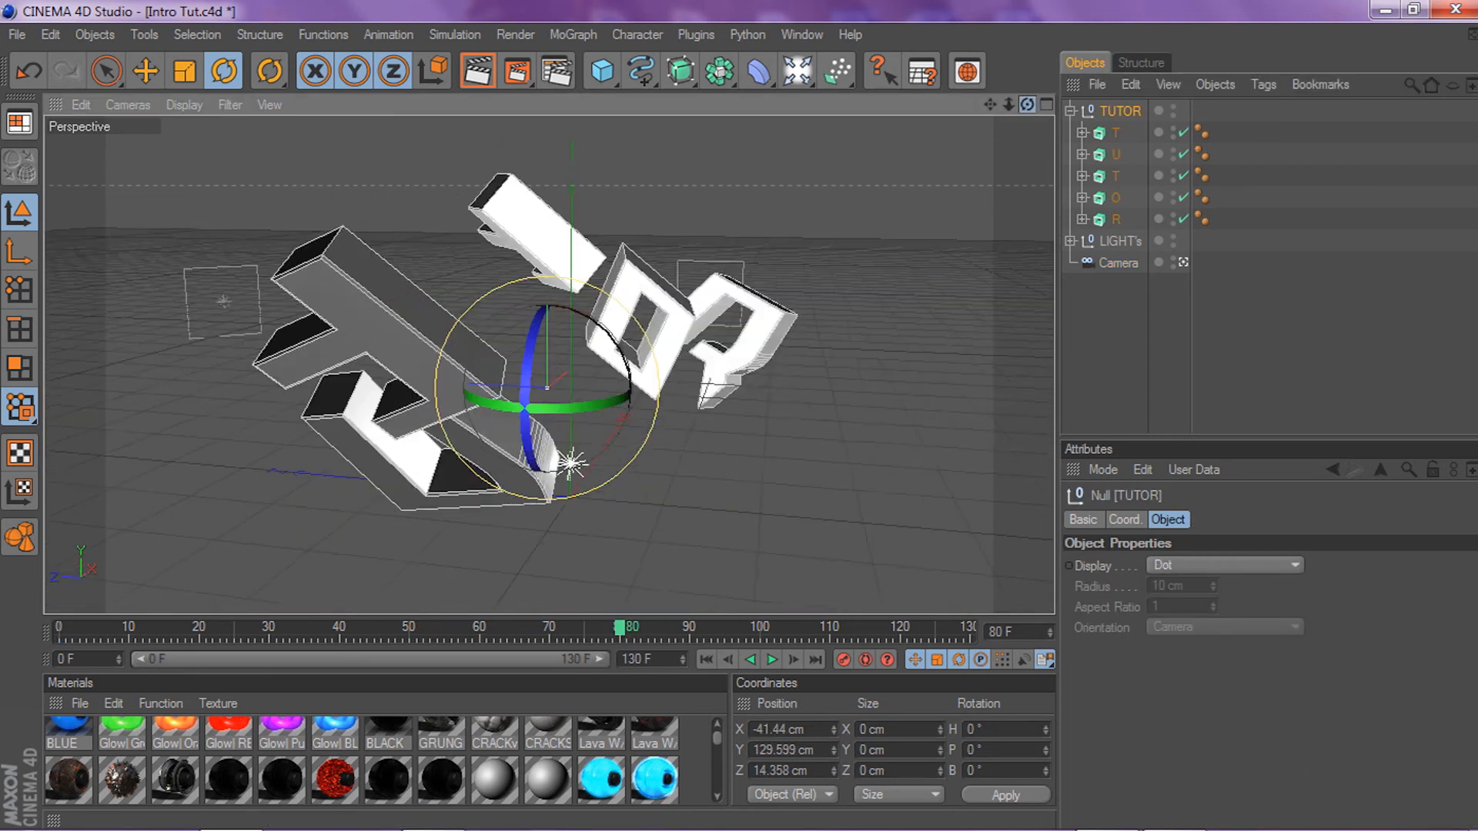
left_click(1119, 261)
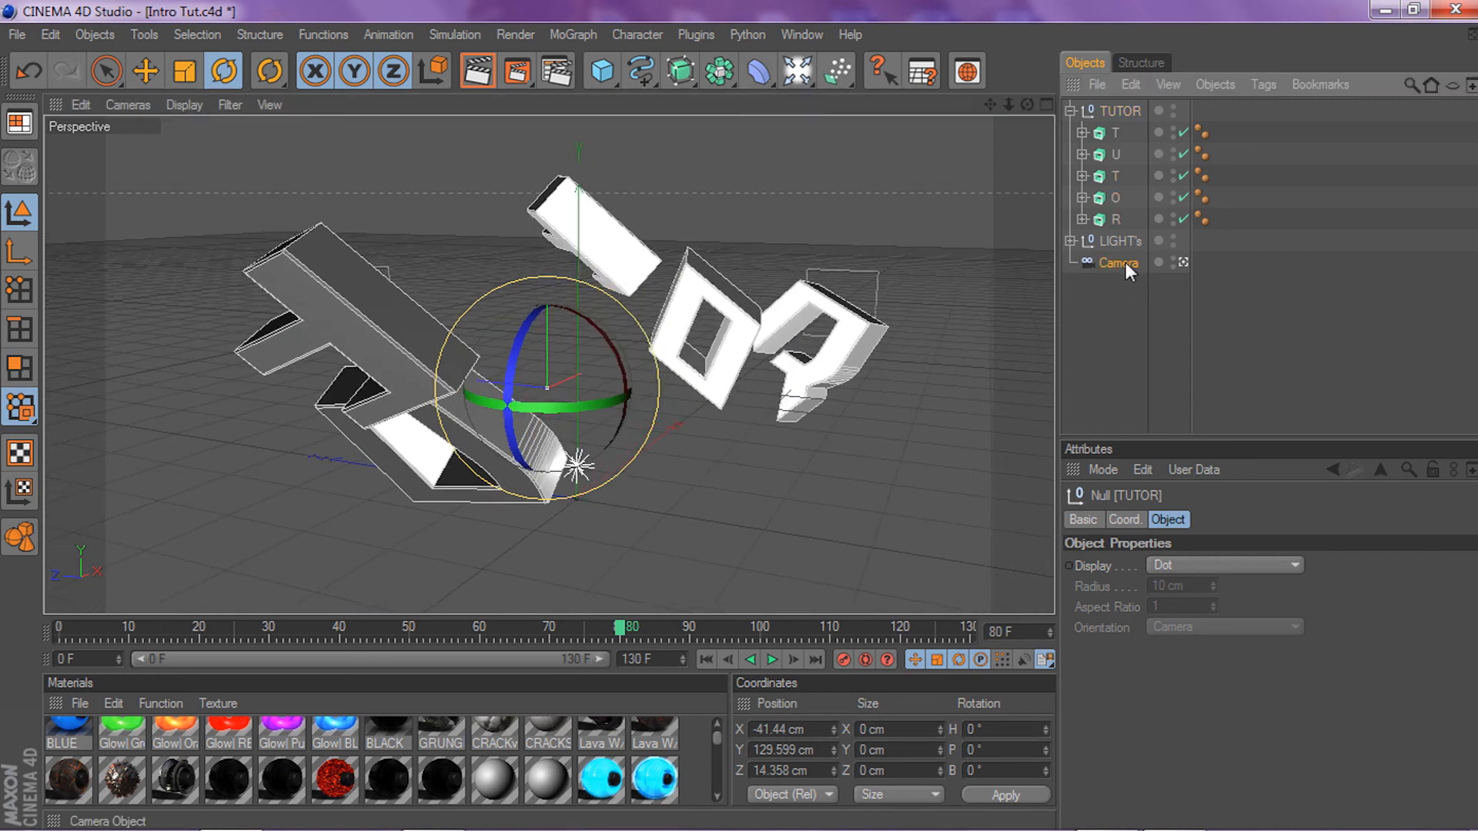
left_click(1118, 264)
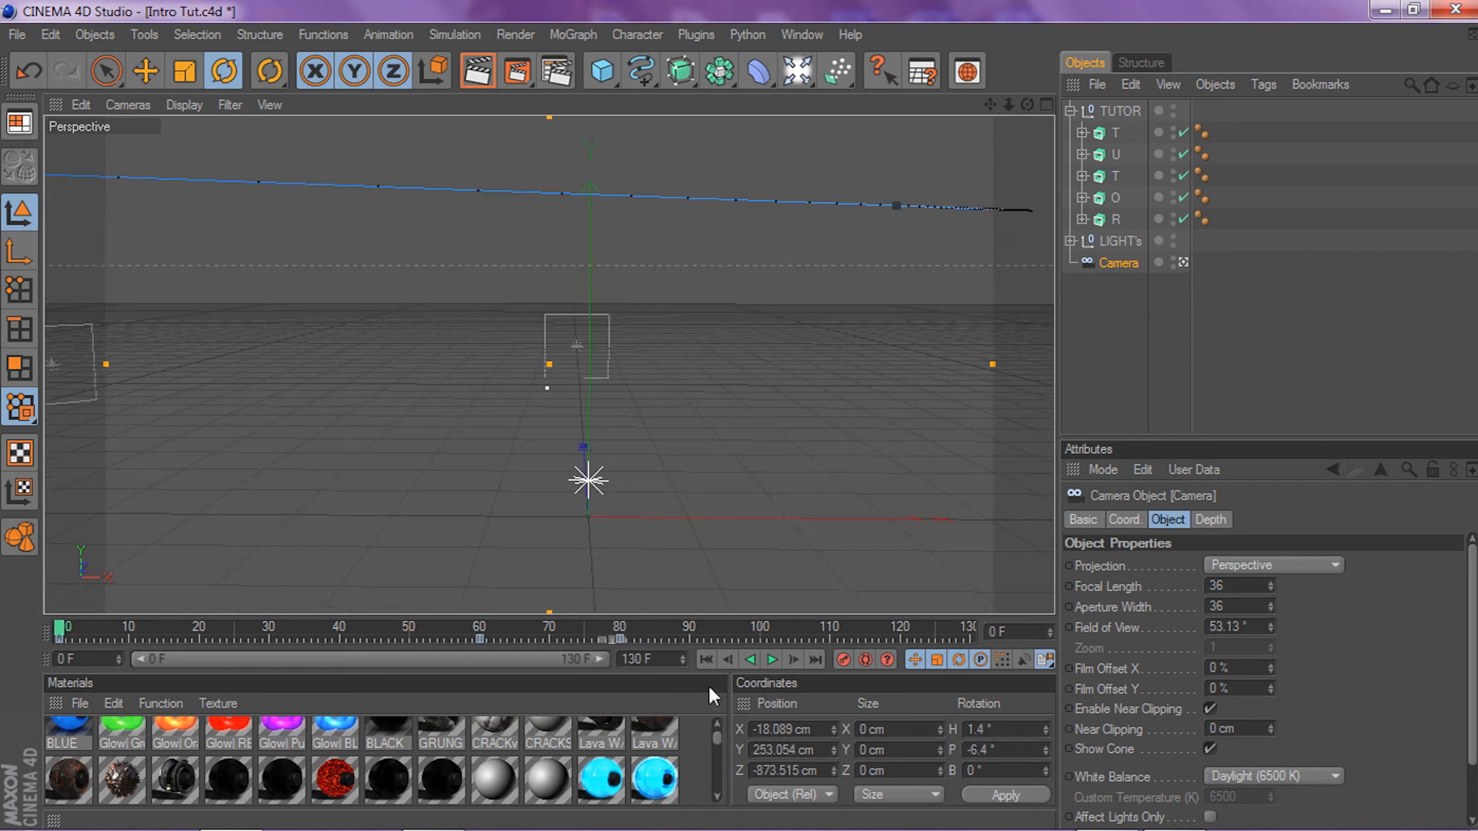
At frame 100, reposition the camera keyframe so TUTOR is seen front-on
left_click(771, 660)
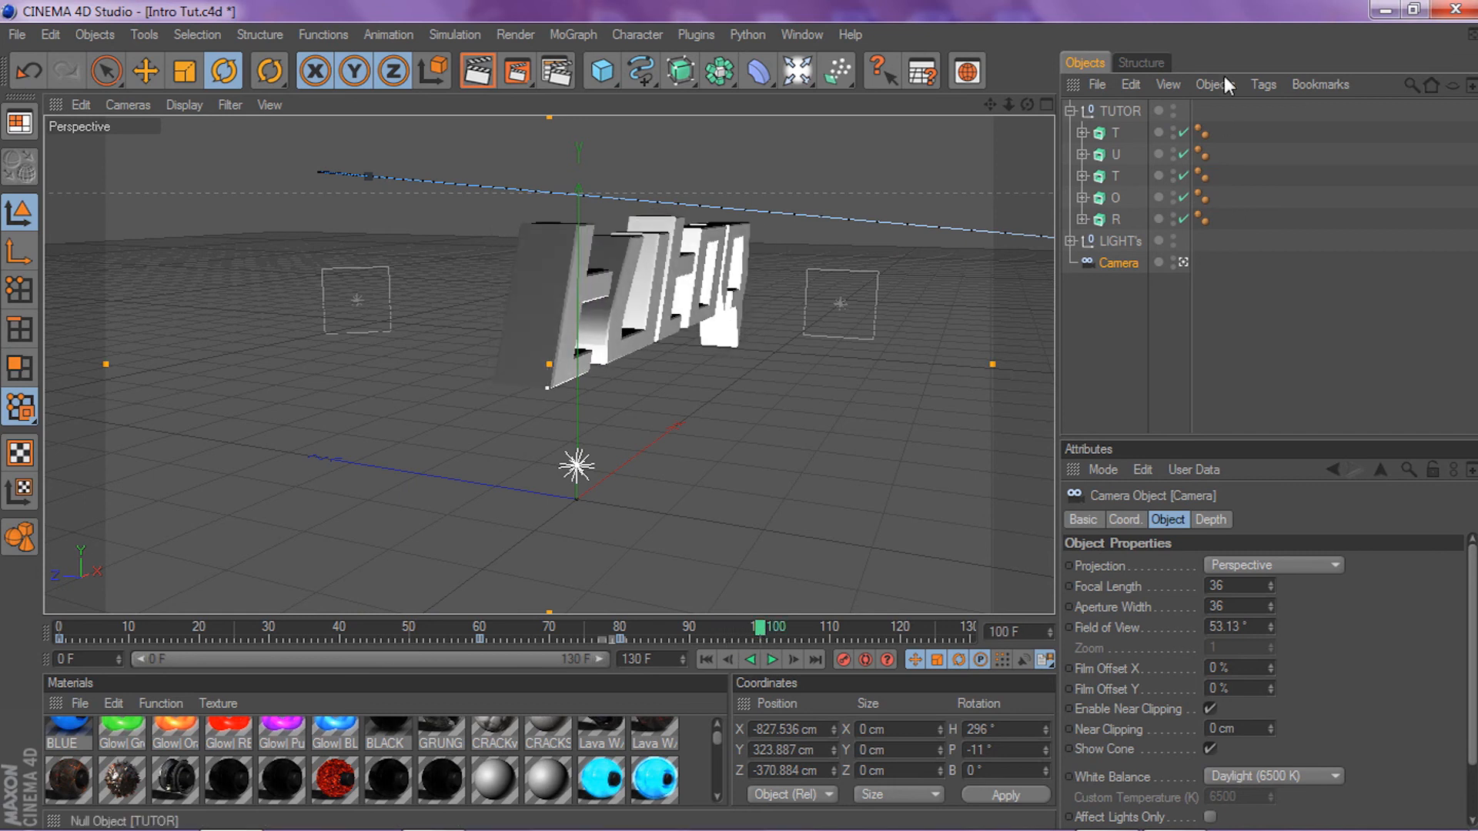
left_click(1122, 110)
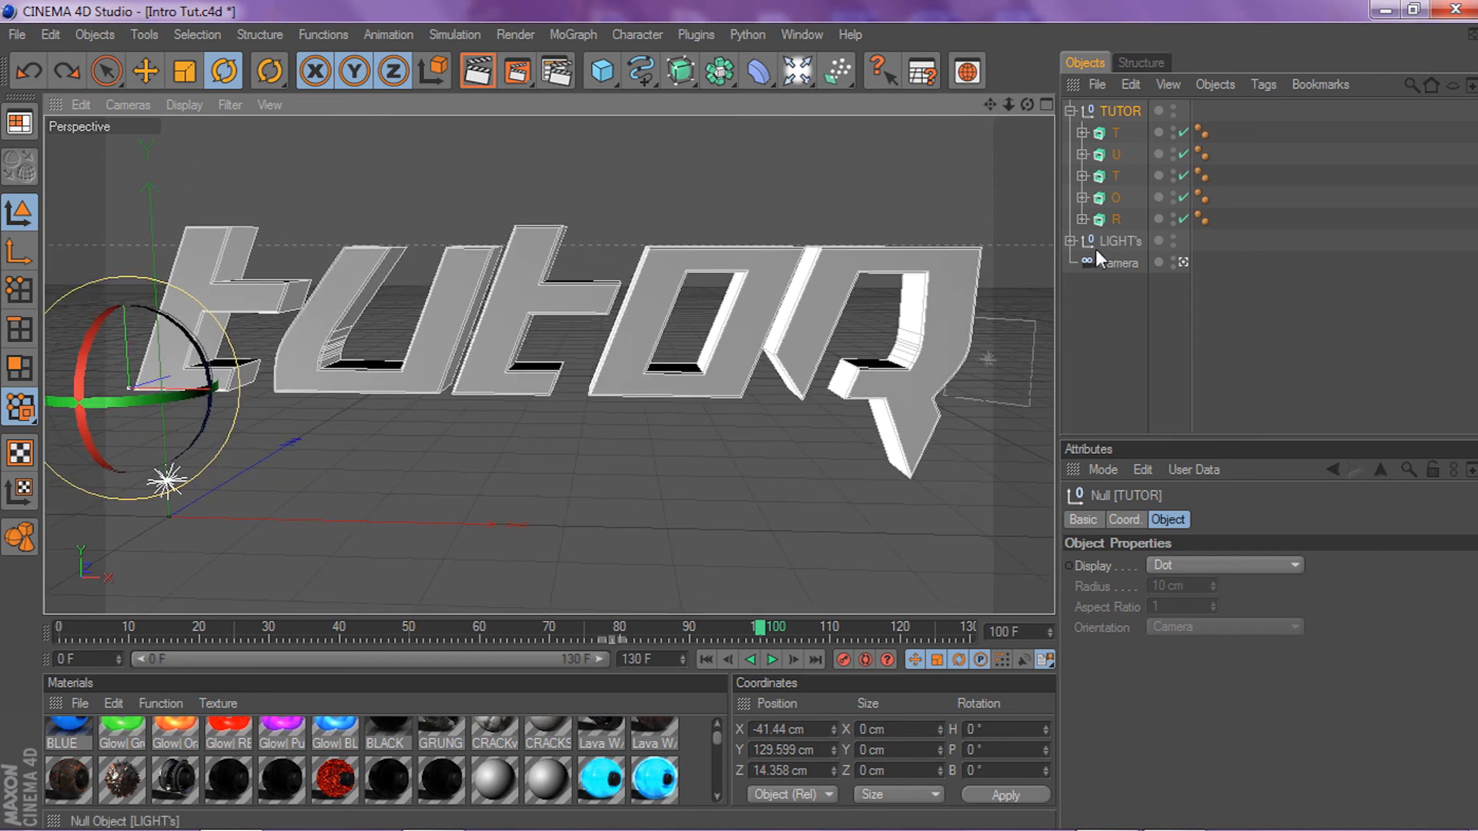
Play and stop the fly-in preview, then collapse the TUTOR group's letters in the Object Manager
left_click(1118, 263)
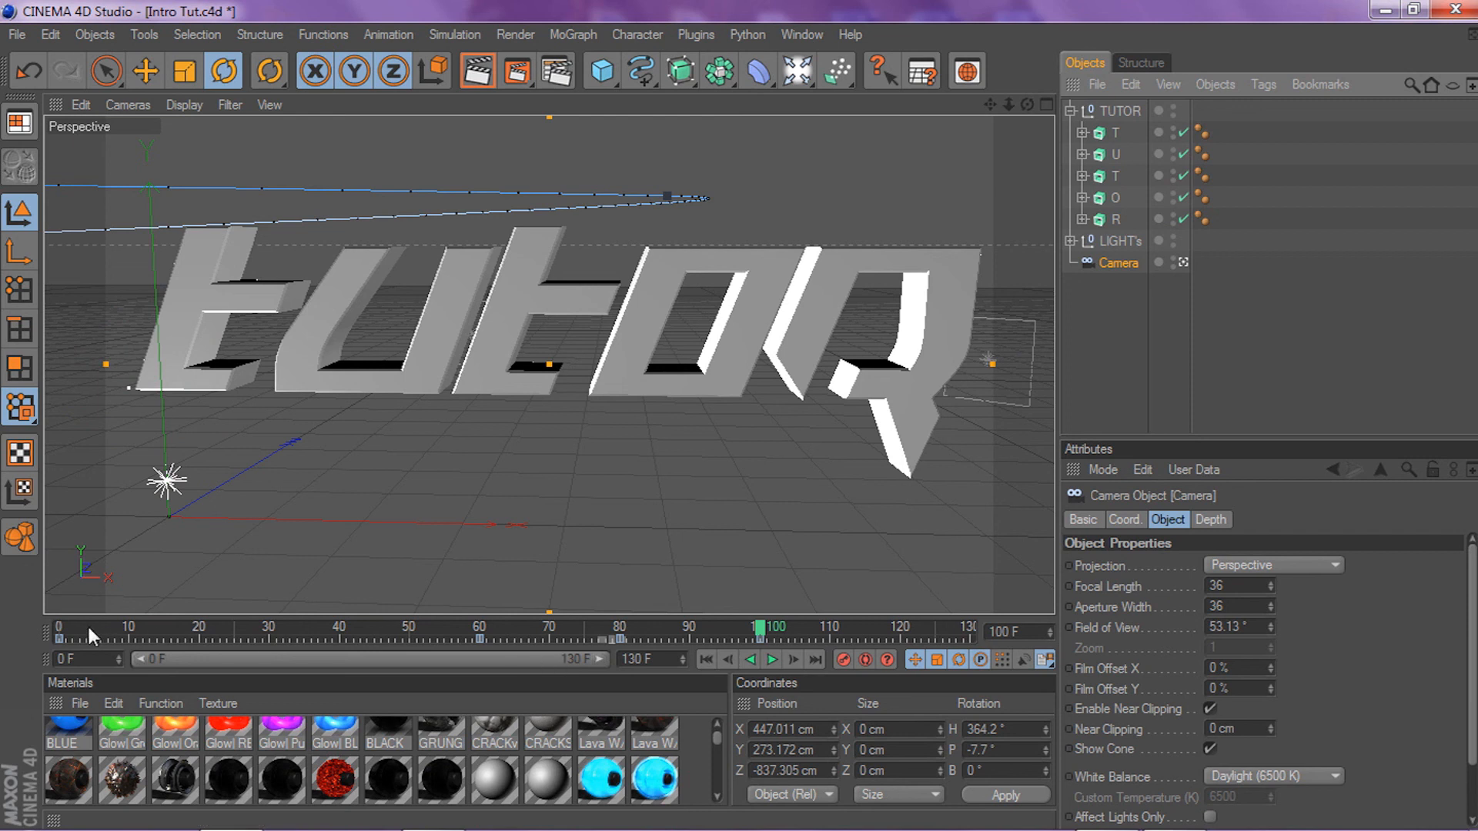
left_click(771, 660)
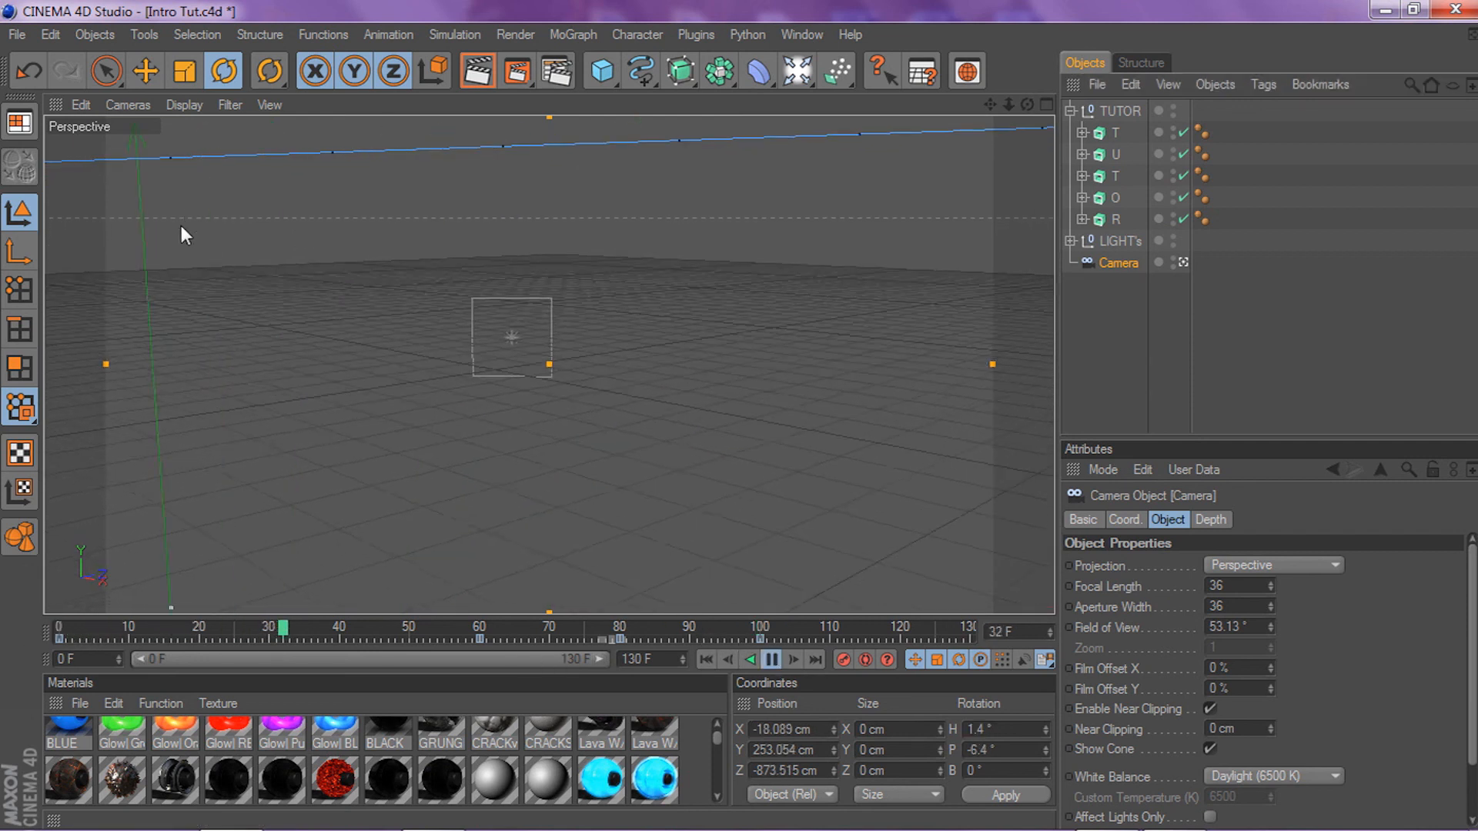
left_click(769, 659)
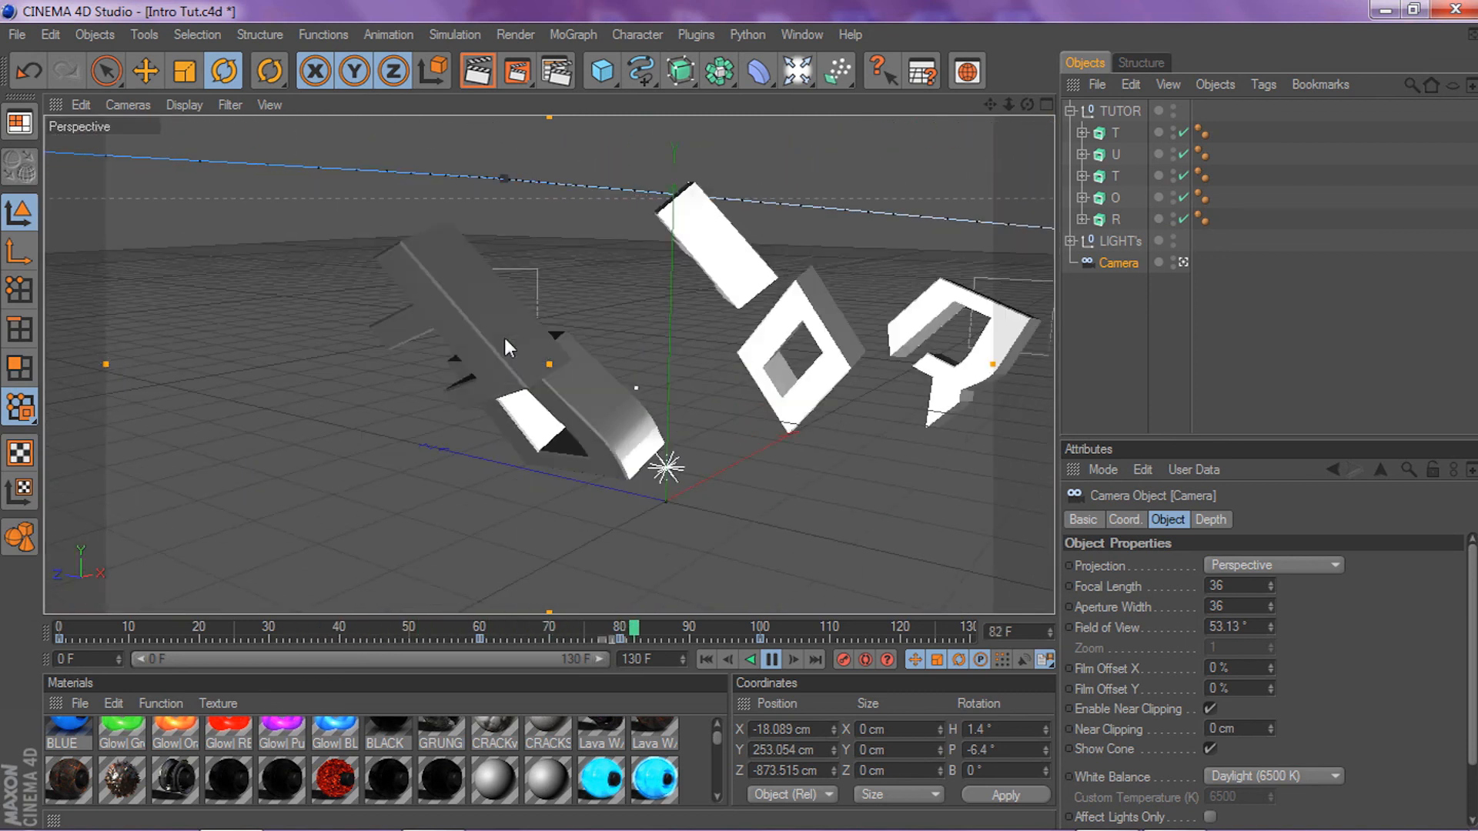
left_click(771, 659)
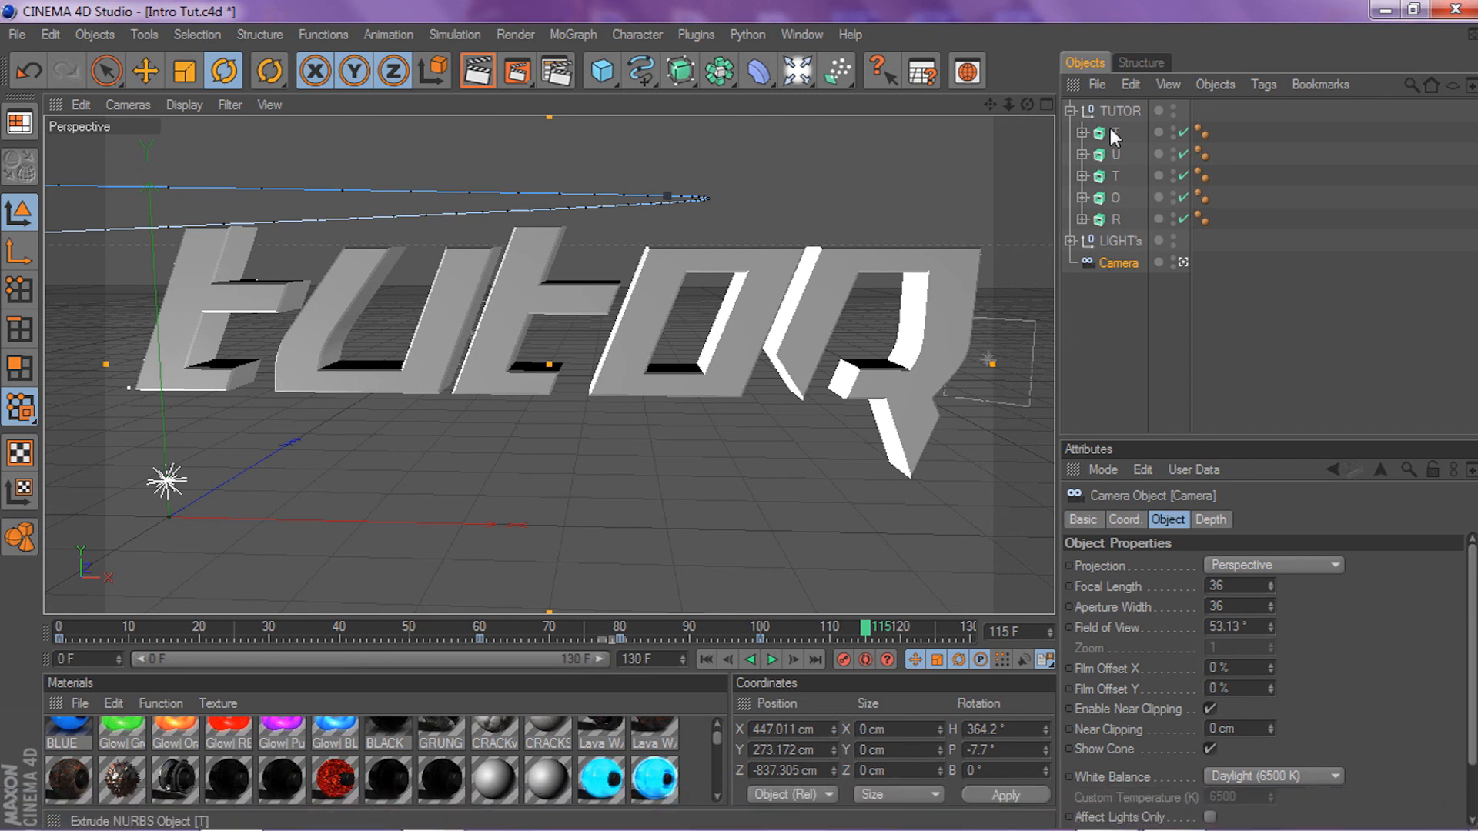
left_click(1073, 110)
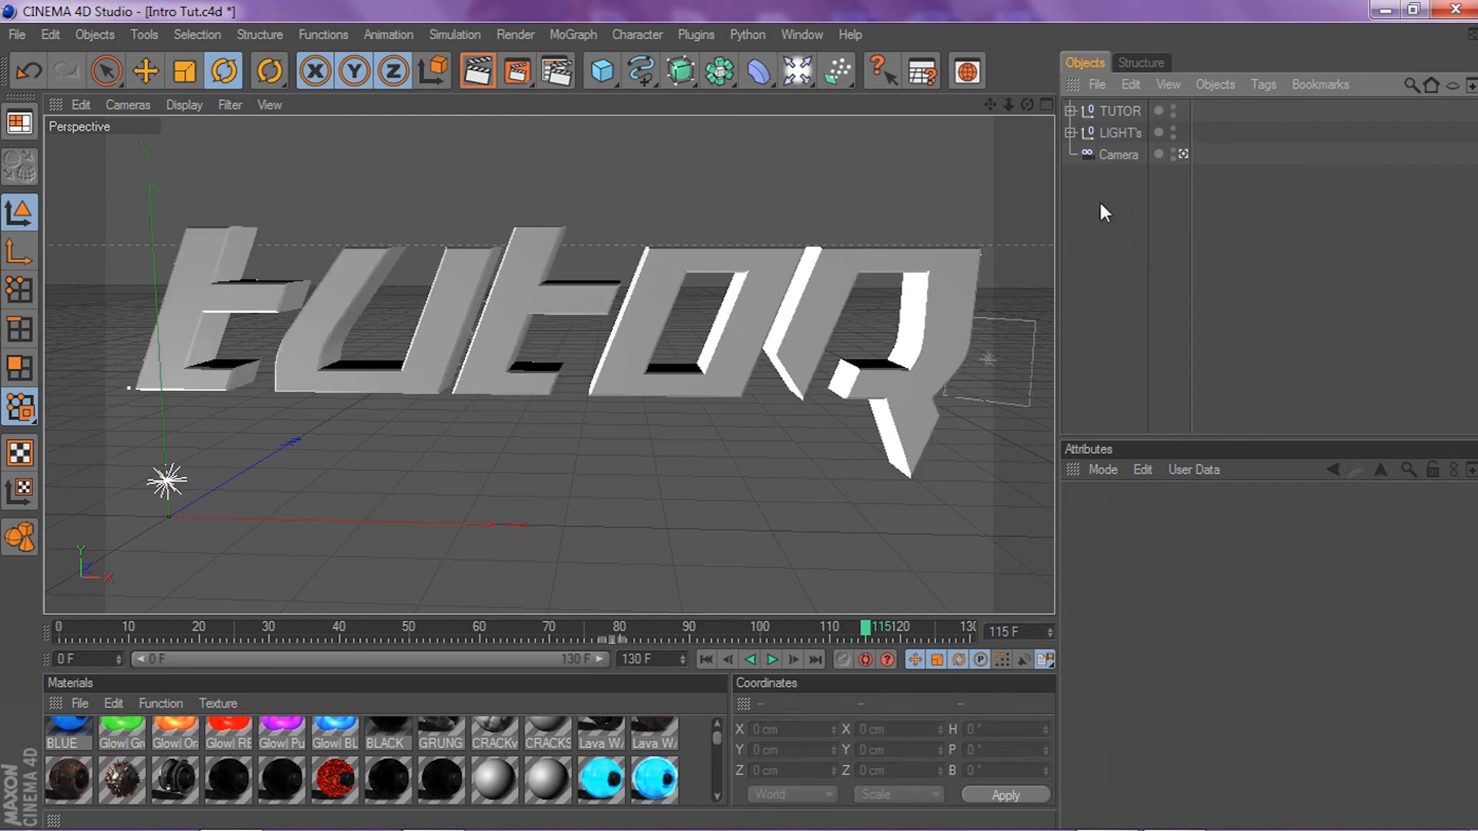
left_click(1121, 111)
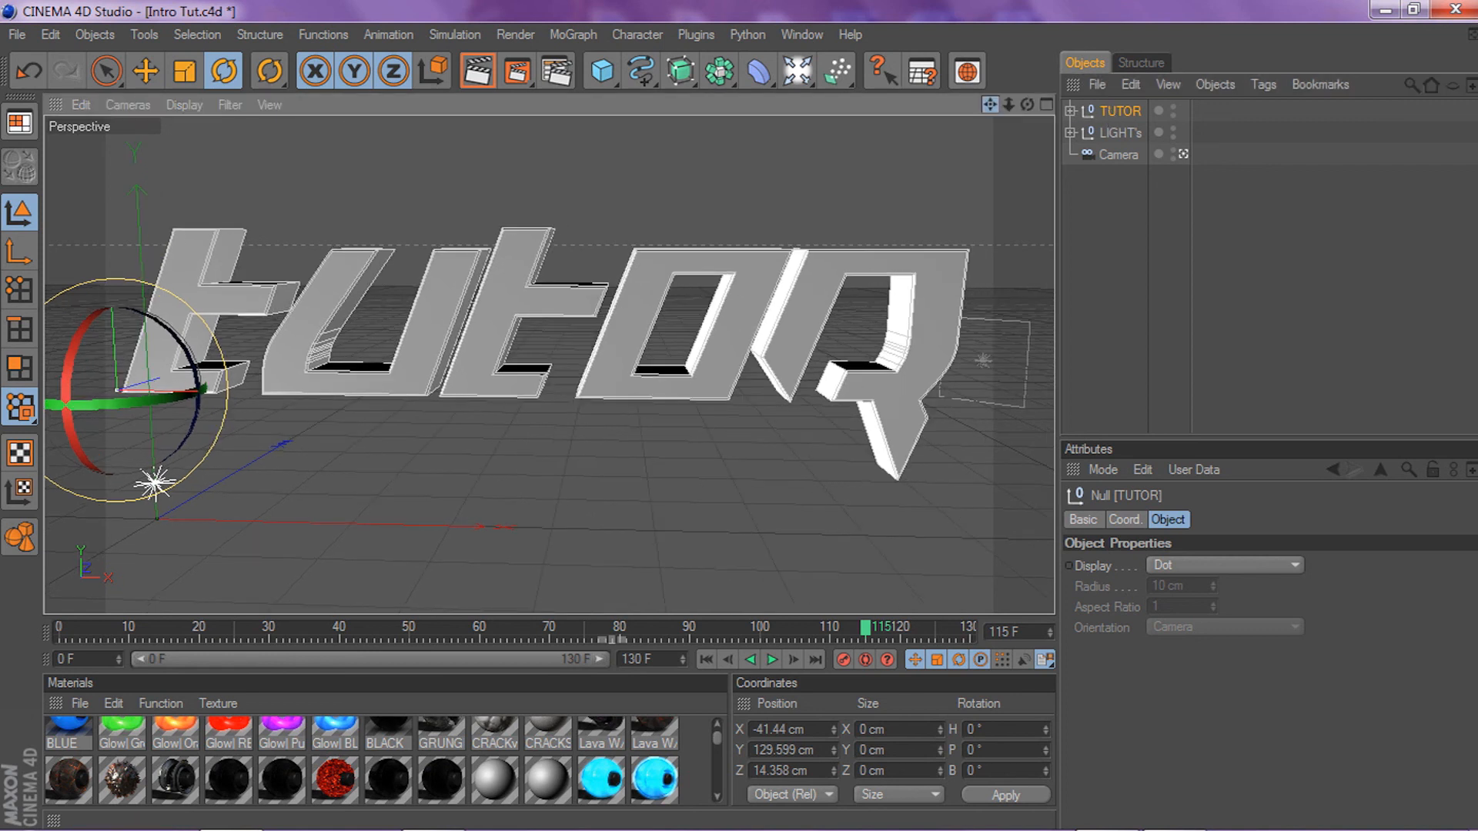
left_click(1091, 211)
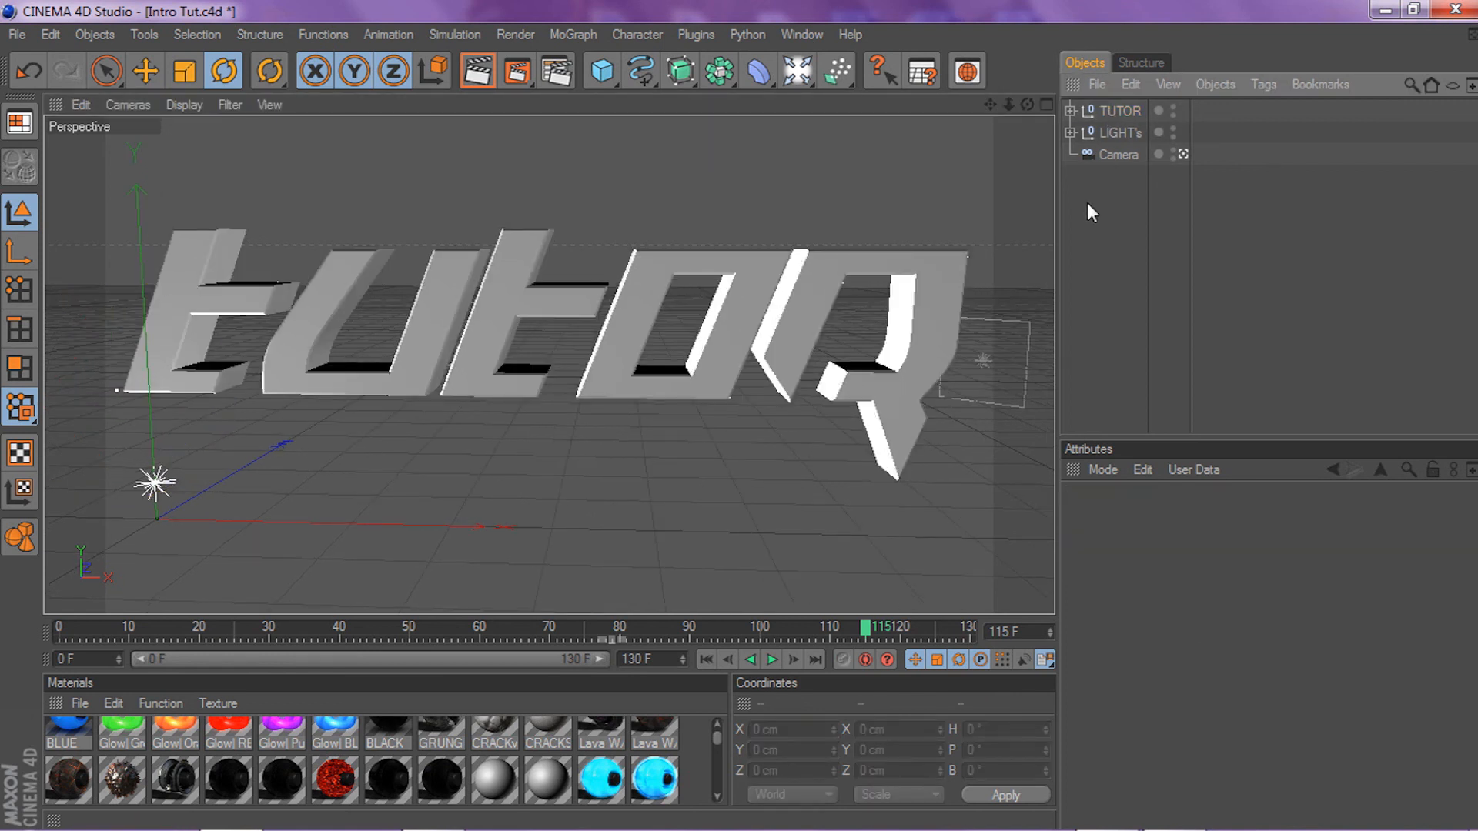
left_click(1122, 110)
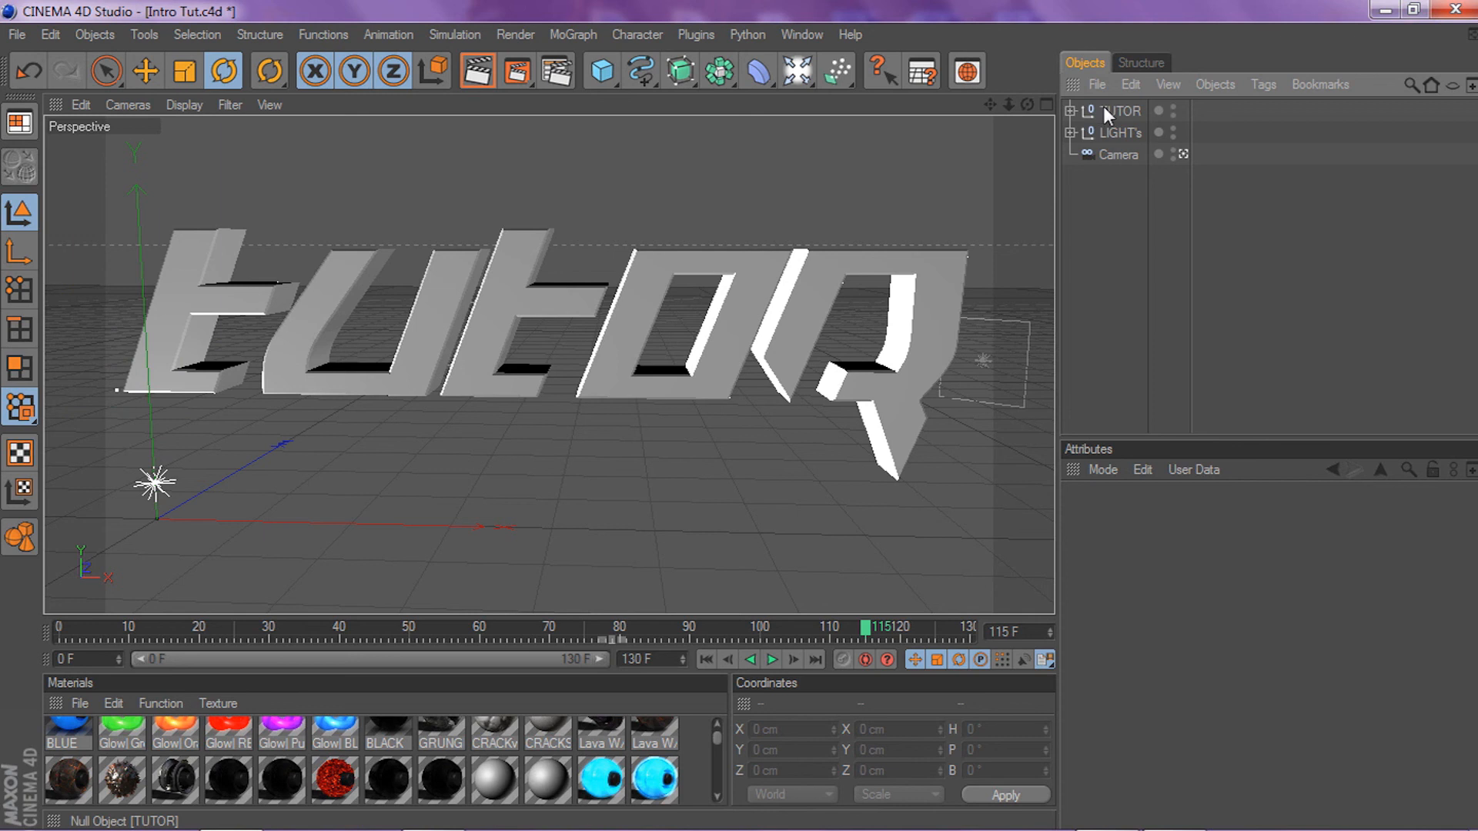
left_click(1123, 111)
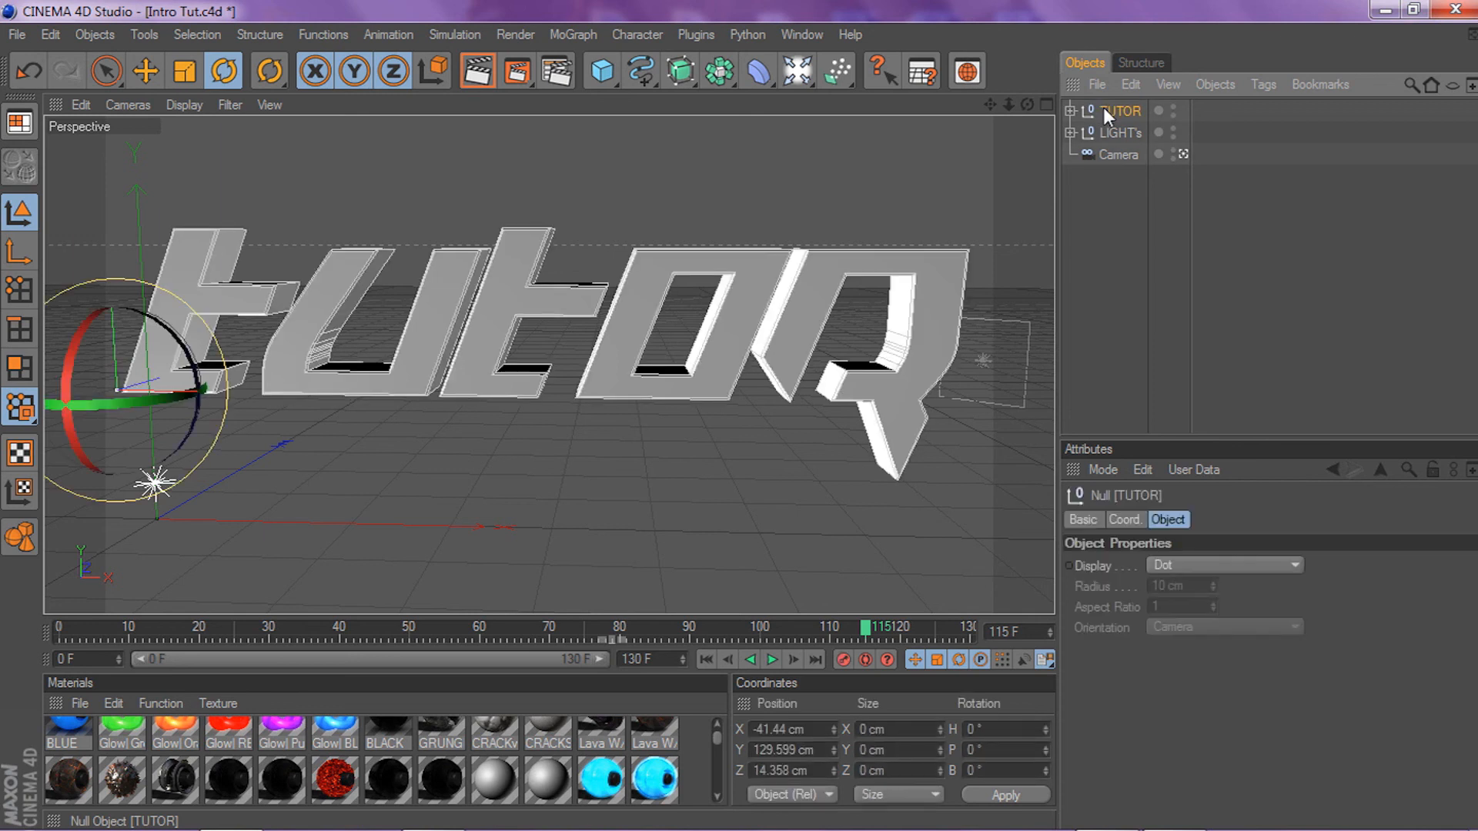